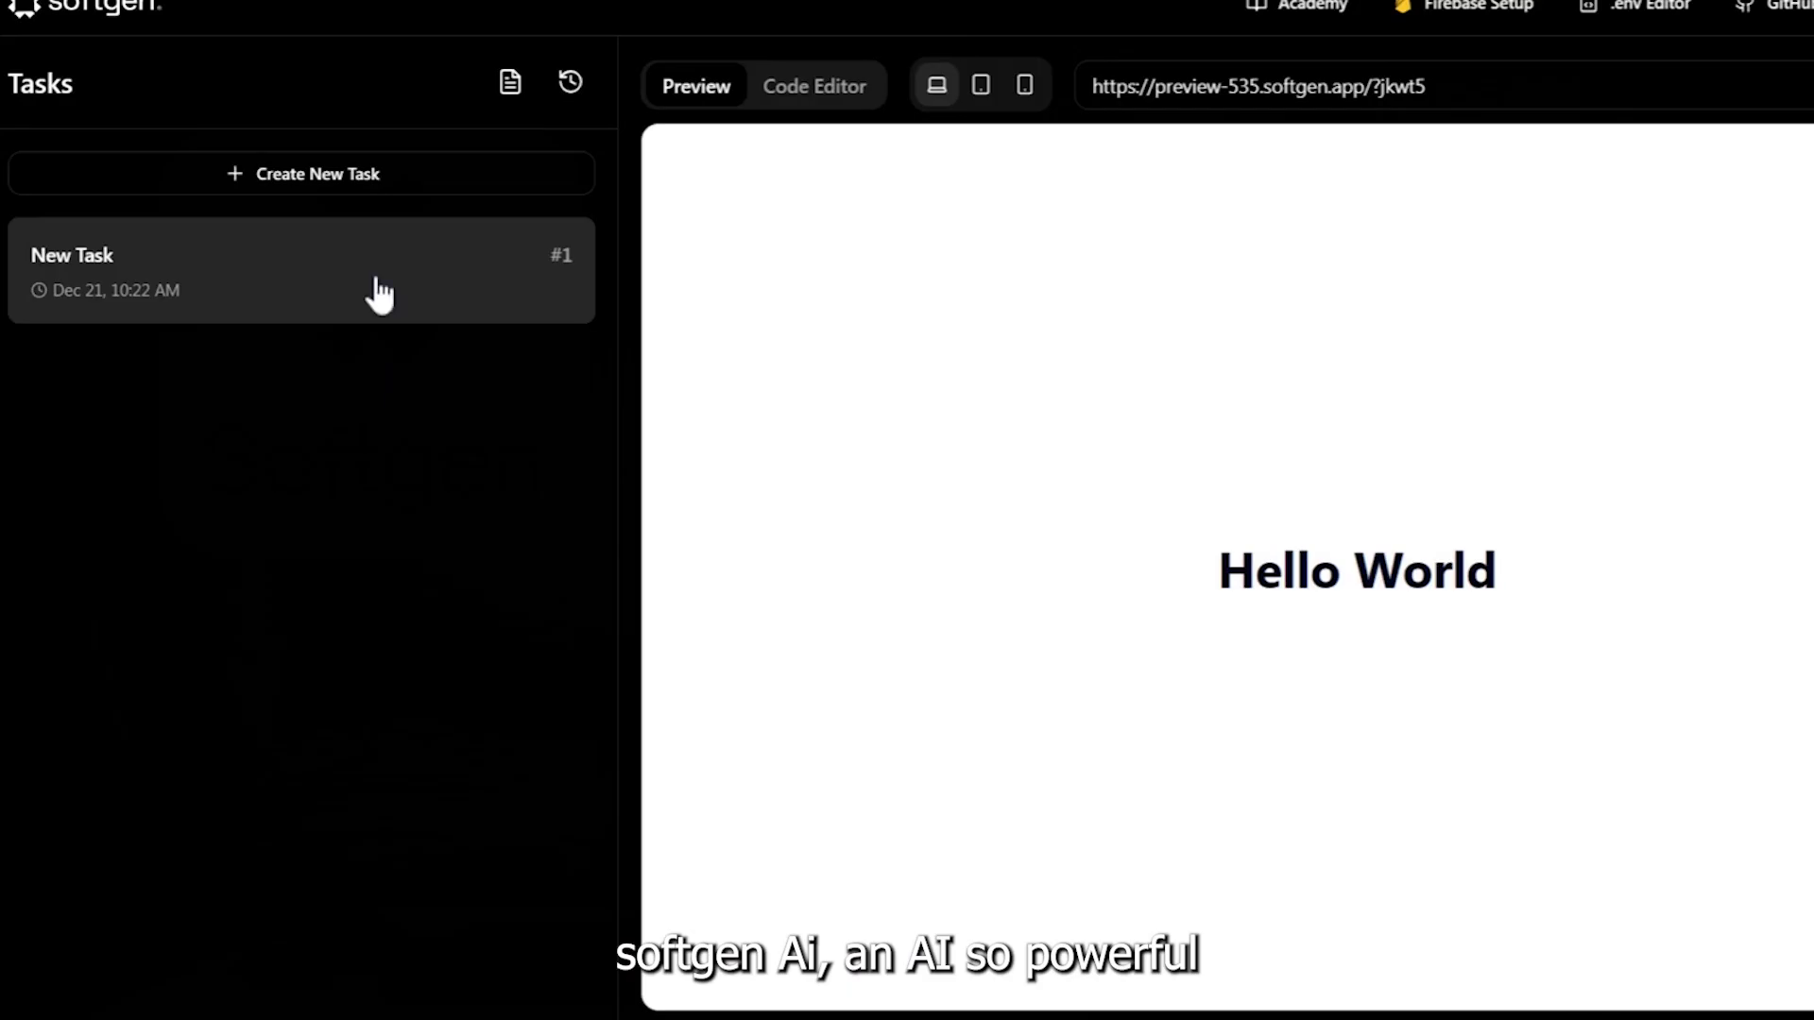
Open the existing New Task and submit the women-only, theme-coloured e-commerce site request.
{"action": "left_click", "coordinate": [301, 268]}
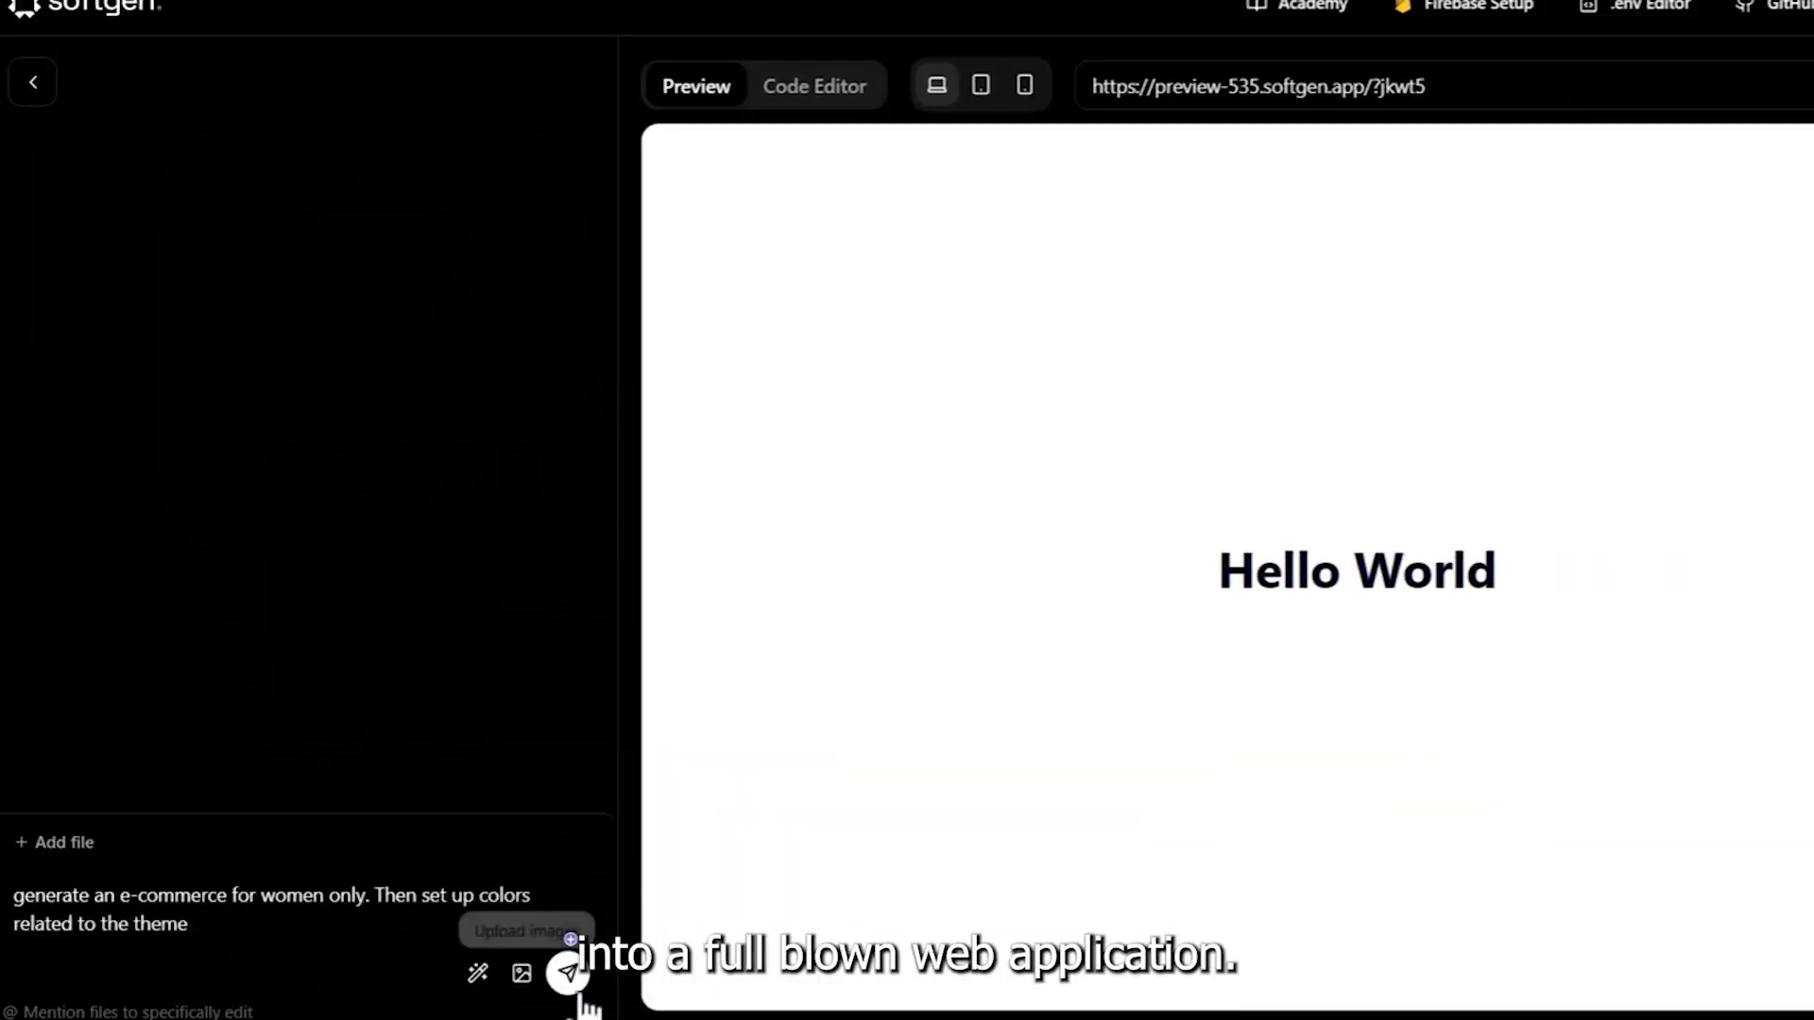
{"action": "left_click", "coordinate": [568, 972]}
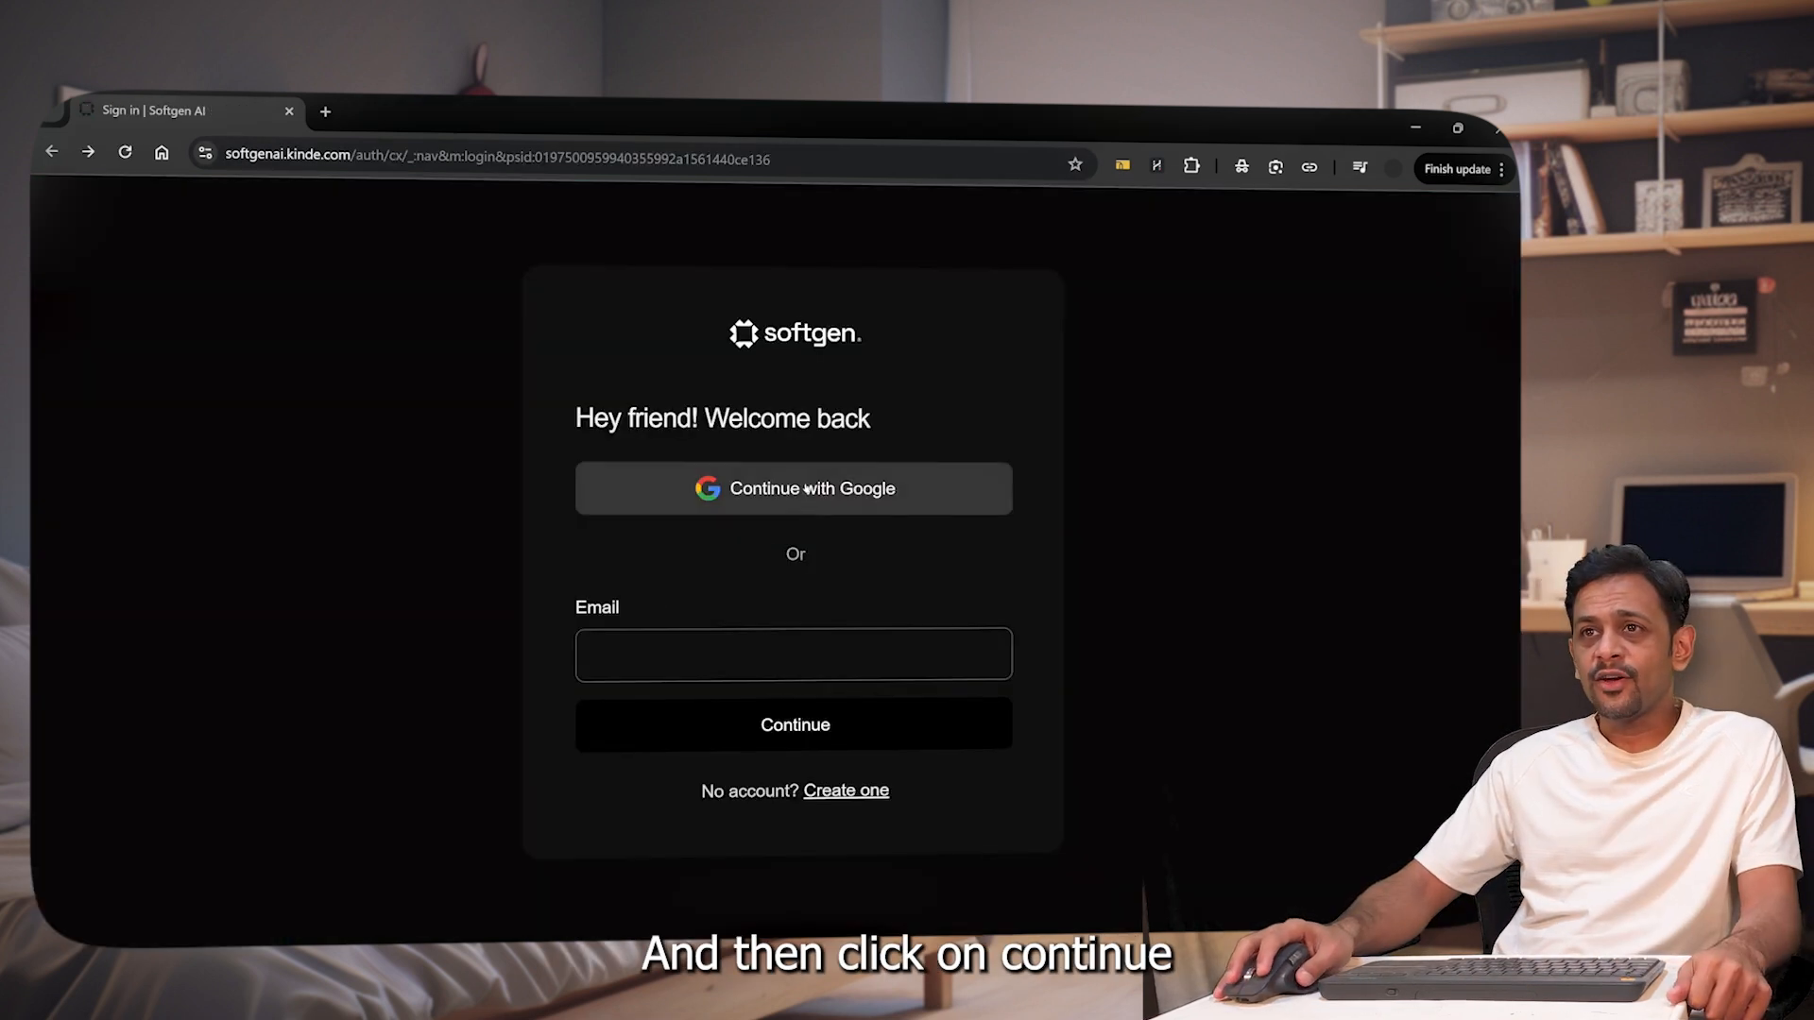
Sign up with Google, accept the terms and privacy policies, and create the account.
{"action": "left_click", "coordinate": [794, 488]}
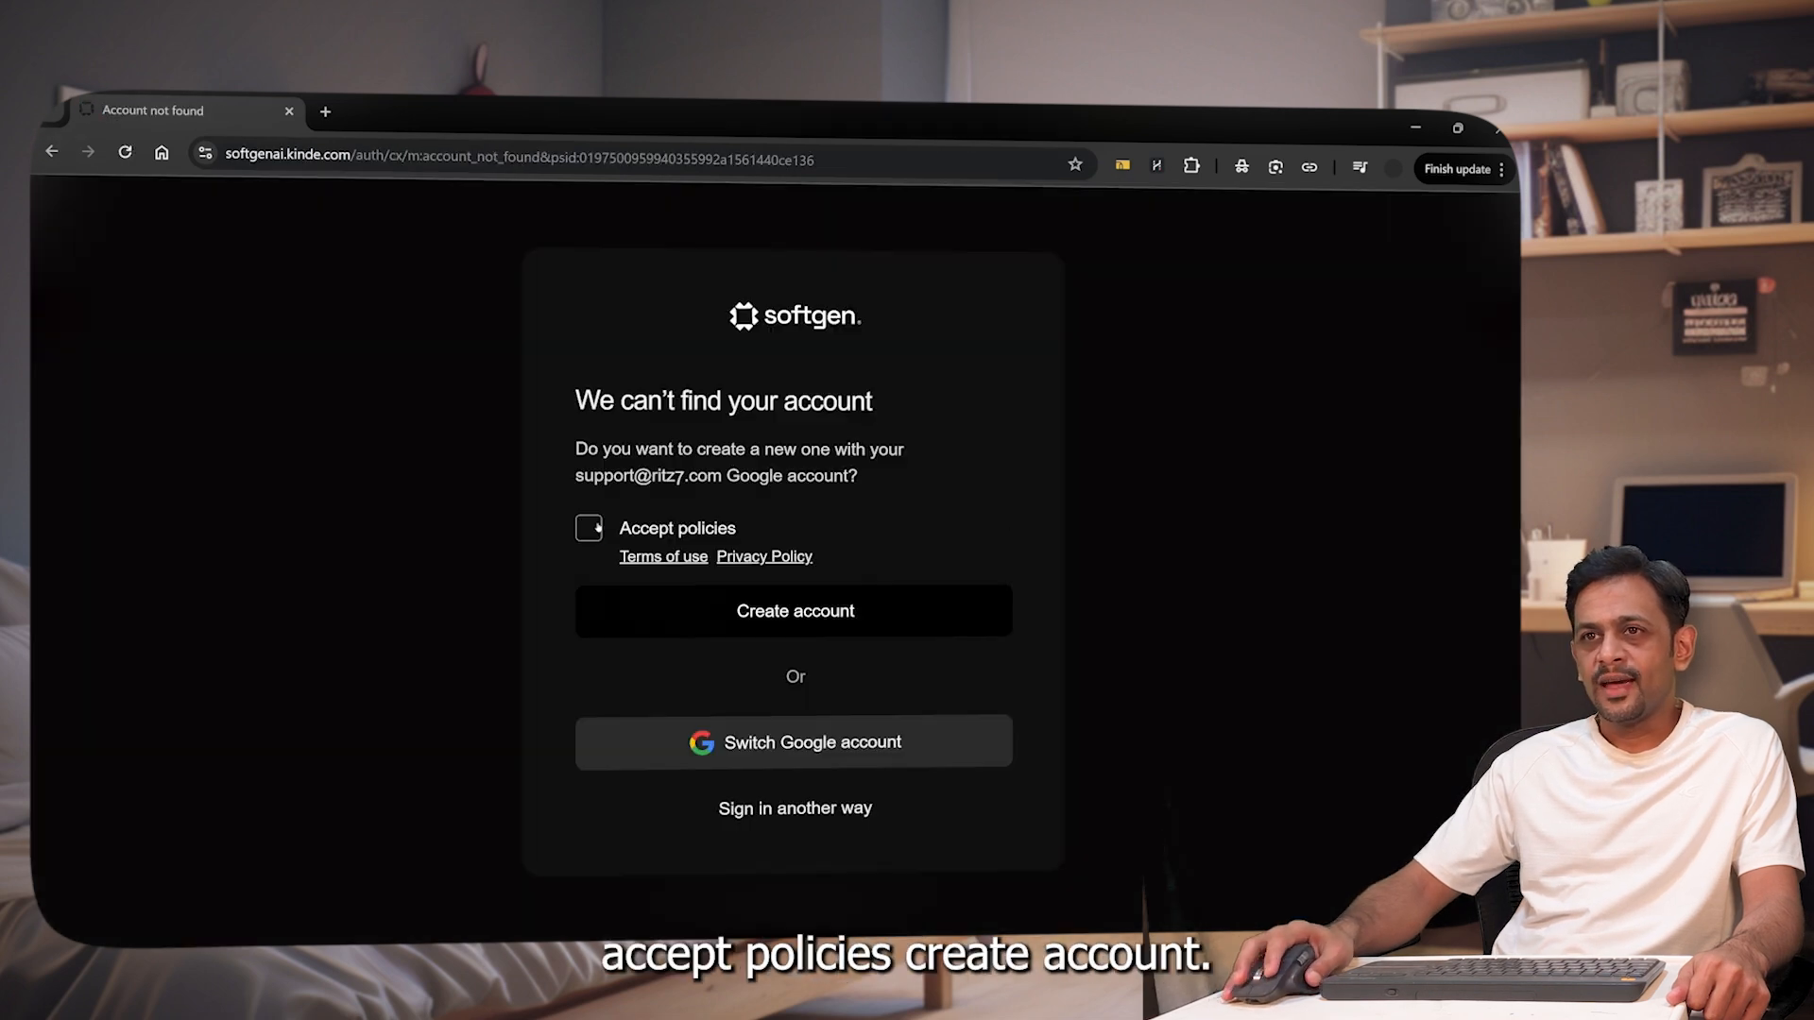
{"action": "left_click", "coordinate": [589, 528]}
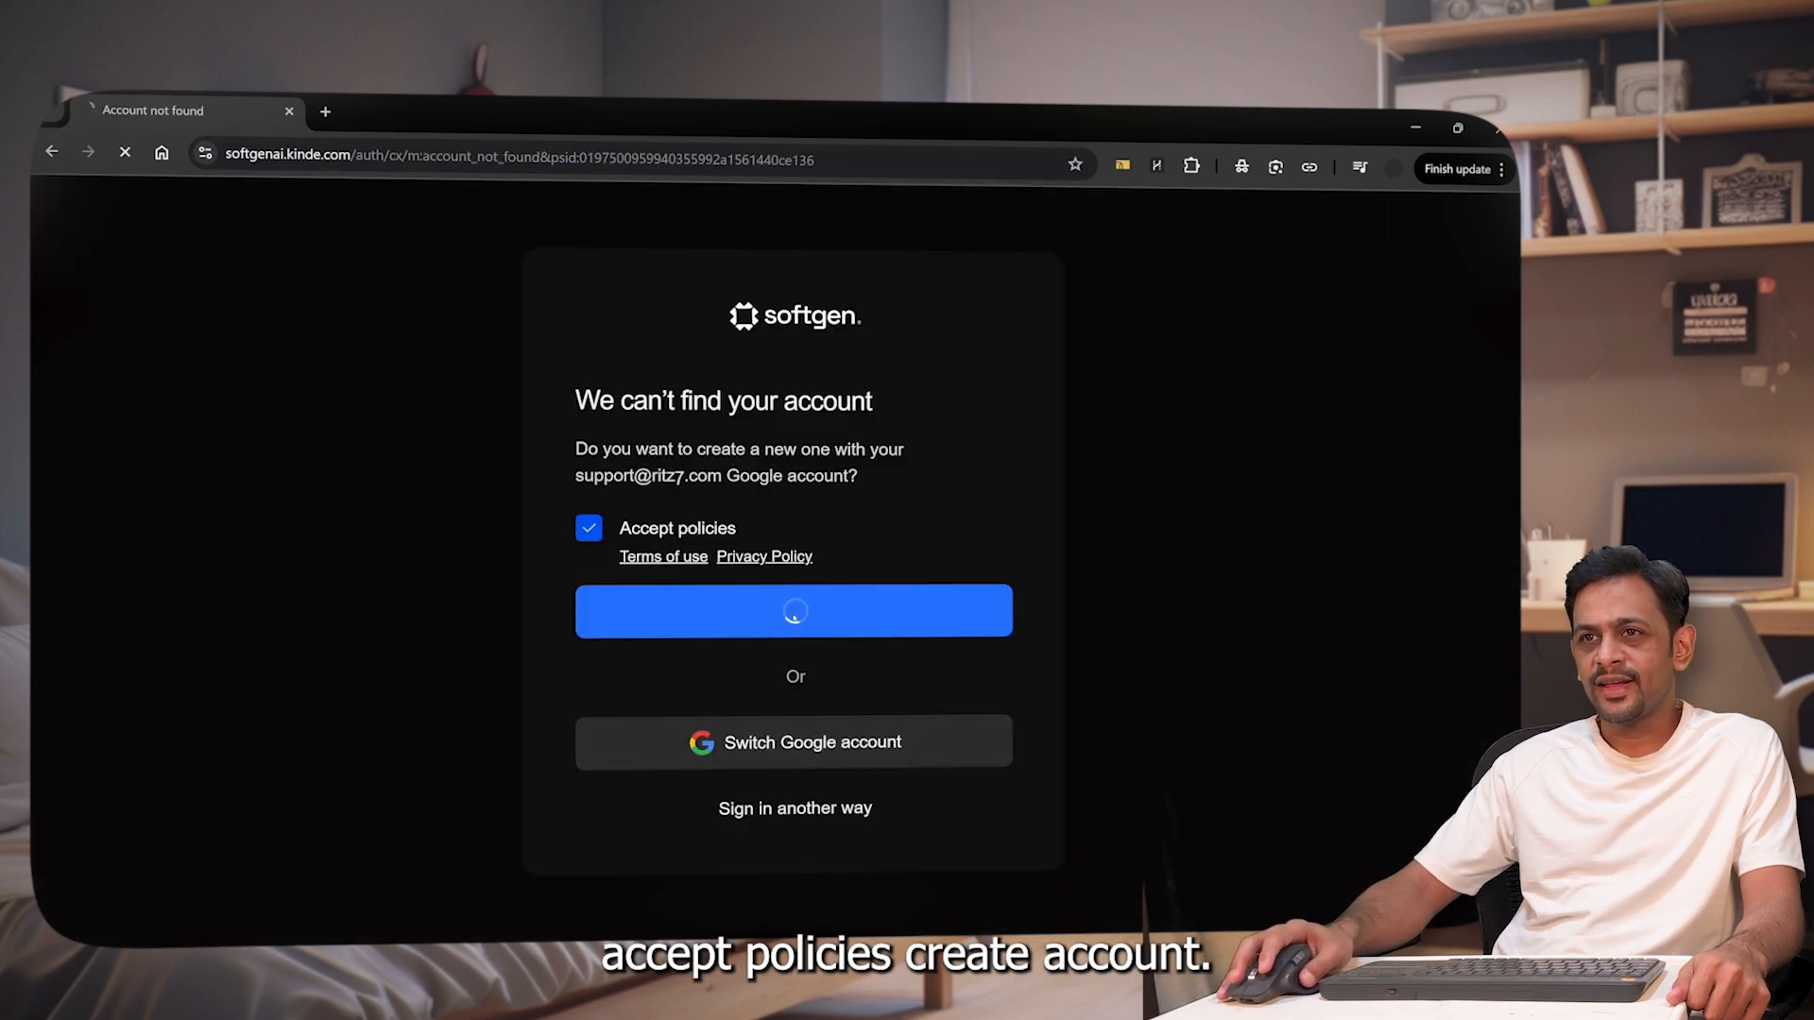
{"action": "left_click", "coordinate": [795, 611]}
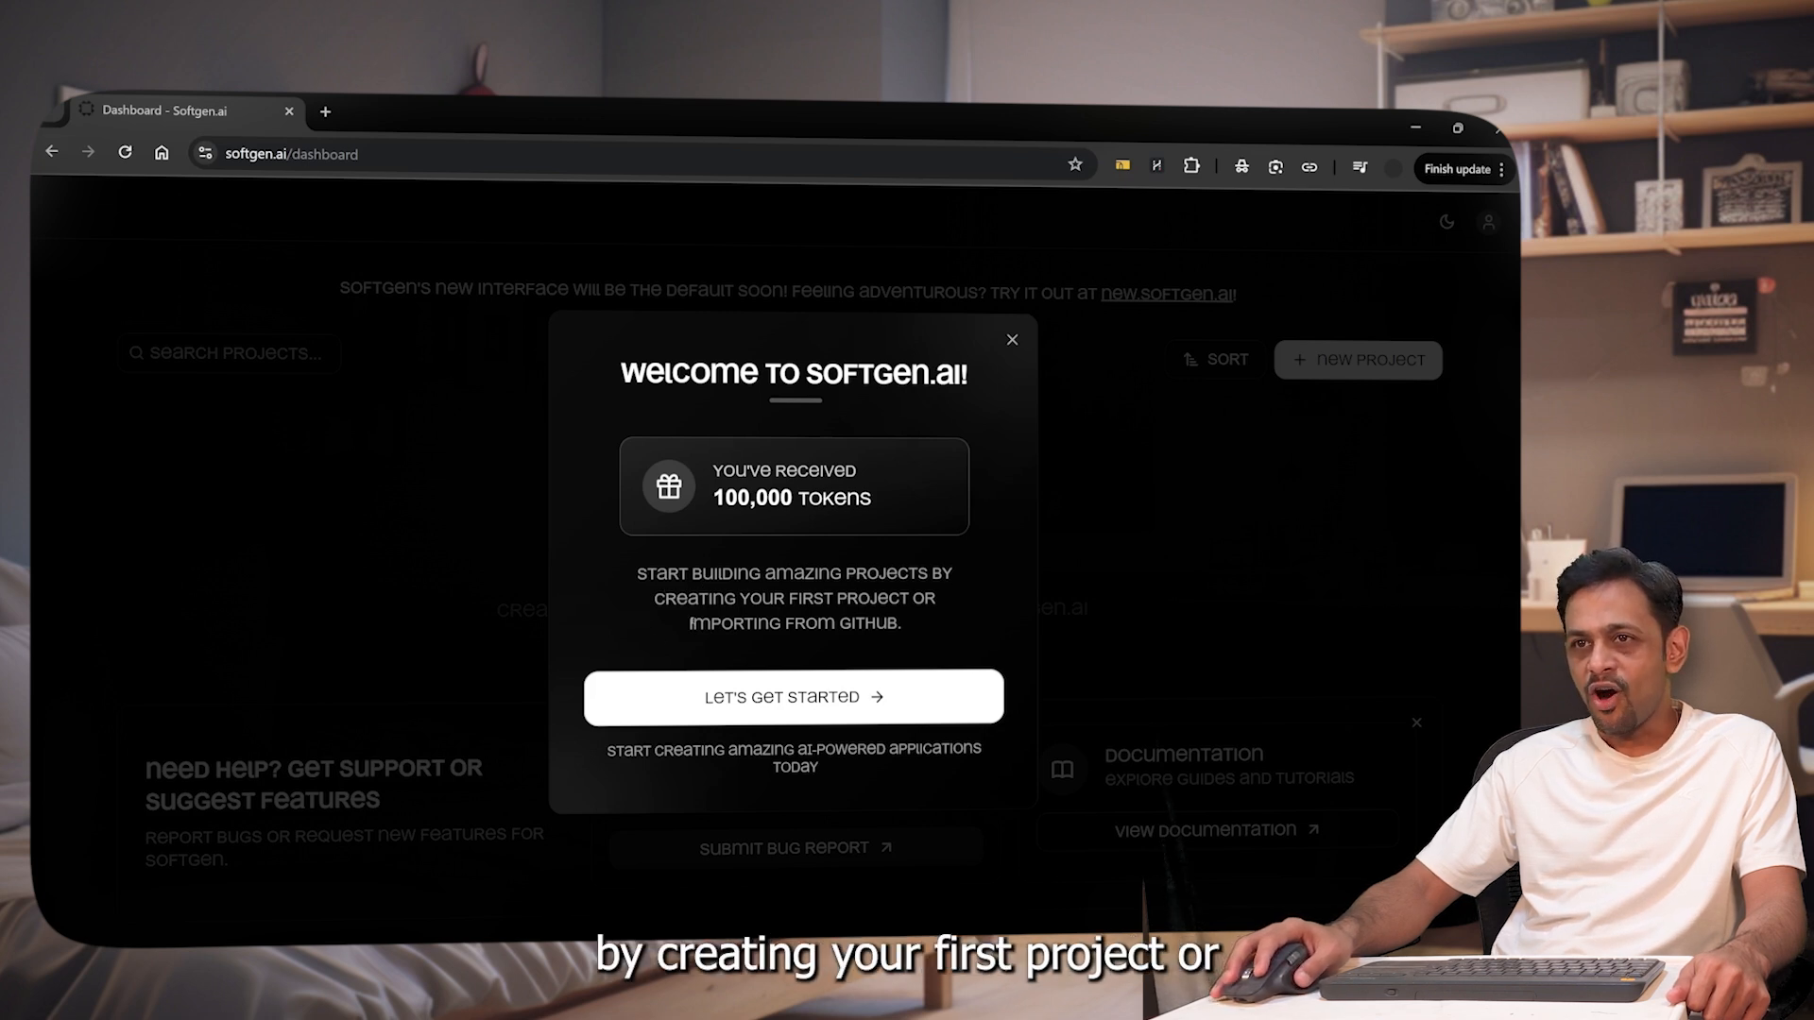
{"action": "mouse_move", "coordinate": [932, 628]}
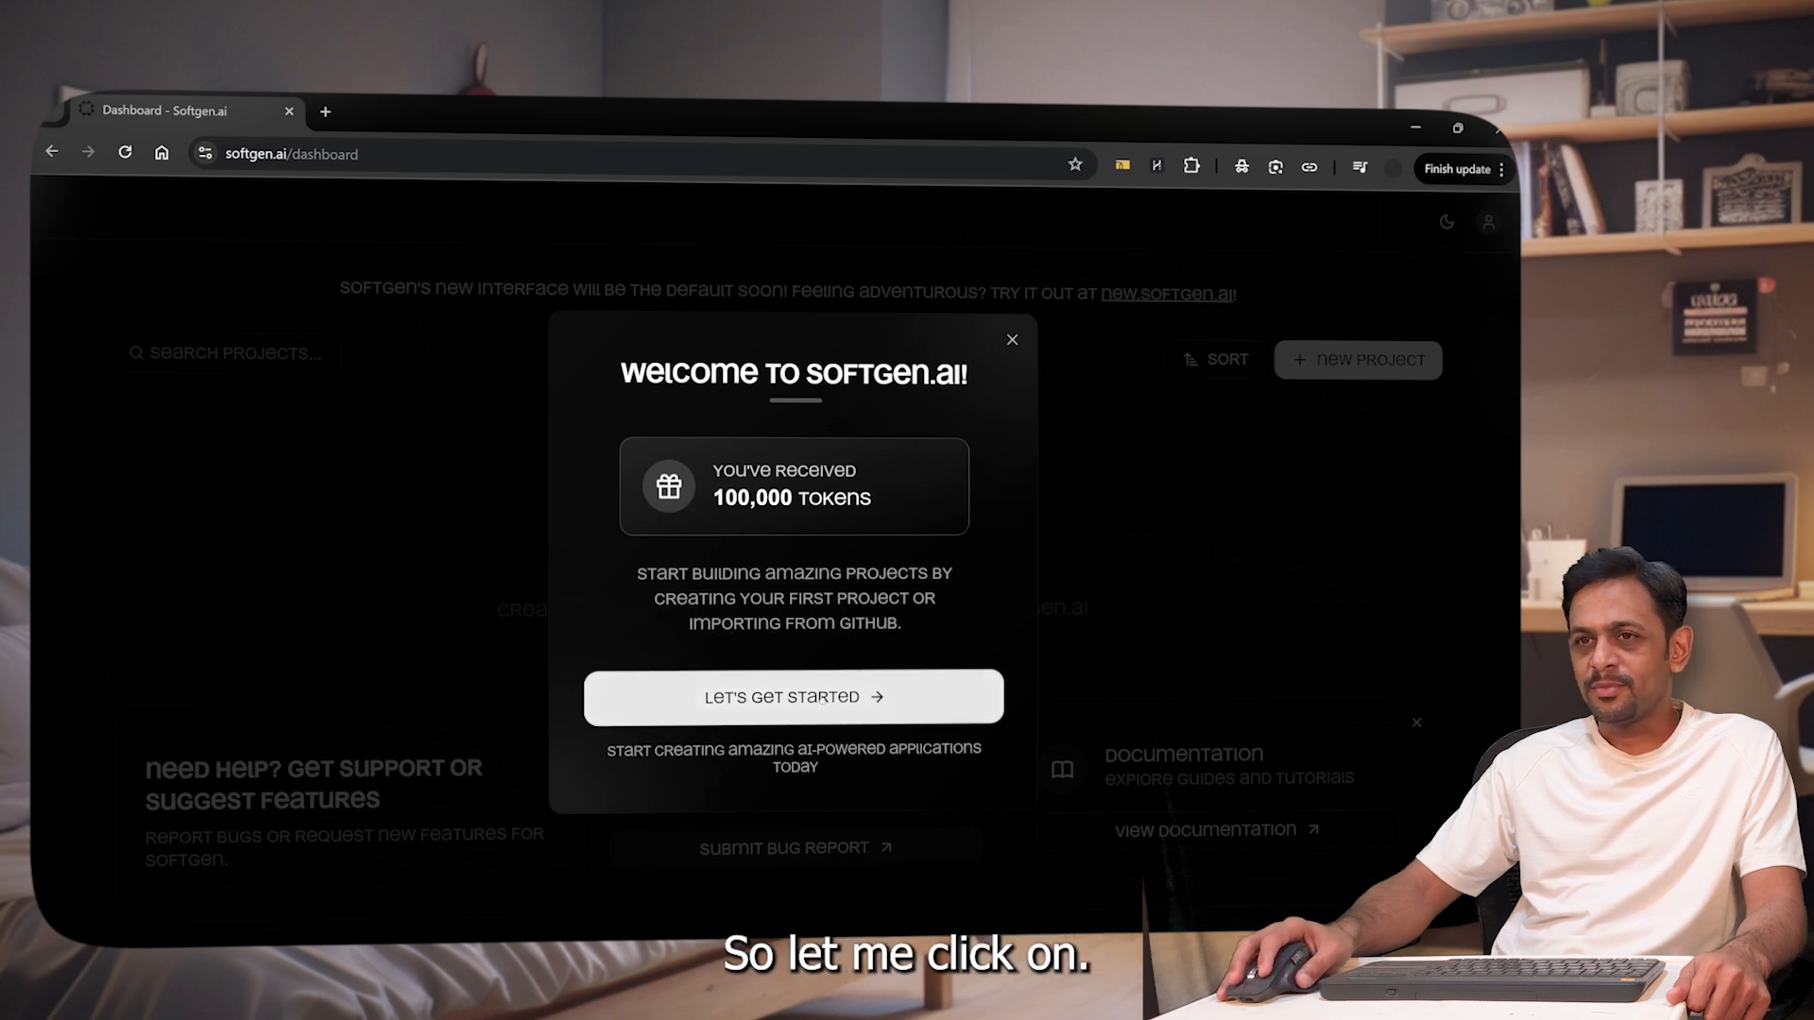
Dismiss the 100,000-token welcome dialog with Let's Get Started.
{"action": "left_click", "coordinate": [793, 696]}
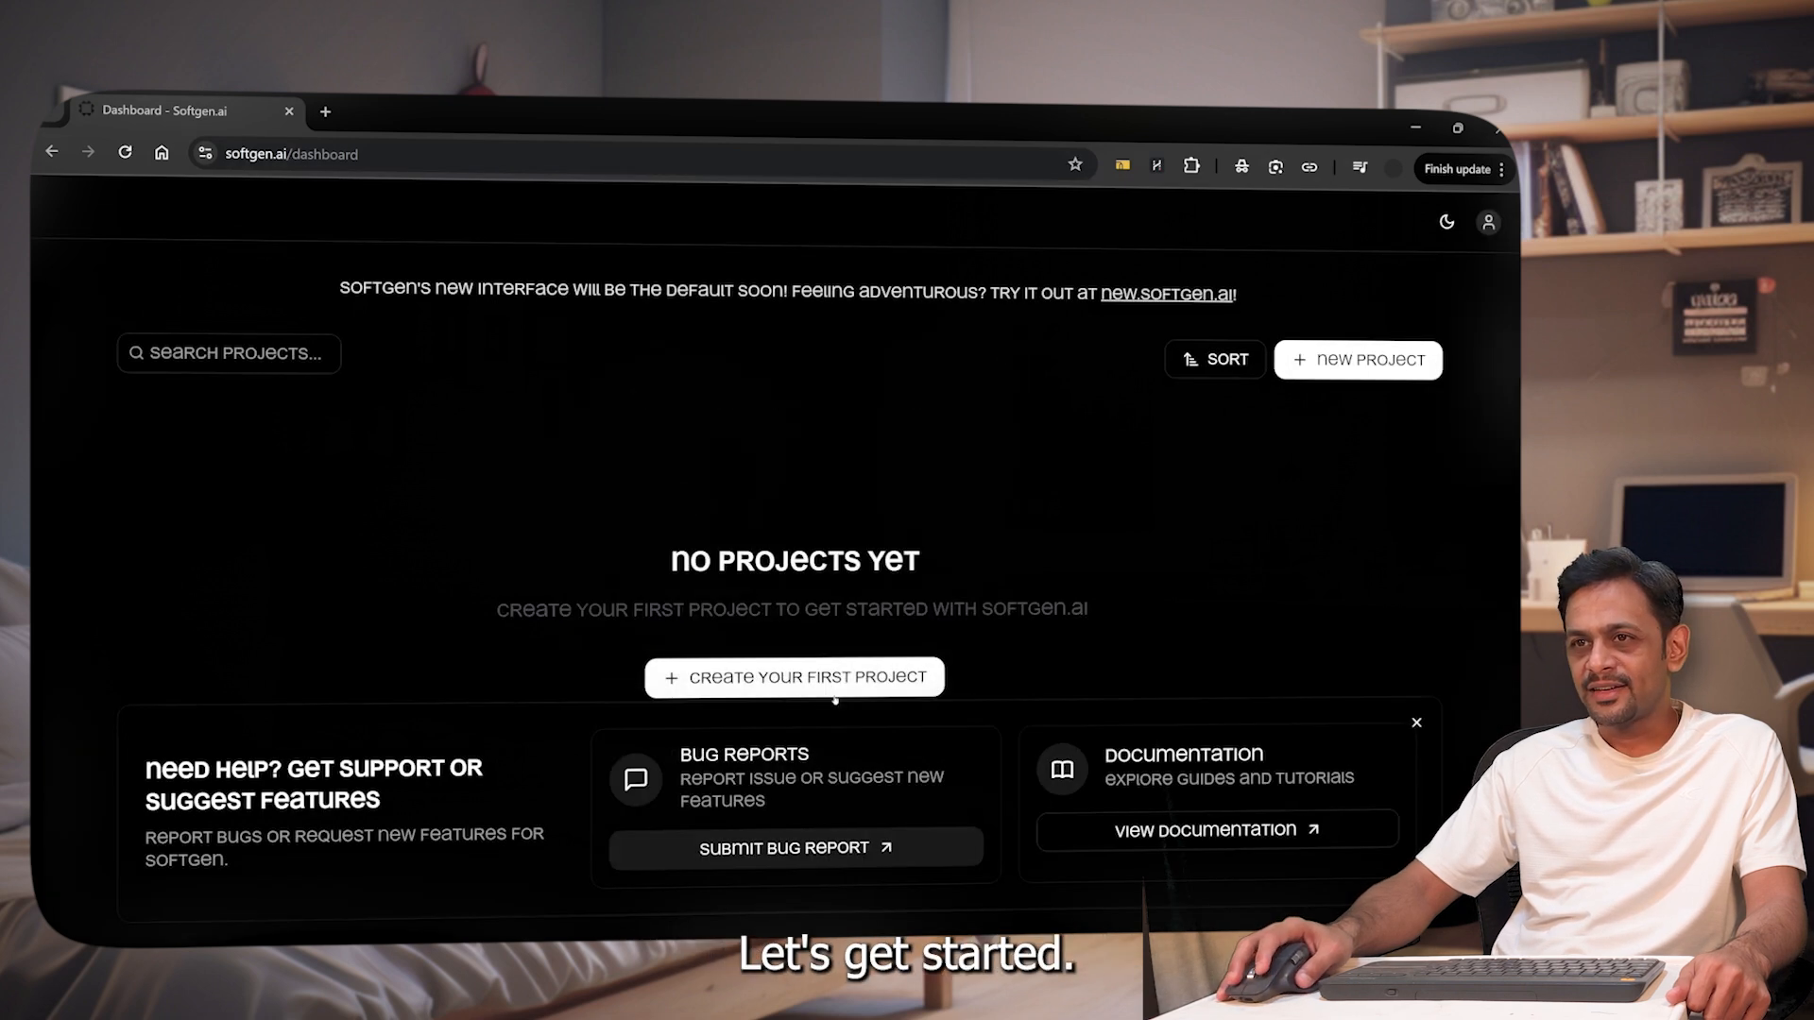
{"action": "mouse_move", "coordinate": [413, 697]}
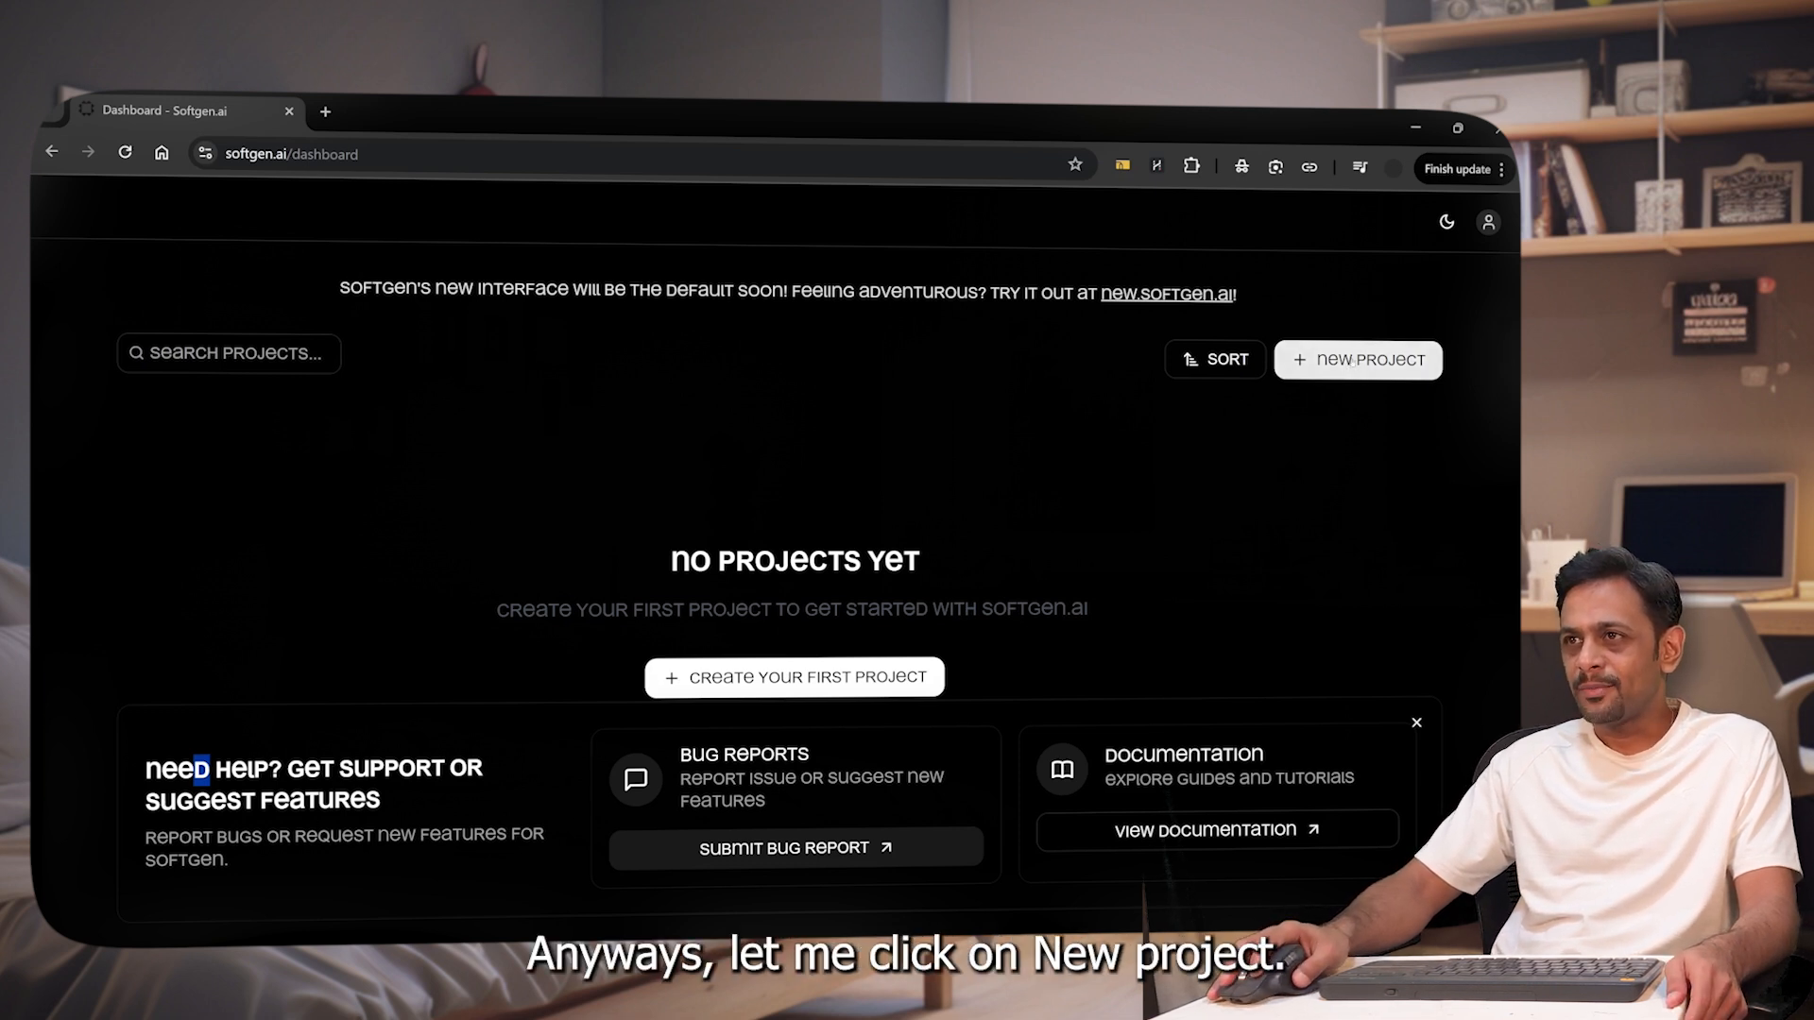
Create a Full Stack project named 'Invoice'.
{"action": "left_click", "coordinate": [1357, 360]}
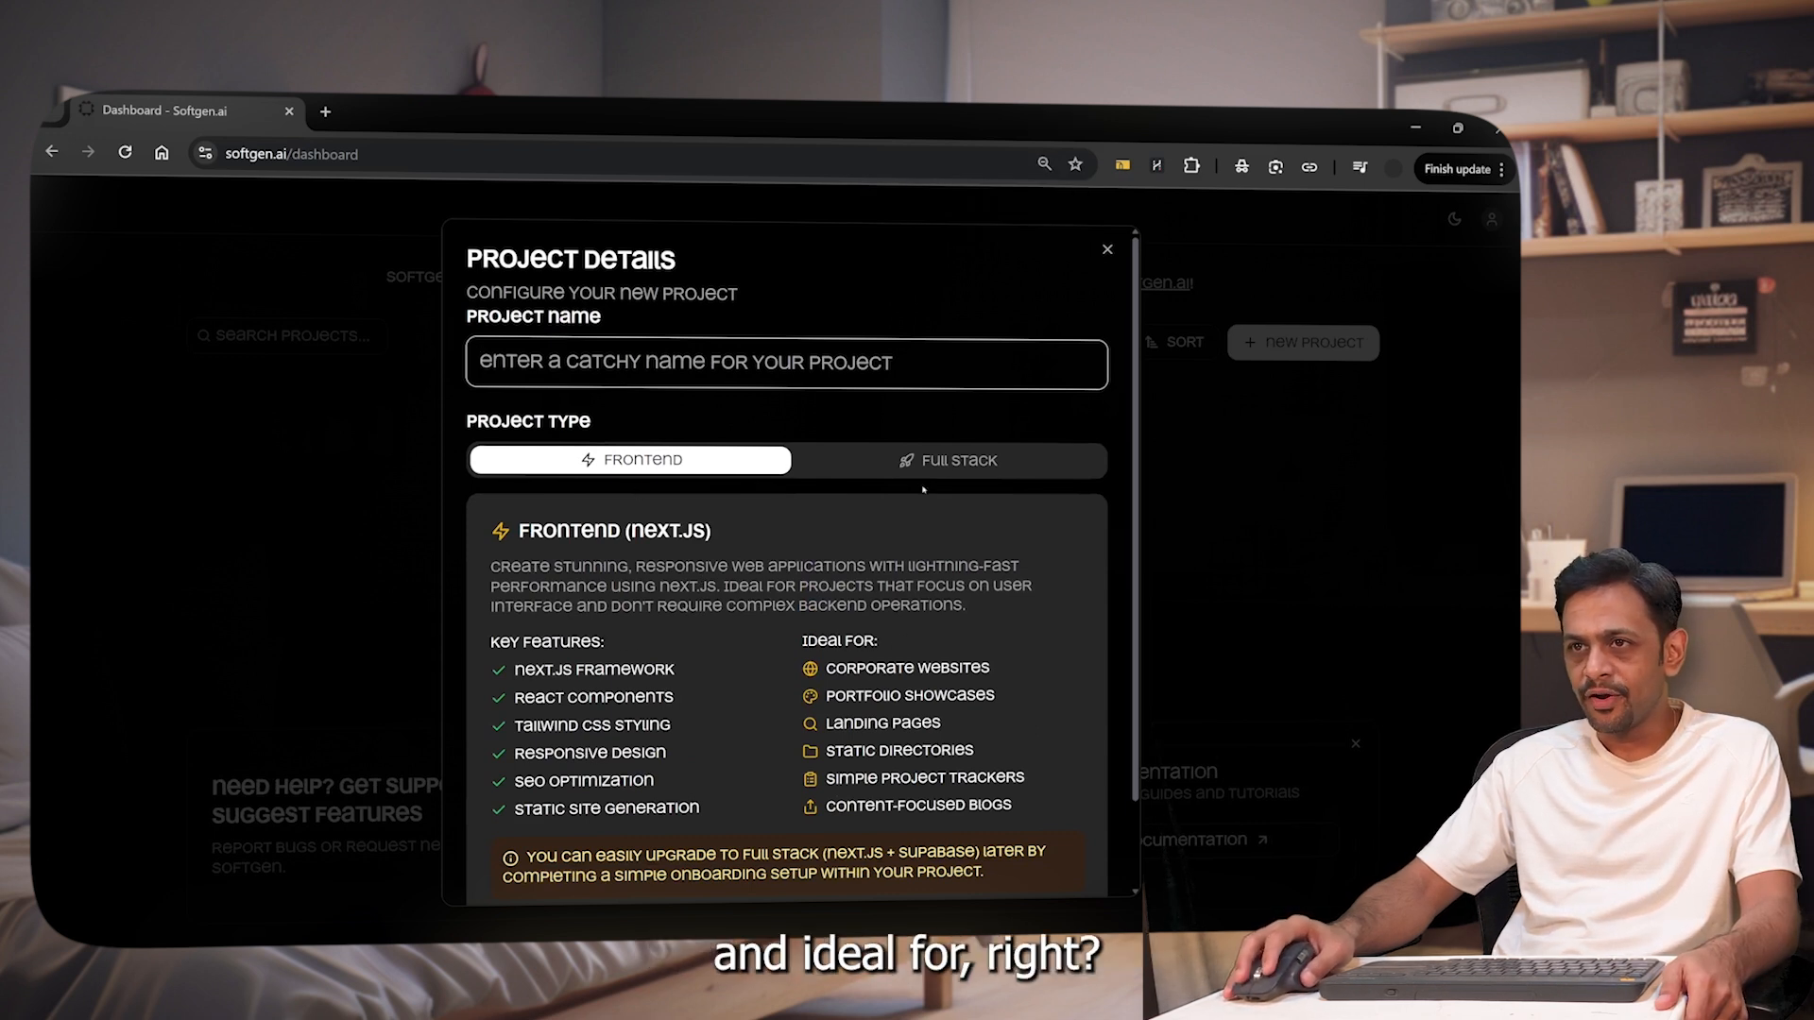
{"action": "left_click", "coordinate": [947, 460]}
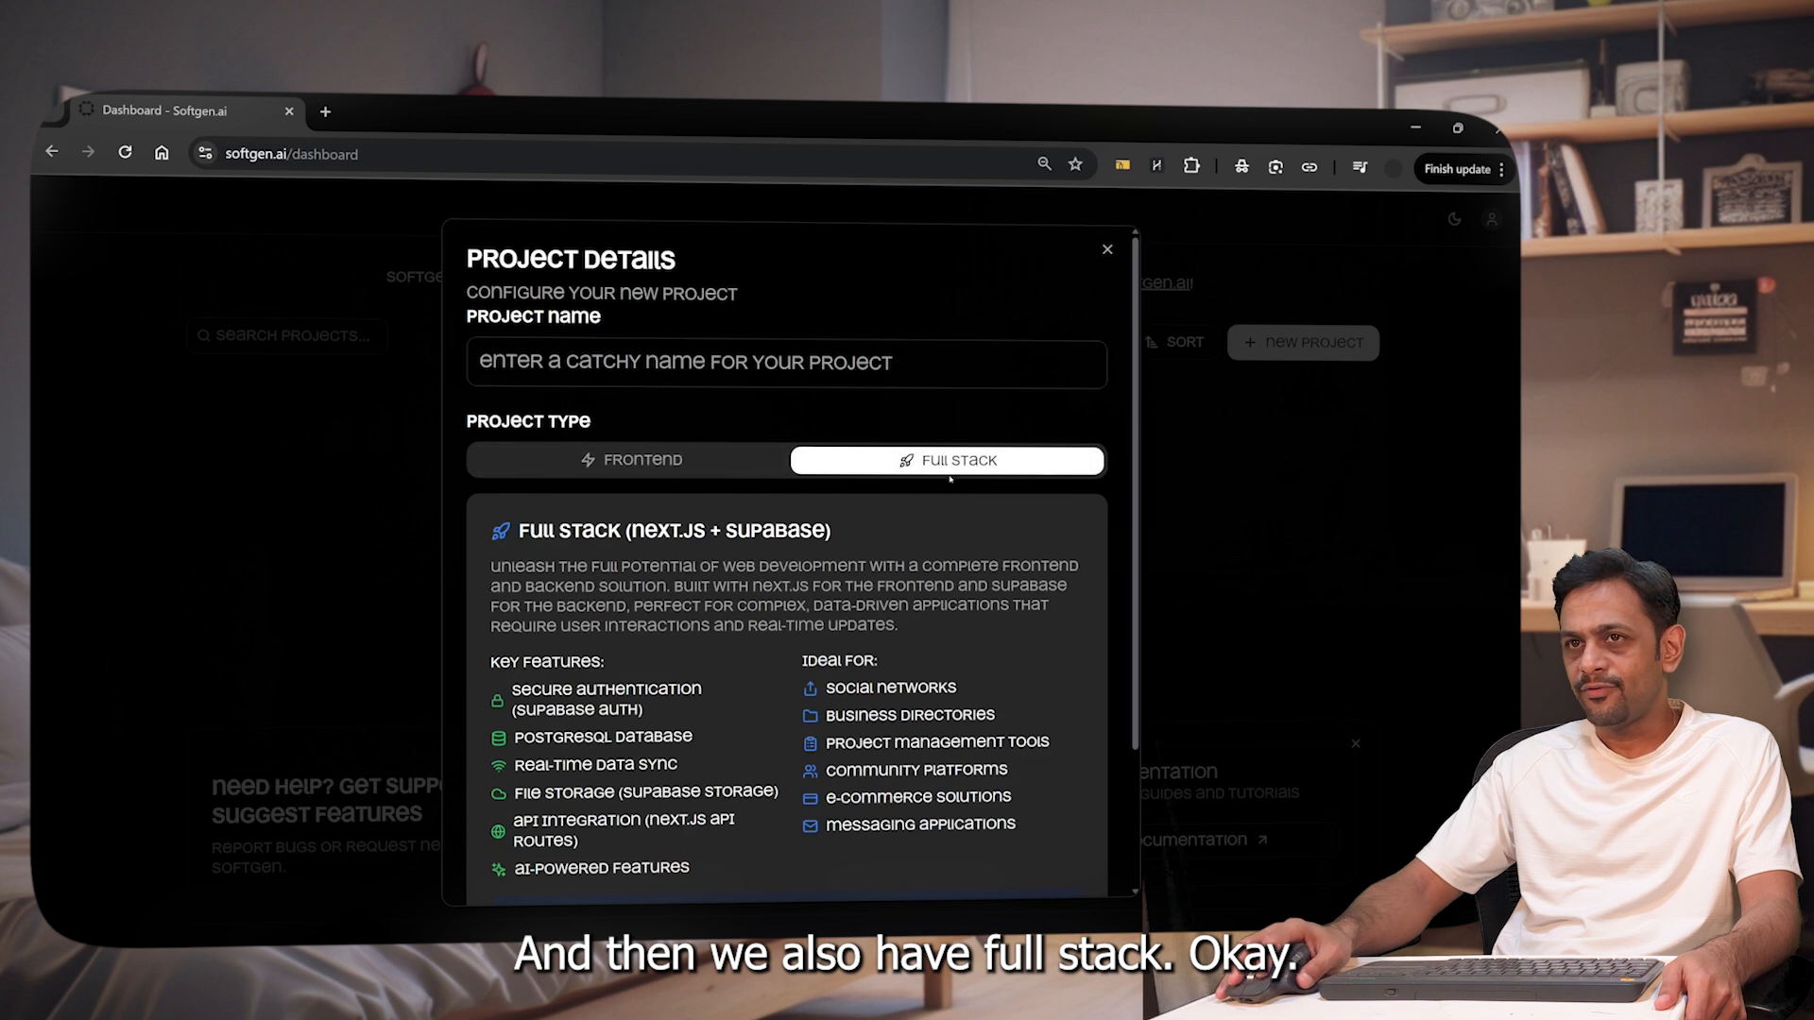
{"action": "scroll", "scroll_direction": "down", "scroll_amount": 3}
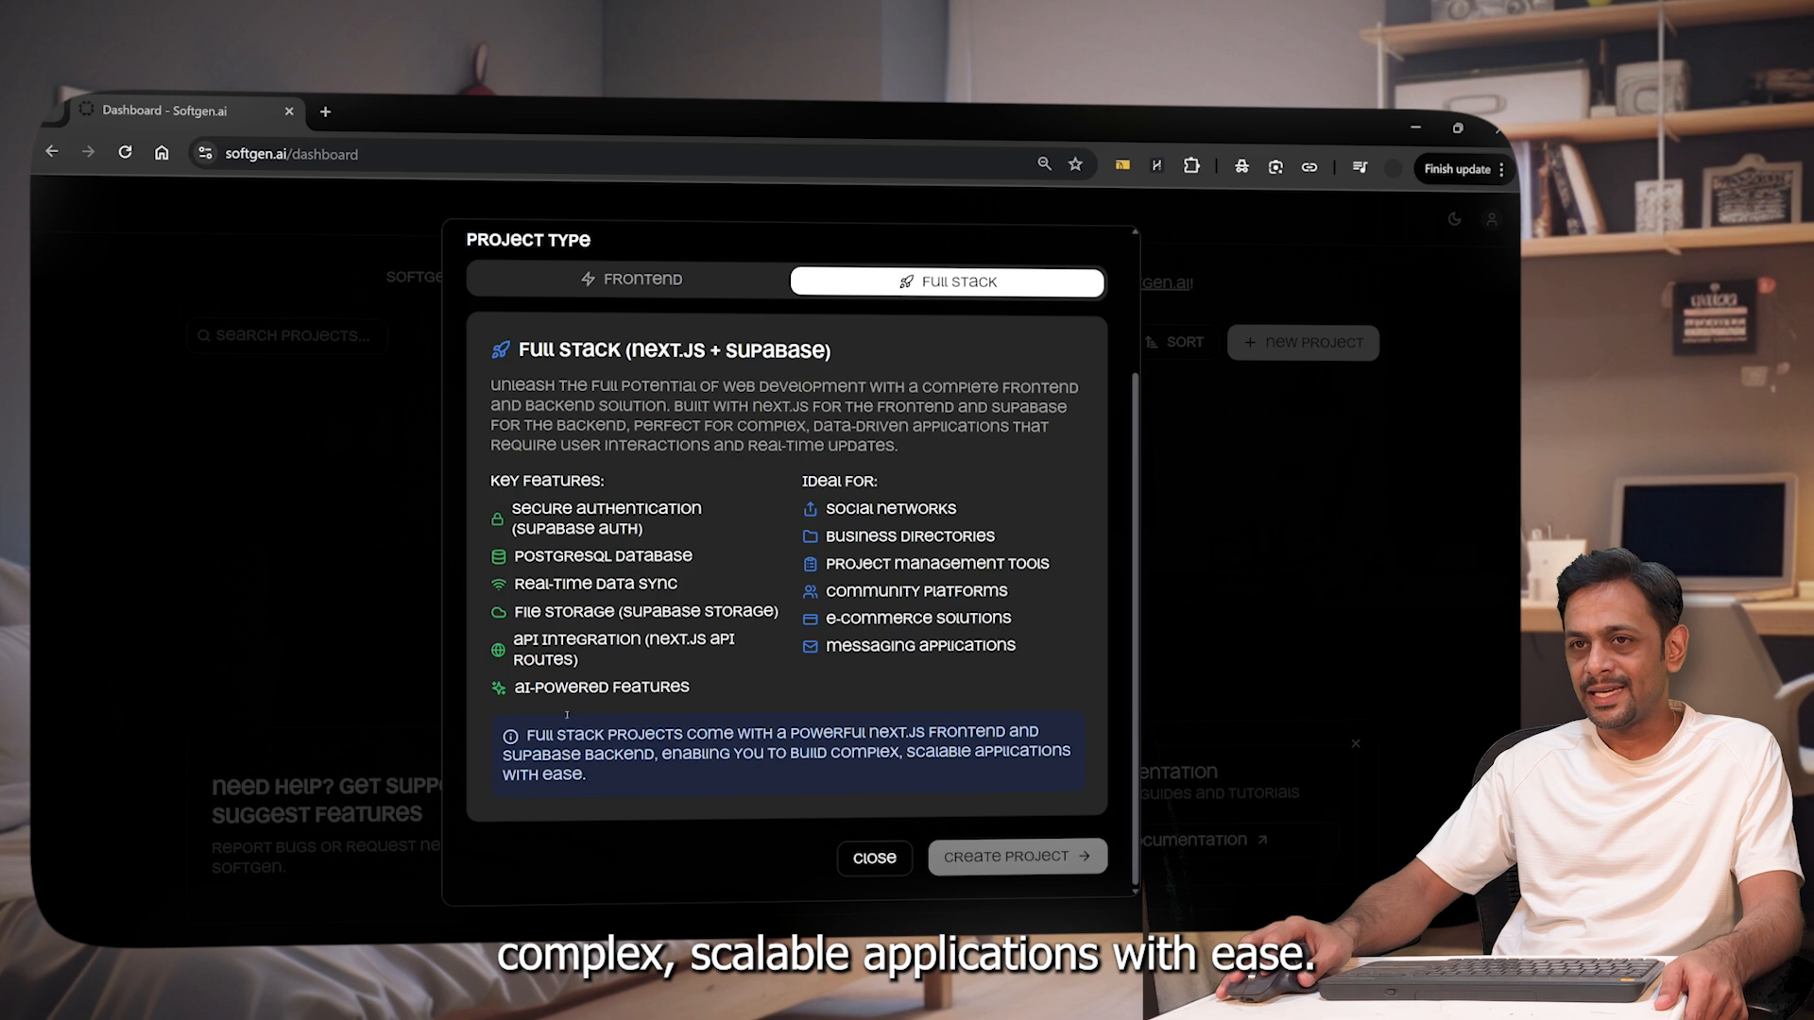
{"action": "left_click", "coordinate": [1016, 856]}
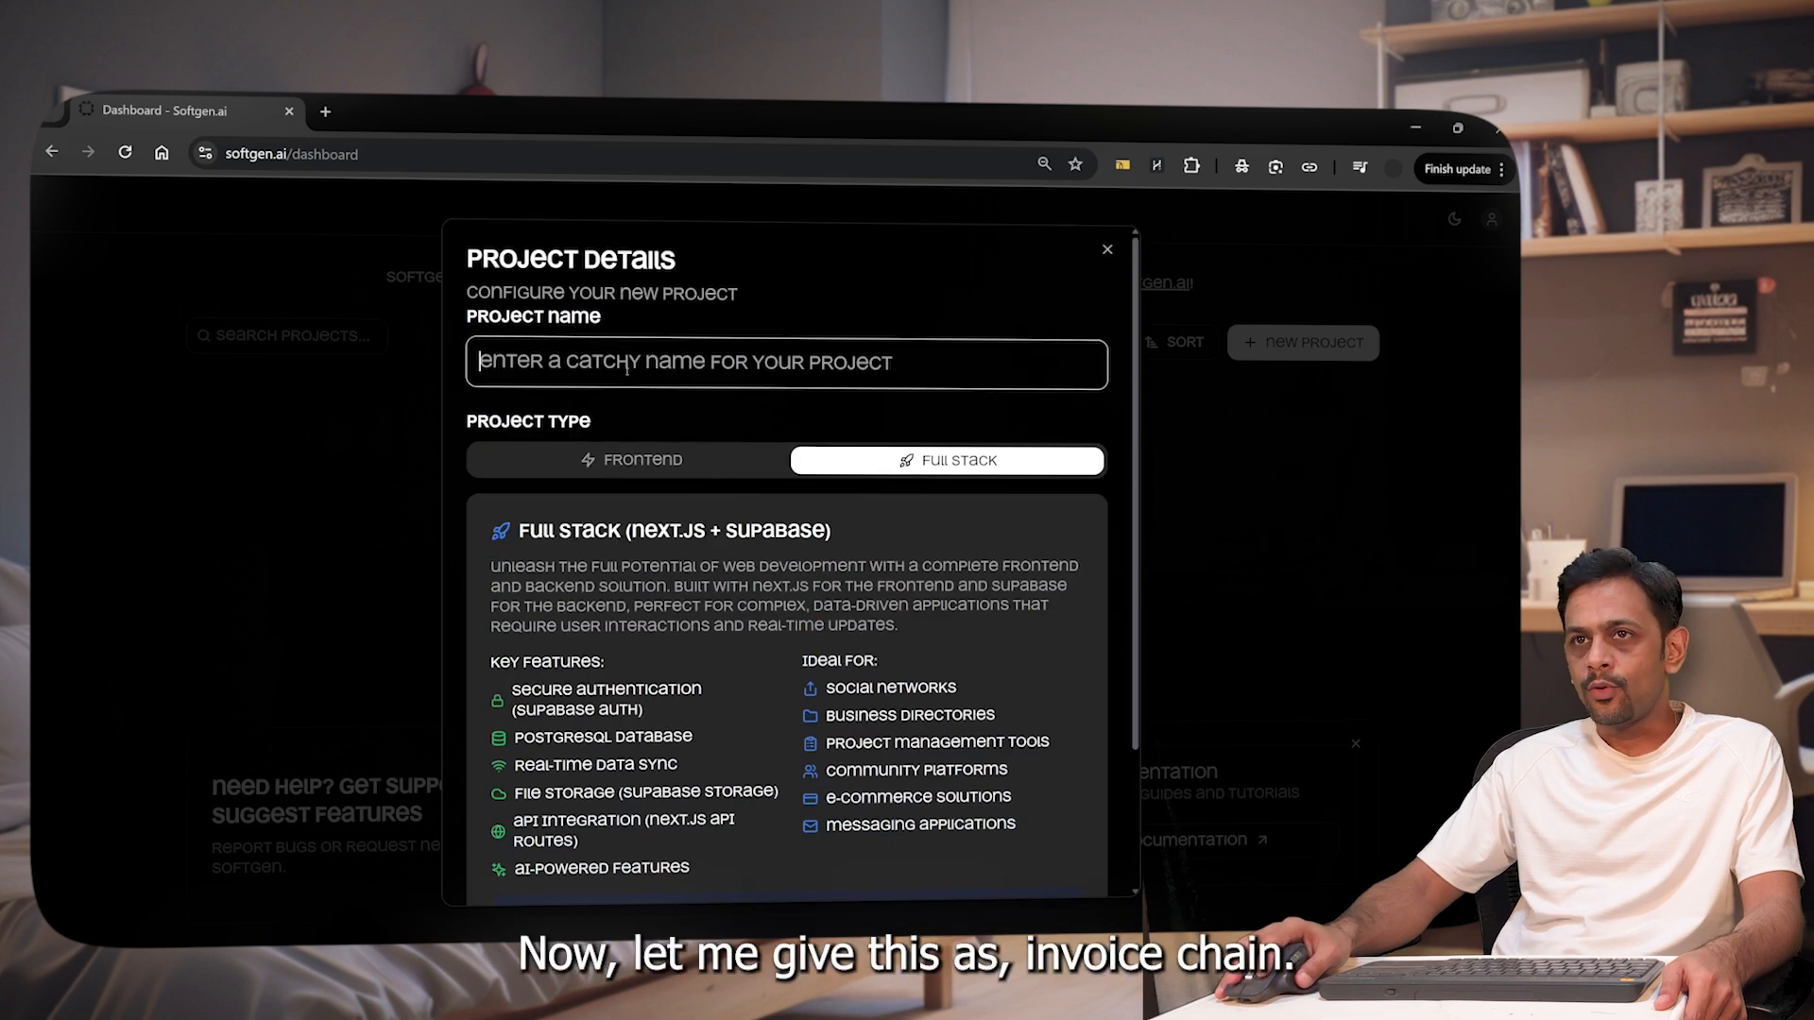
{"action": "type", "text": "Invoice"}
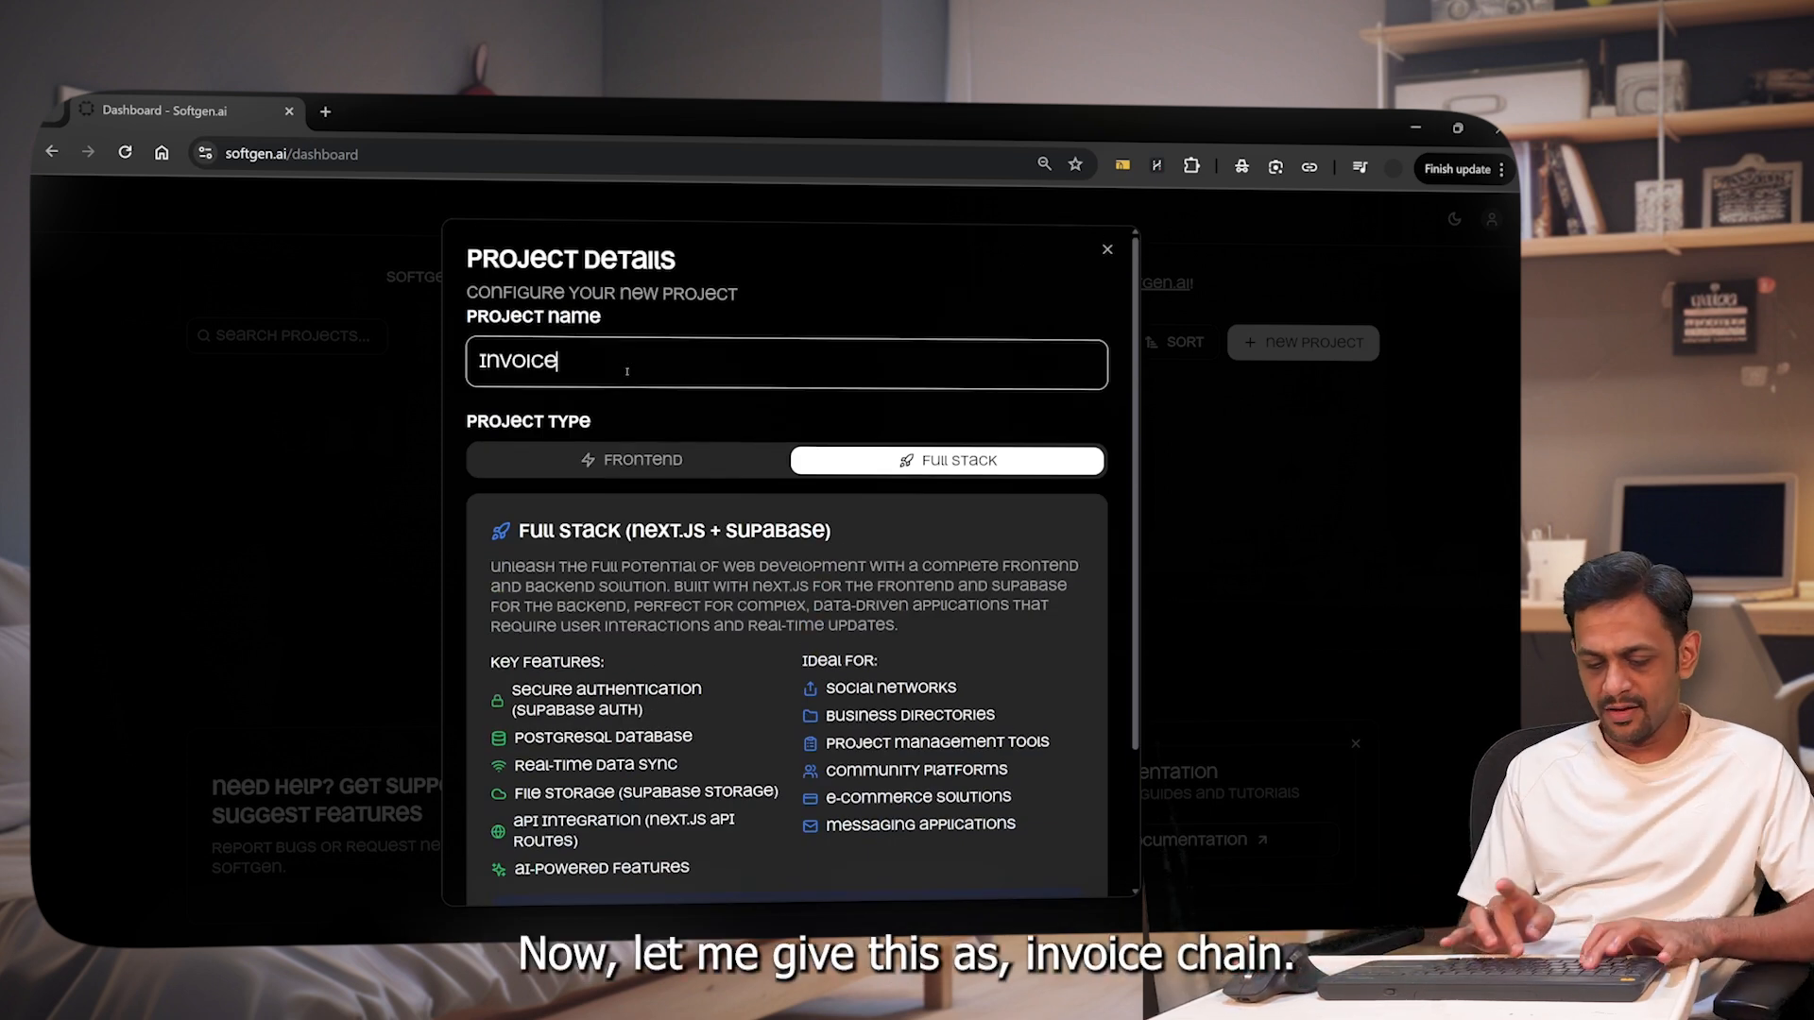
{"action": "scroll", "scroll_direction": "down", "scroll_amount": 3}
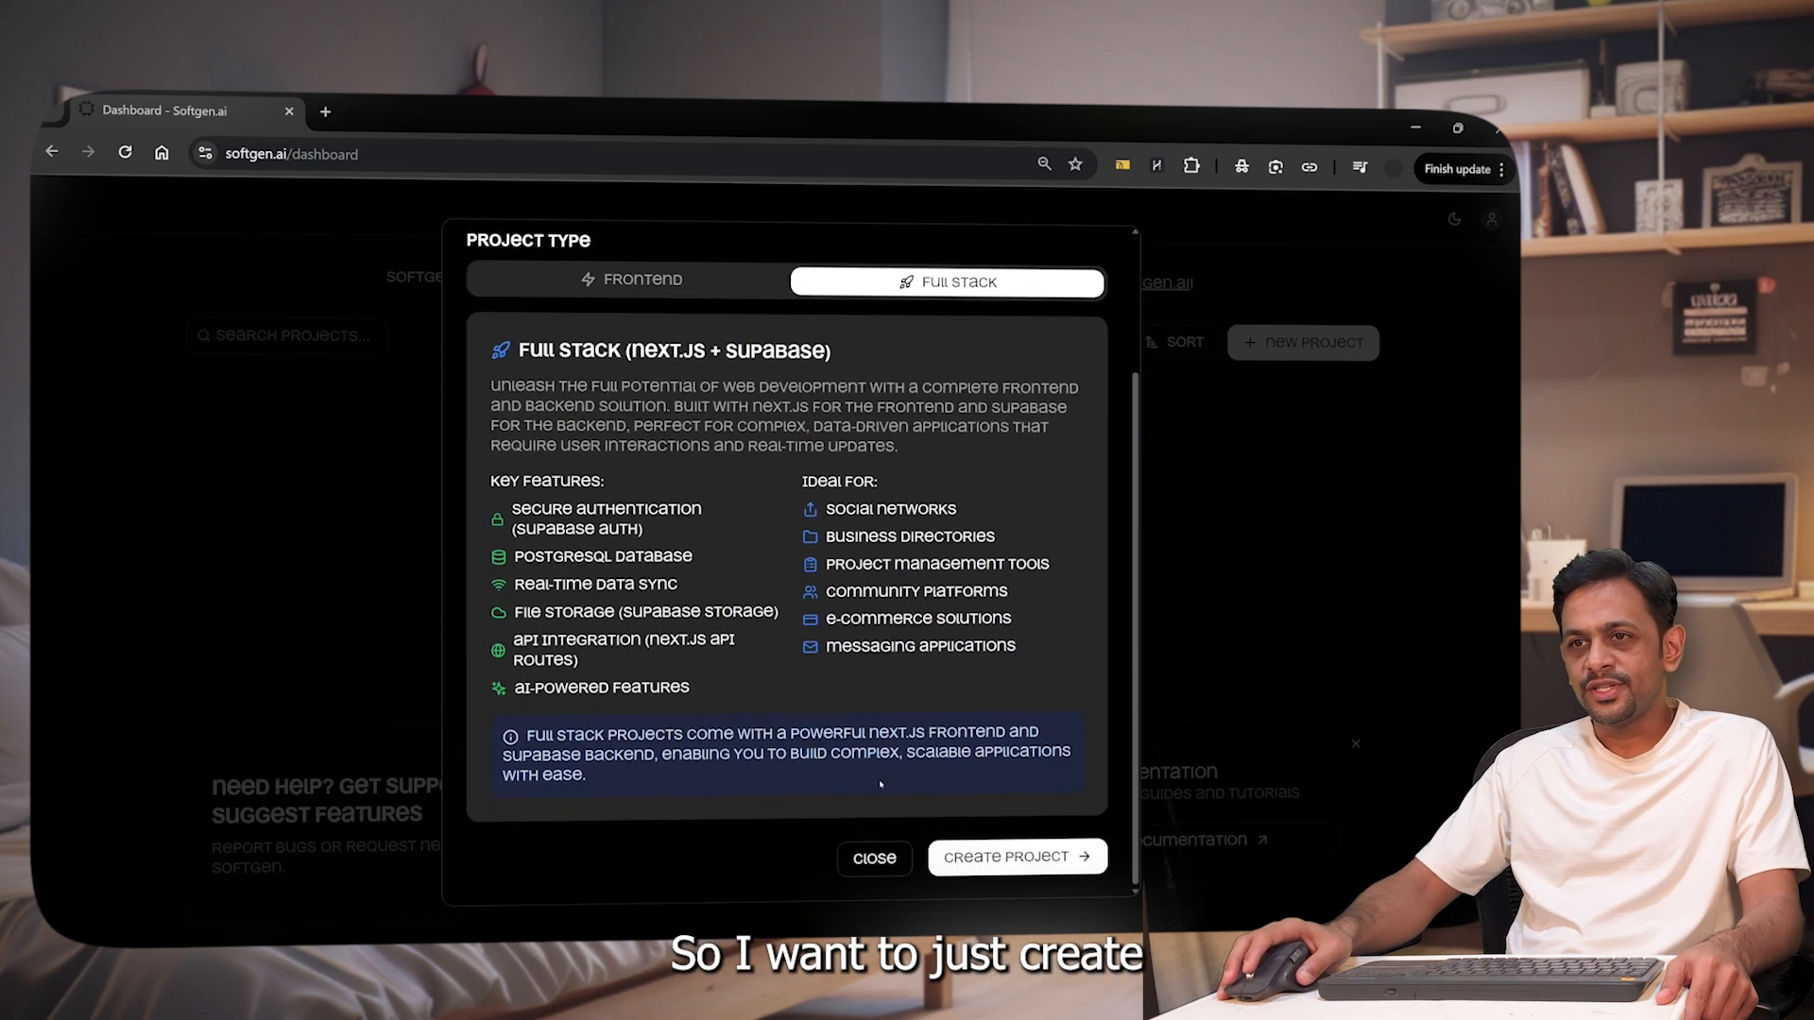
{"action": "left_click", "coordinate": [1016, 857]}
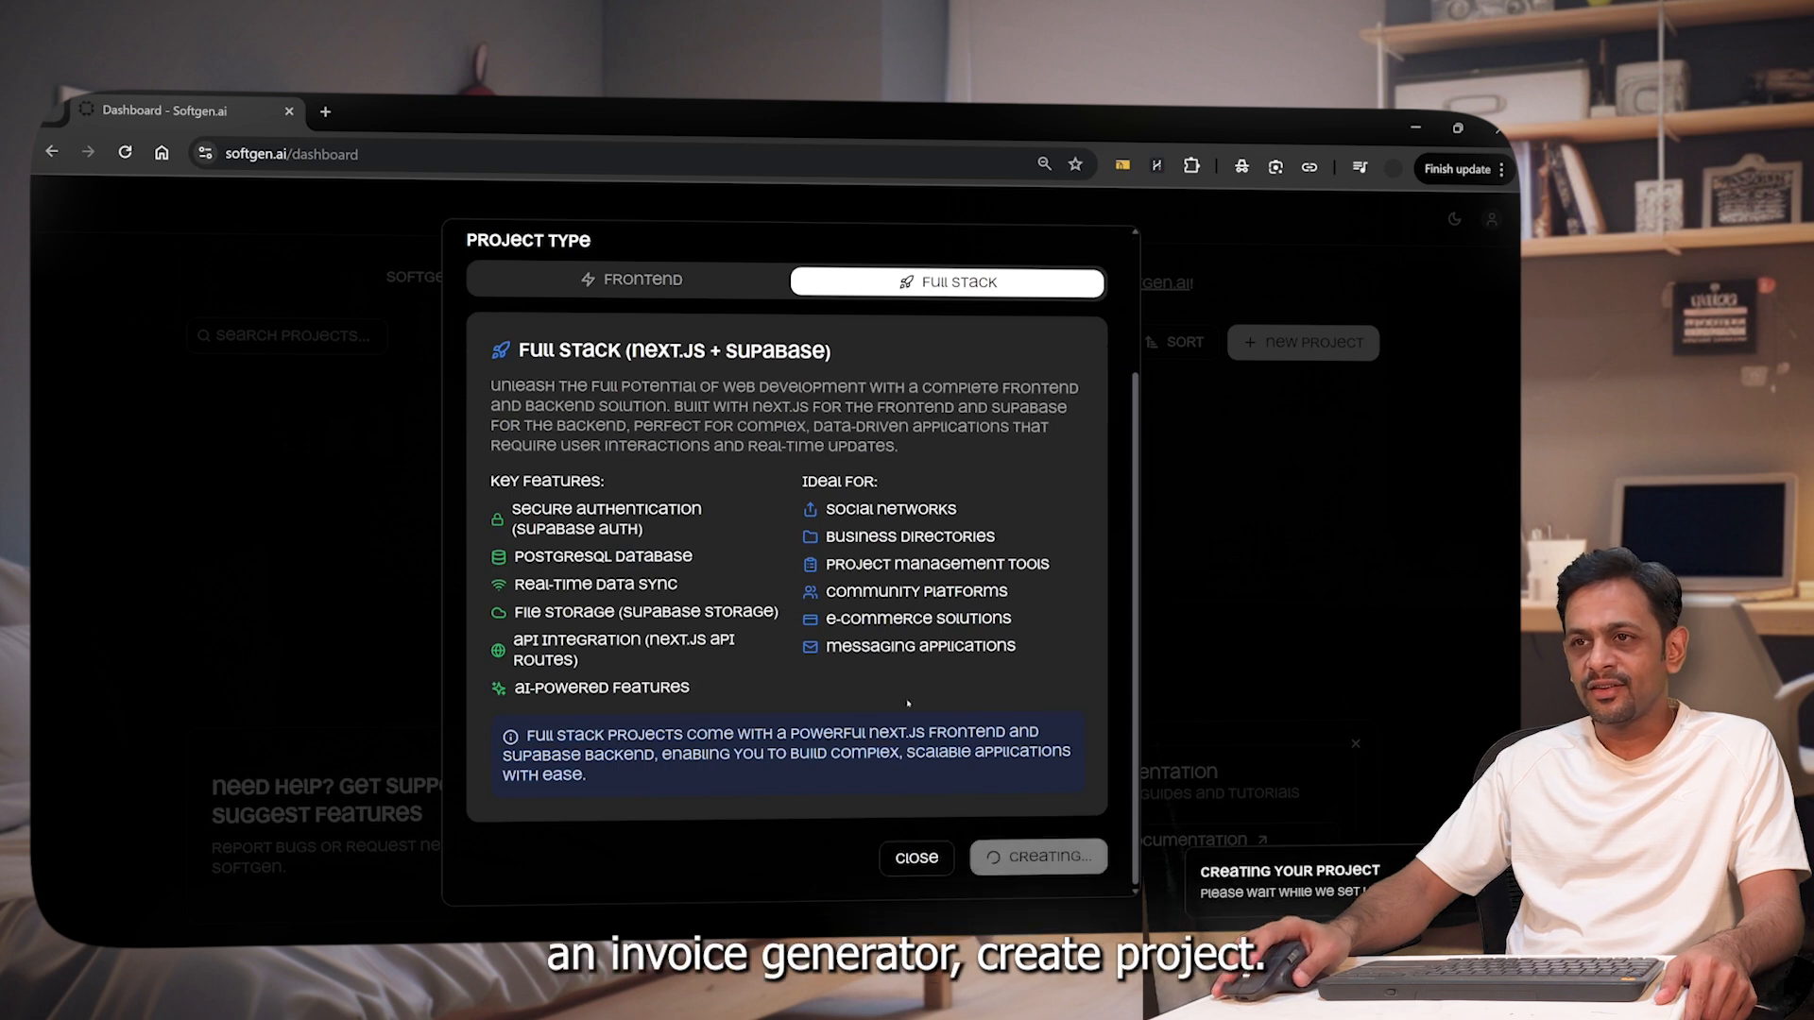
{"action": "left_click", "coordinate": [1036, 857]}
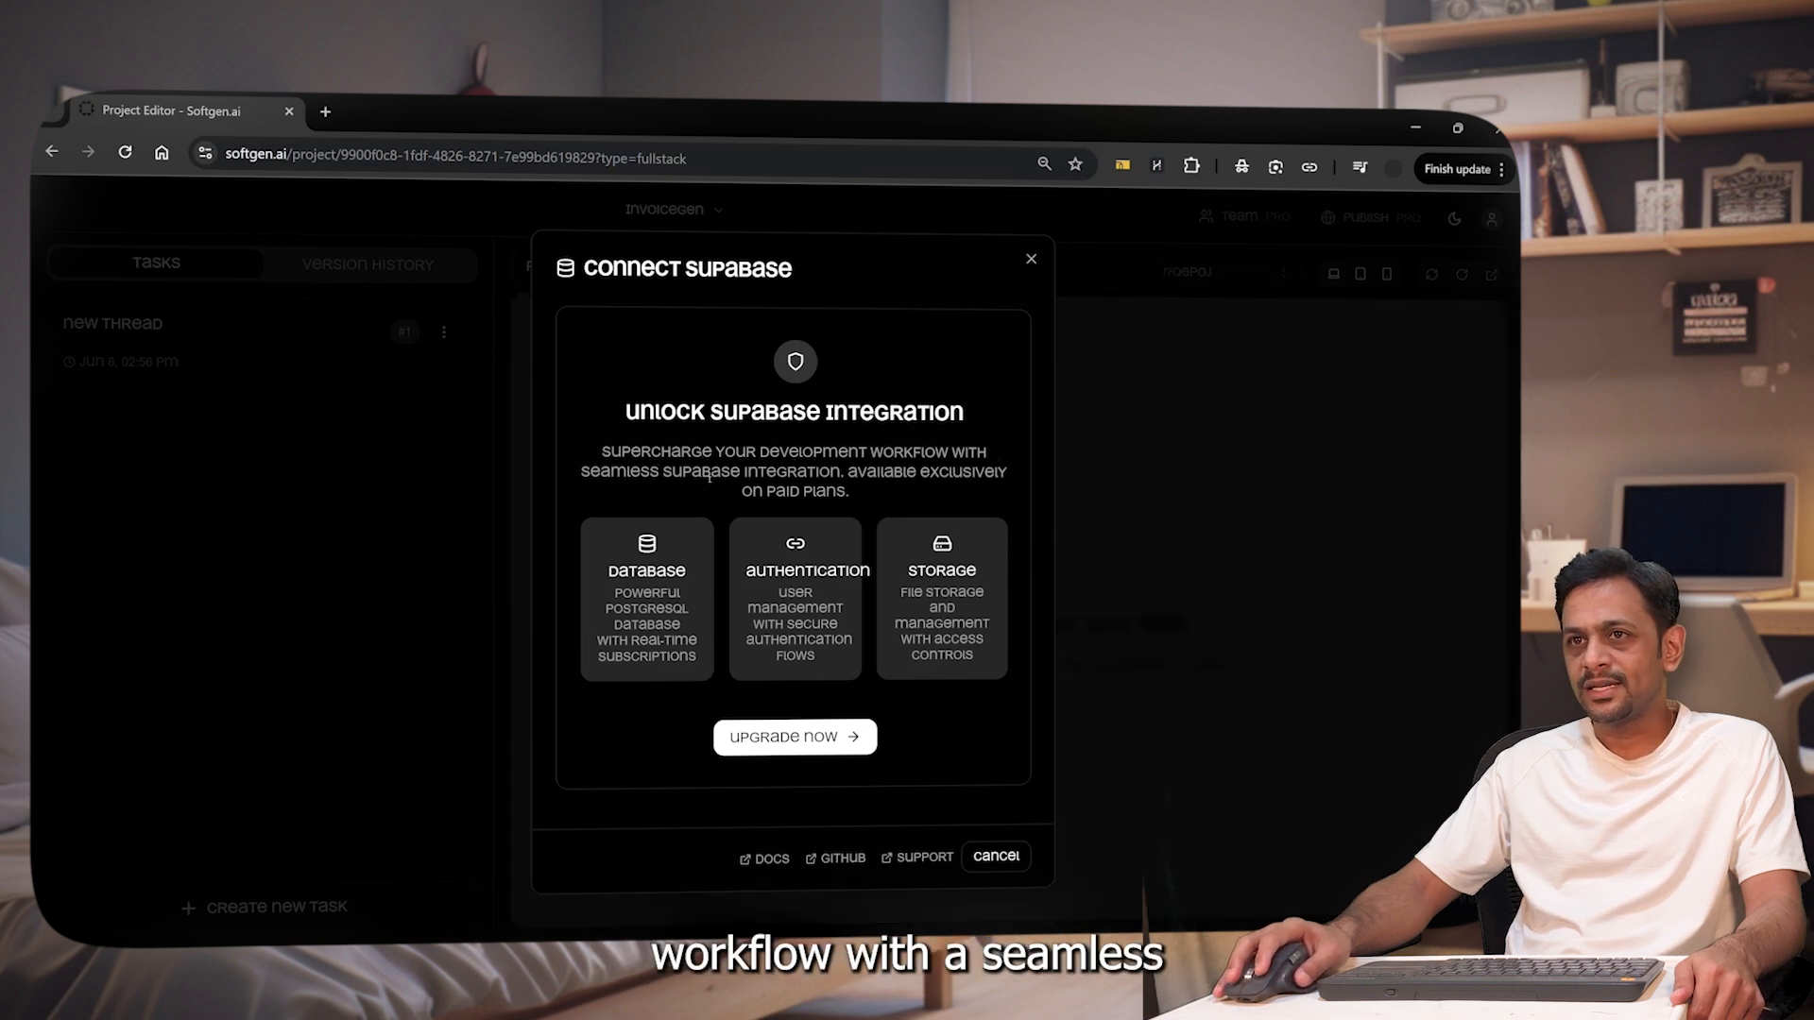
{"action": "mouse_move", "coordinate": [919, 488]}
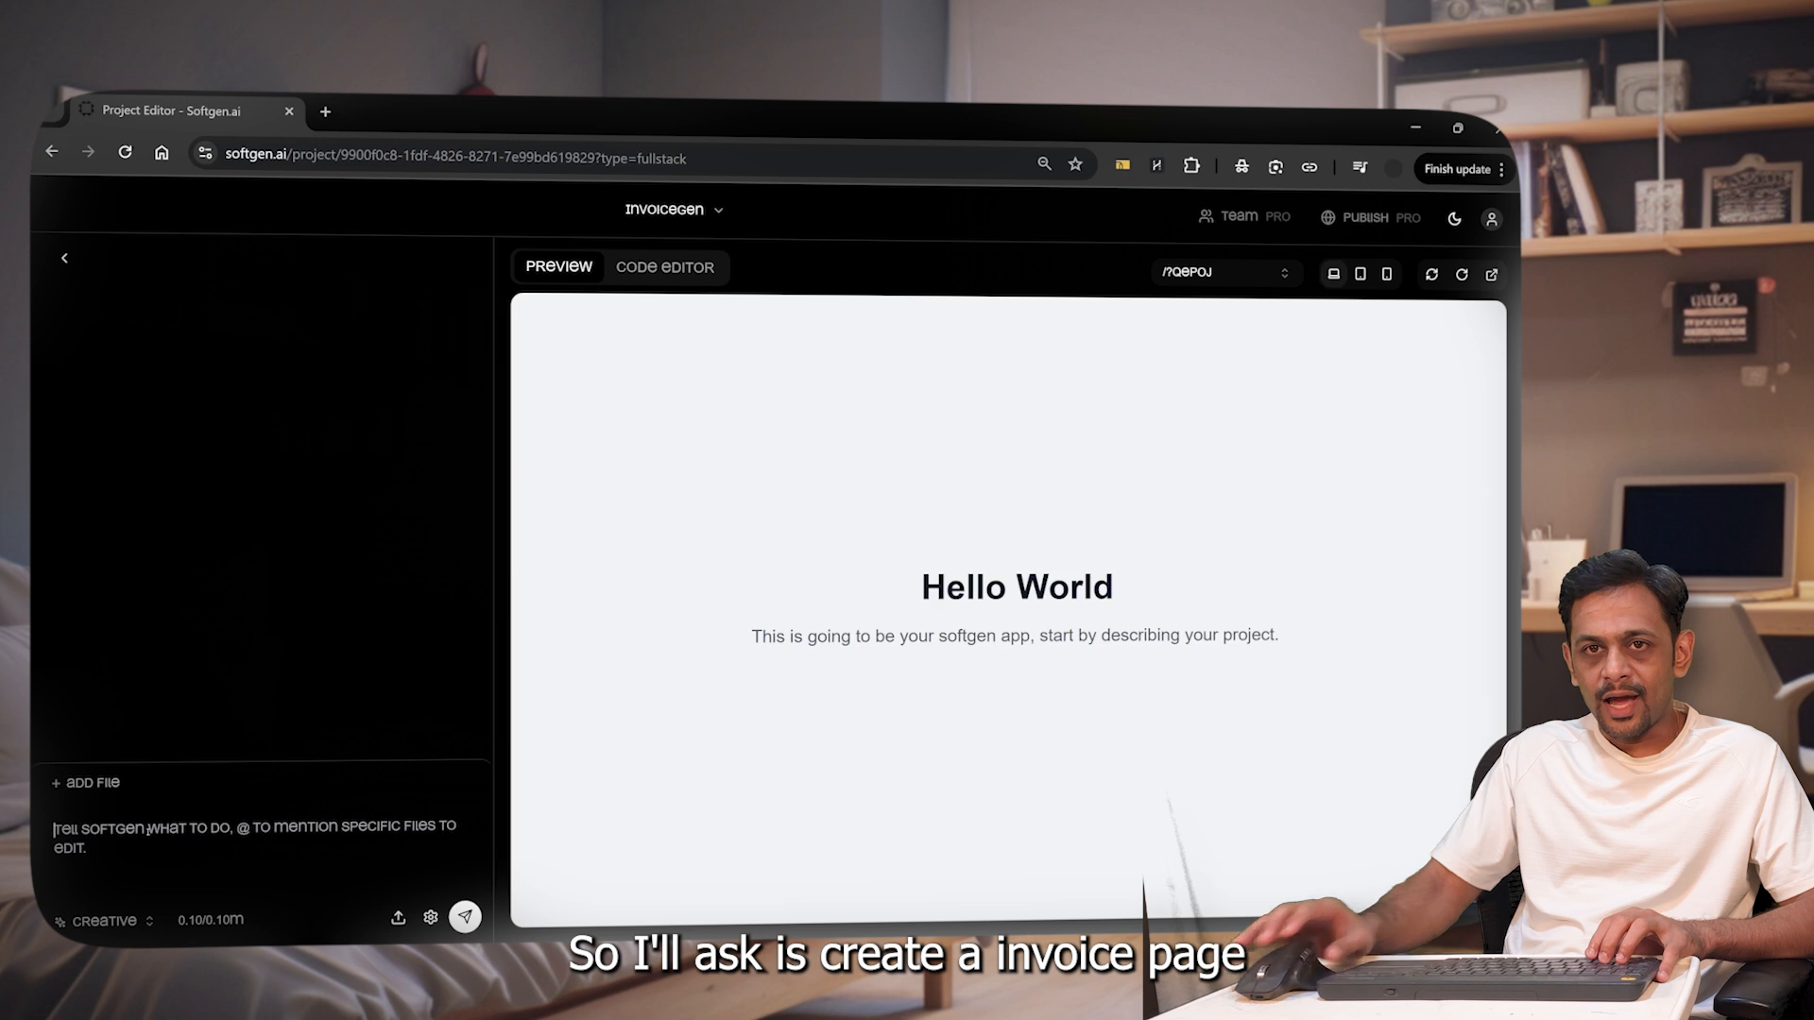
Type 'Please create a invoice page with the ability to add new invoice… created invoices.'.
{"action": "type", "text": "Please create a invoice"}
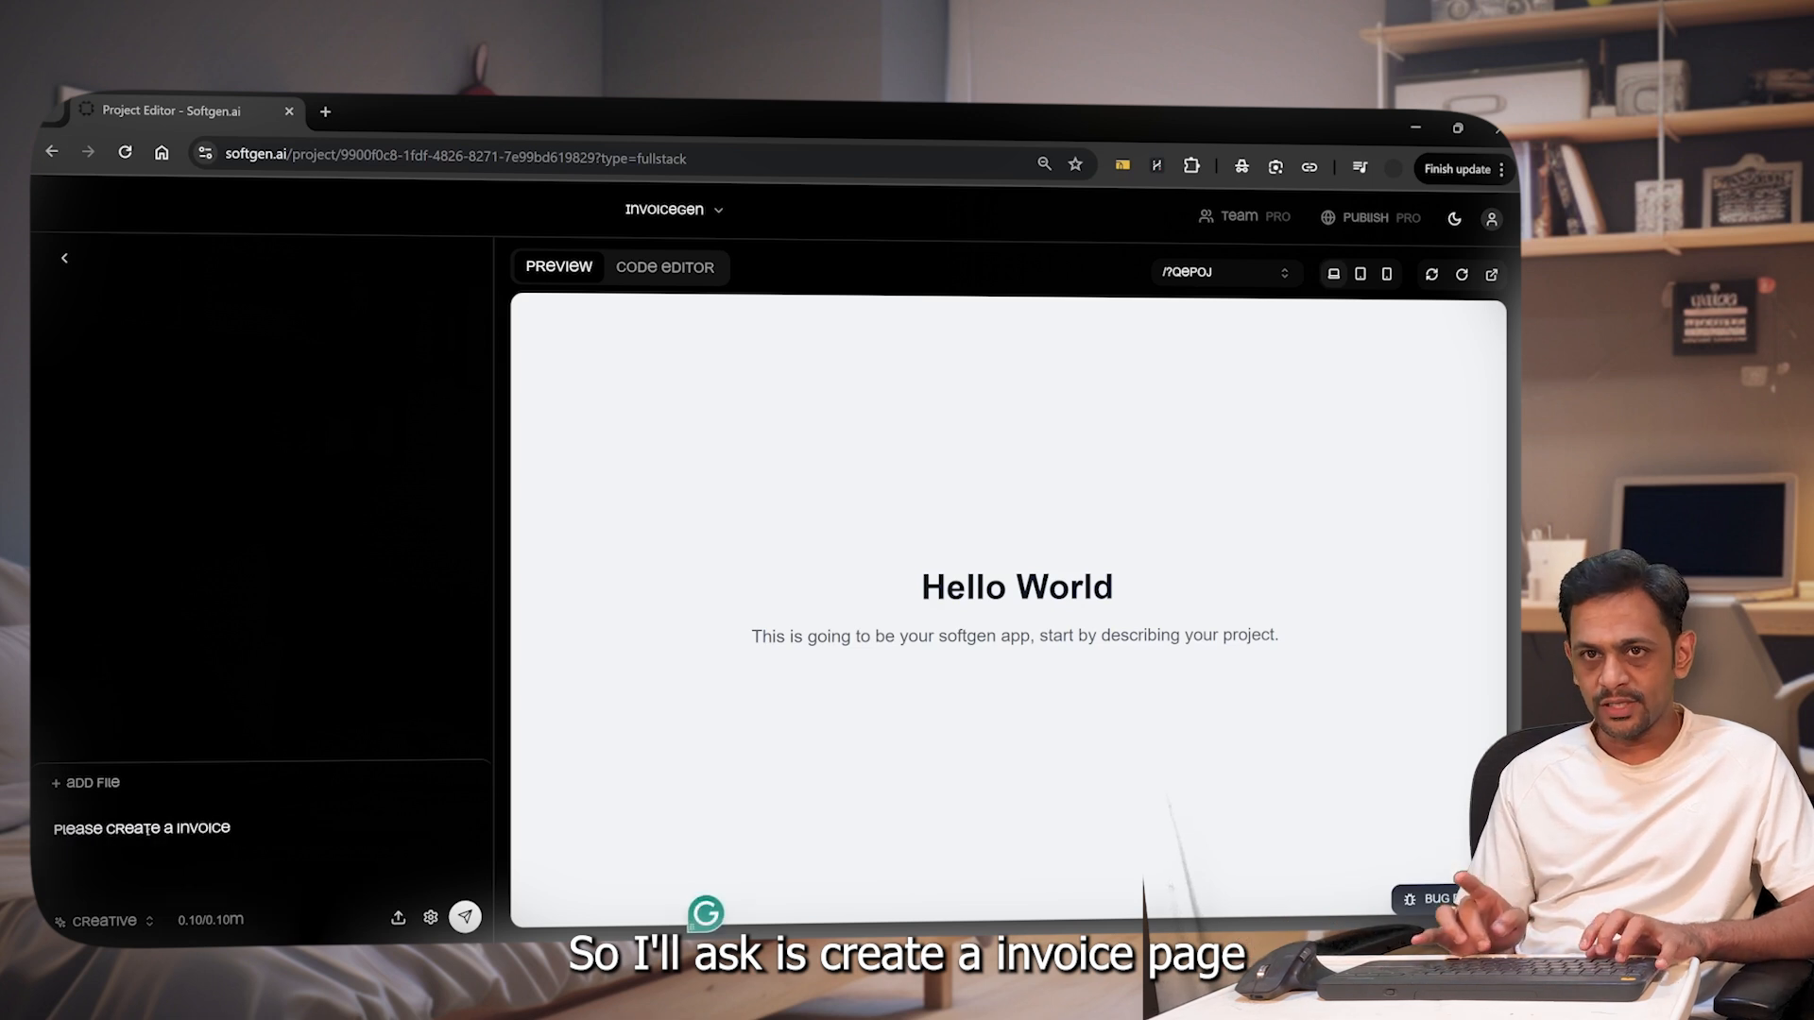
{"action": "type", "text": "page with the ability"}
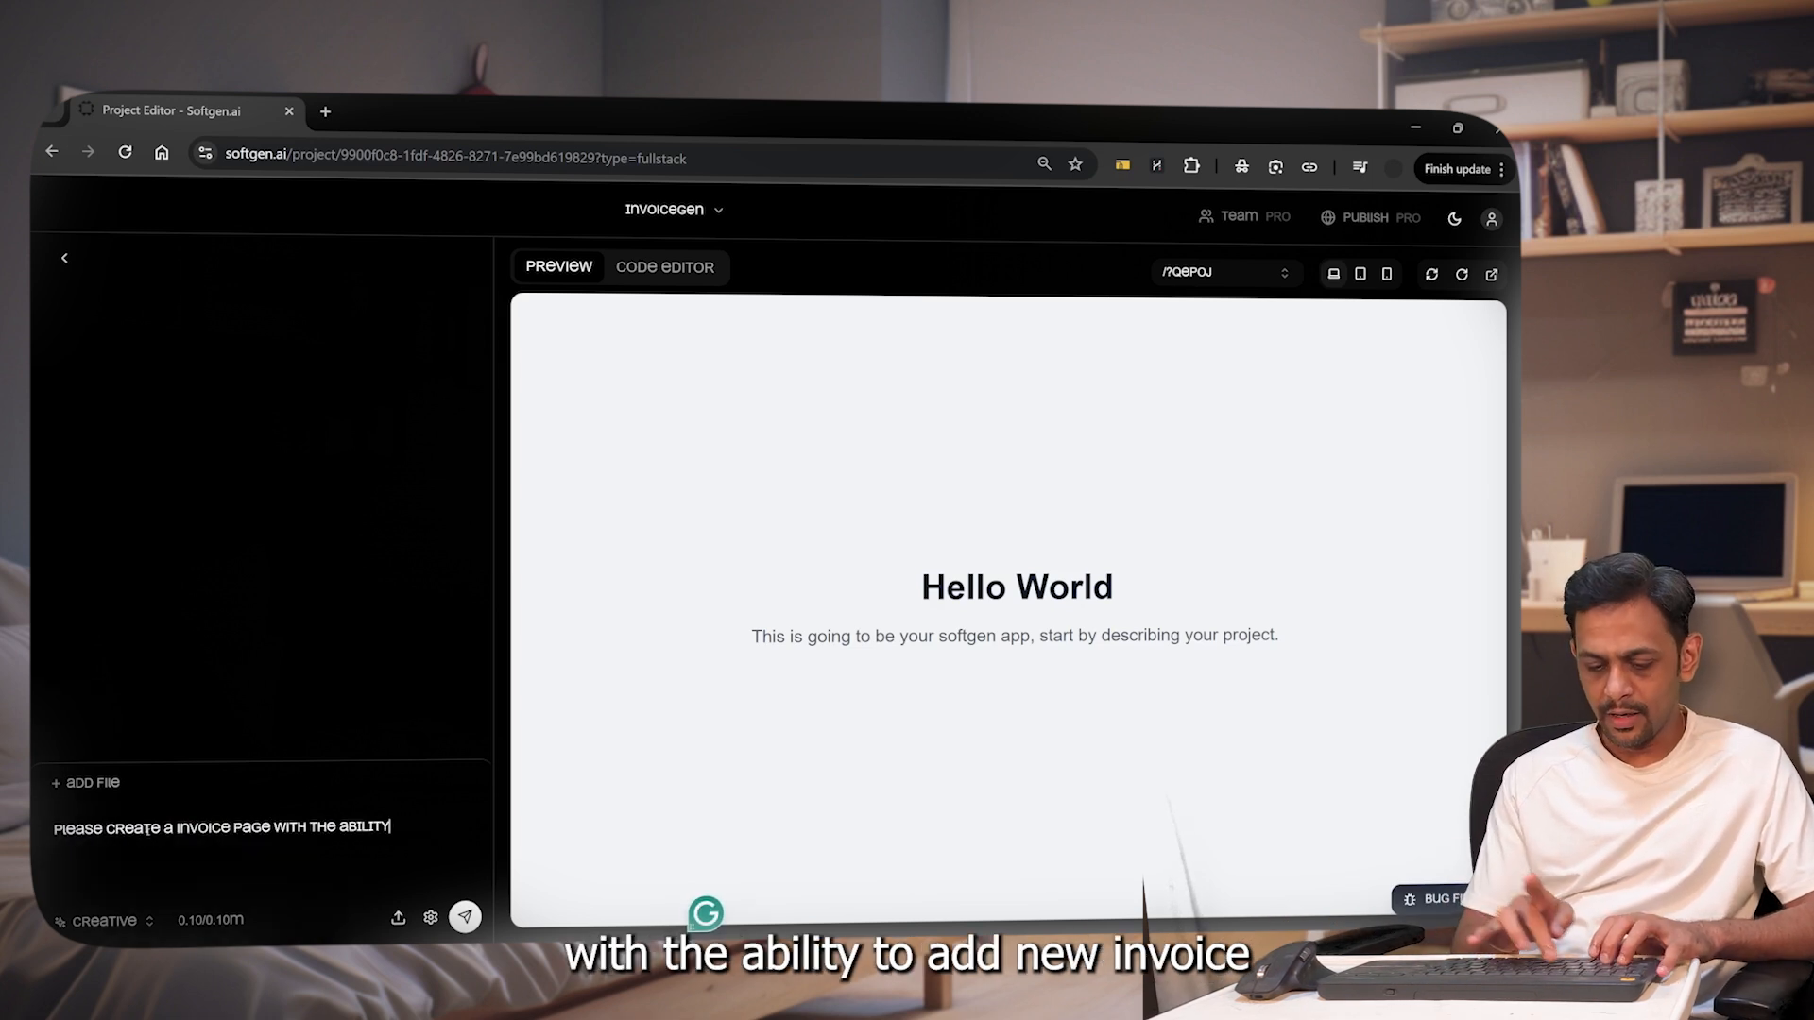
{"action": "type", "text": "to add new invoice a"}
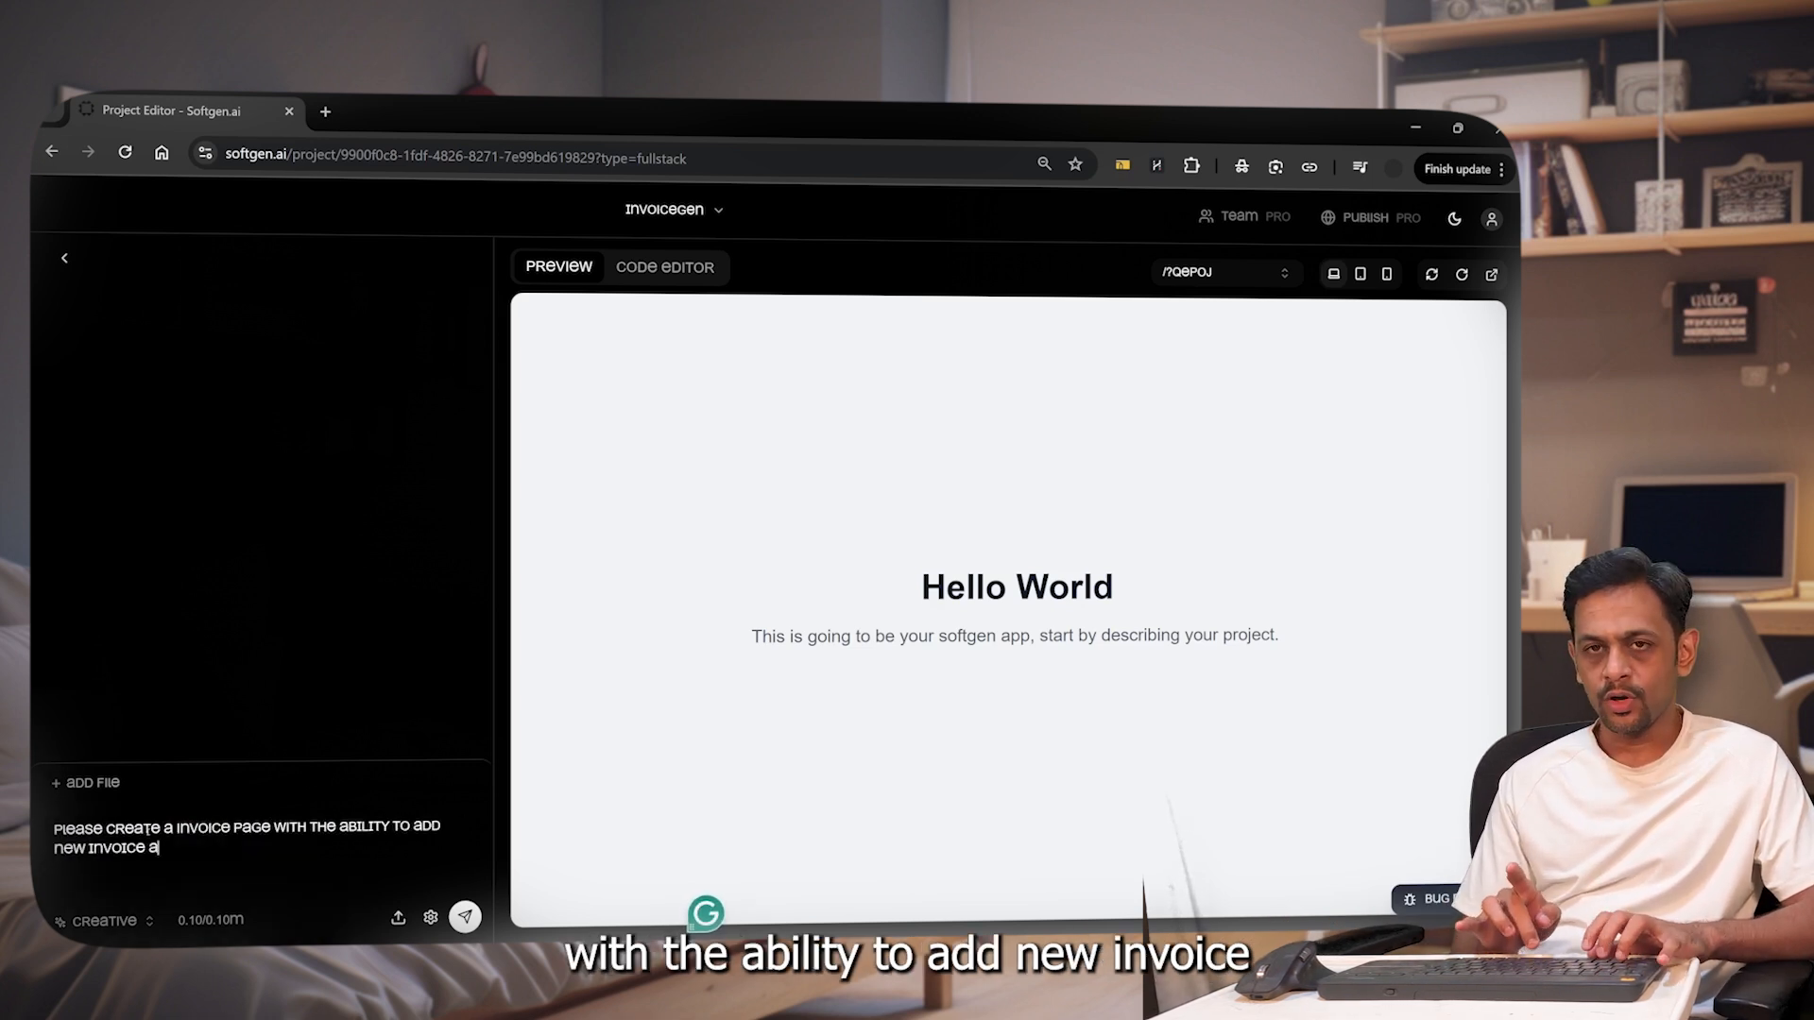
{"action": "type", "text": "and displaying all"}
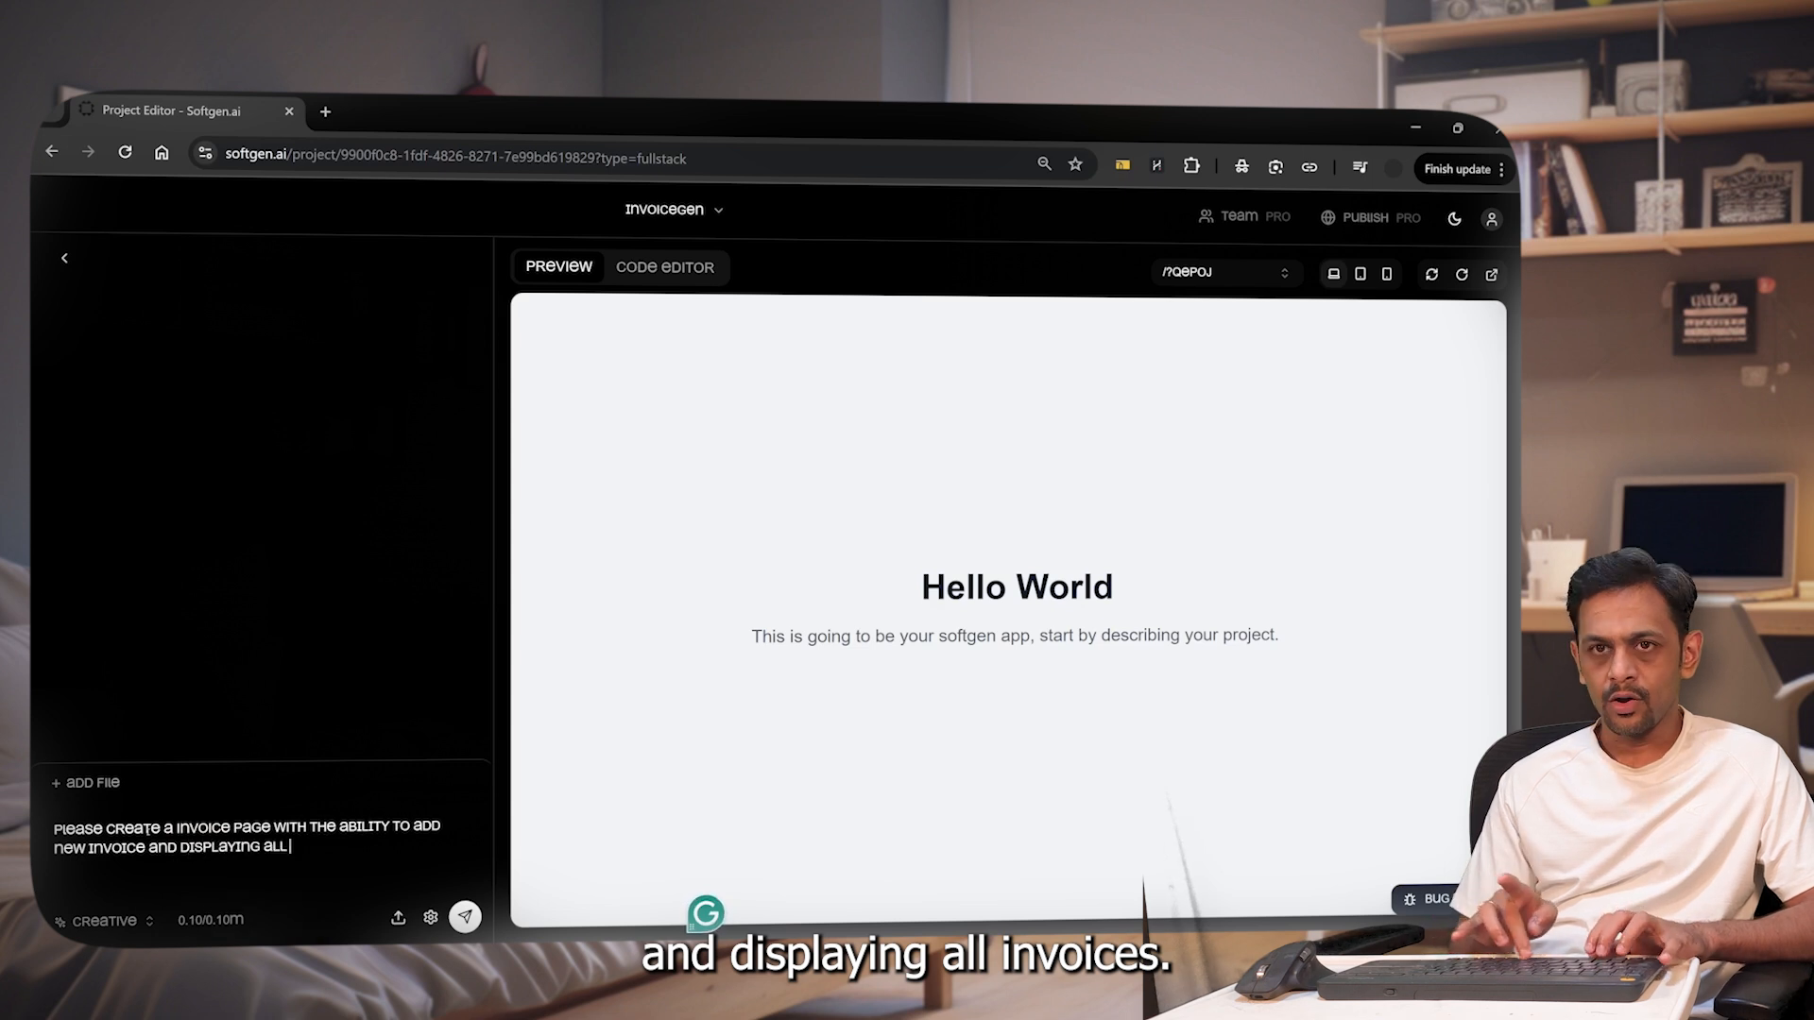
{"action": "type", "text": "created invoices."}
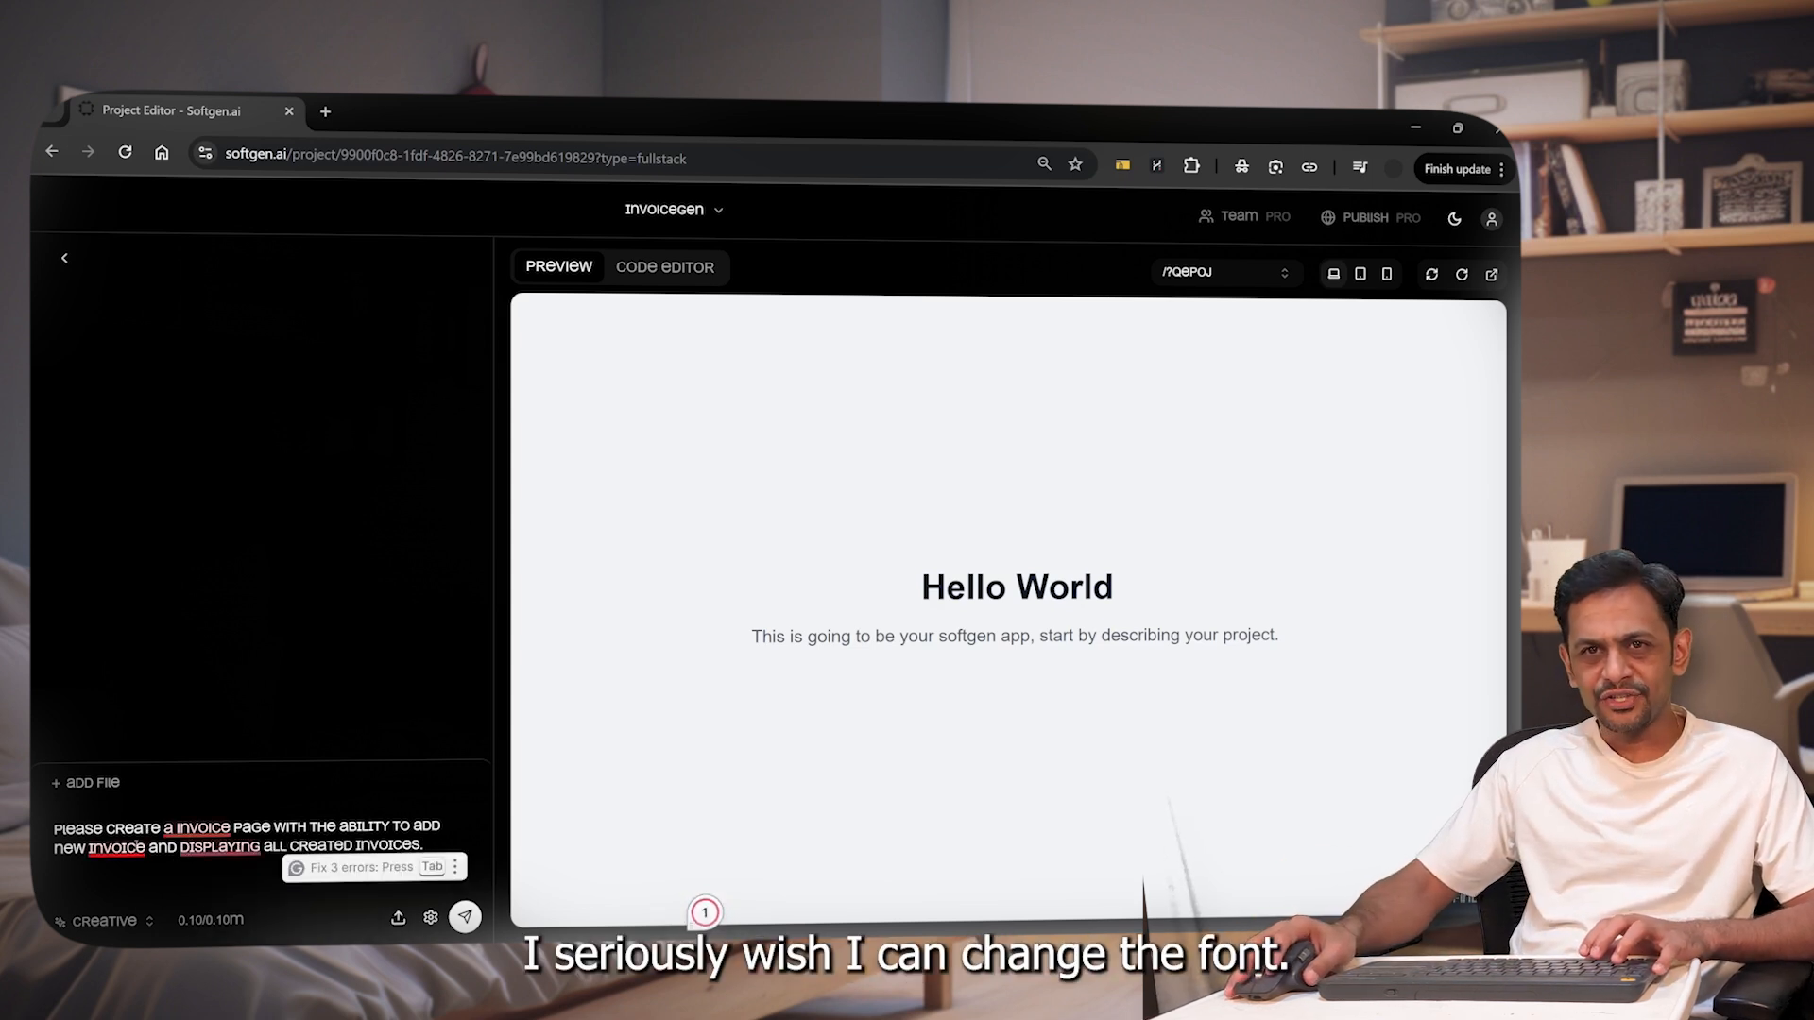
Submit the invoice request, browse the generated code, then return to the live preview.
{"action": "left_click", "coordinate": [465, 917]}
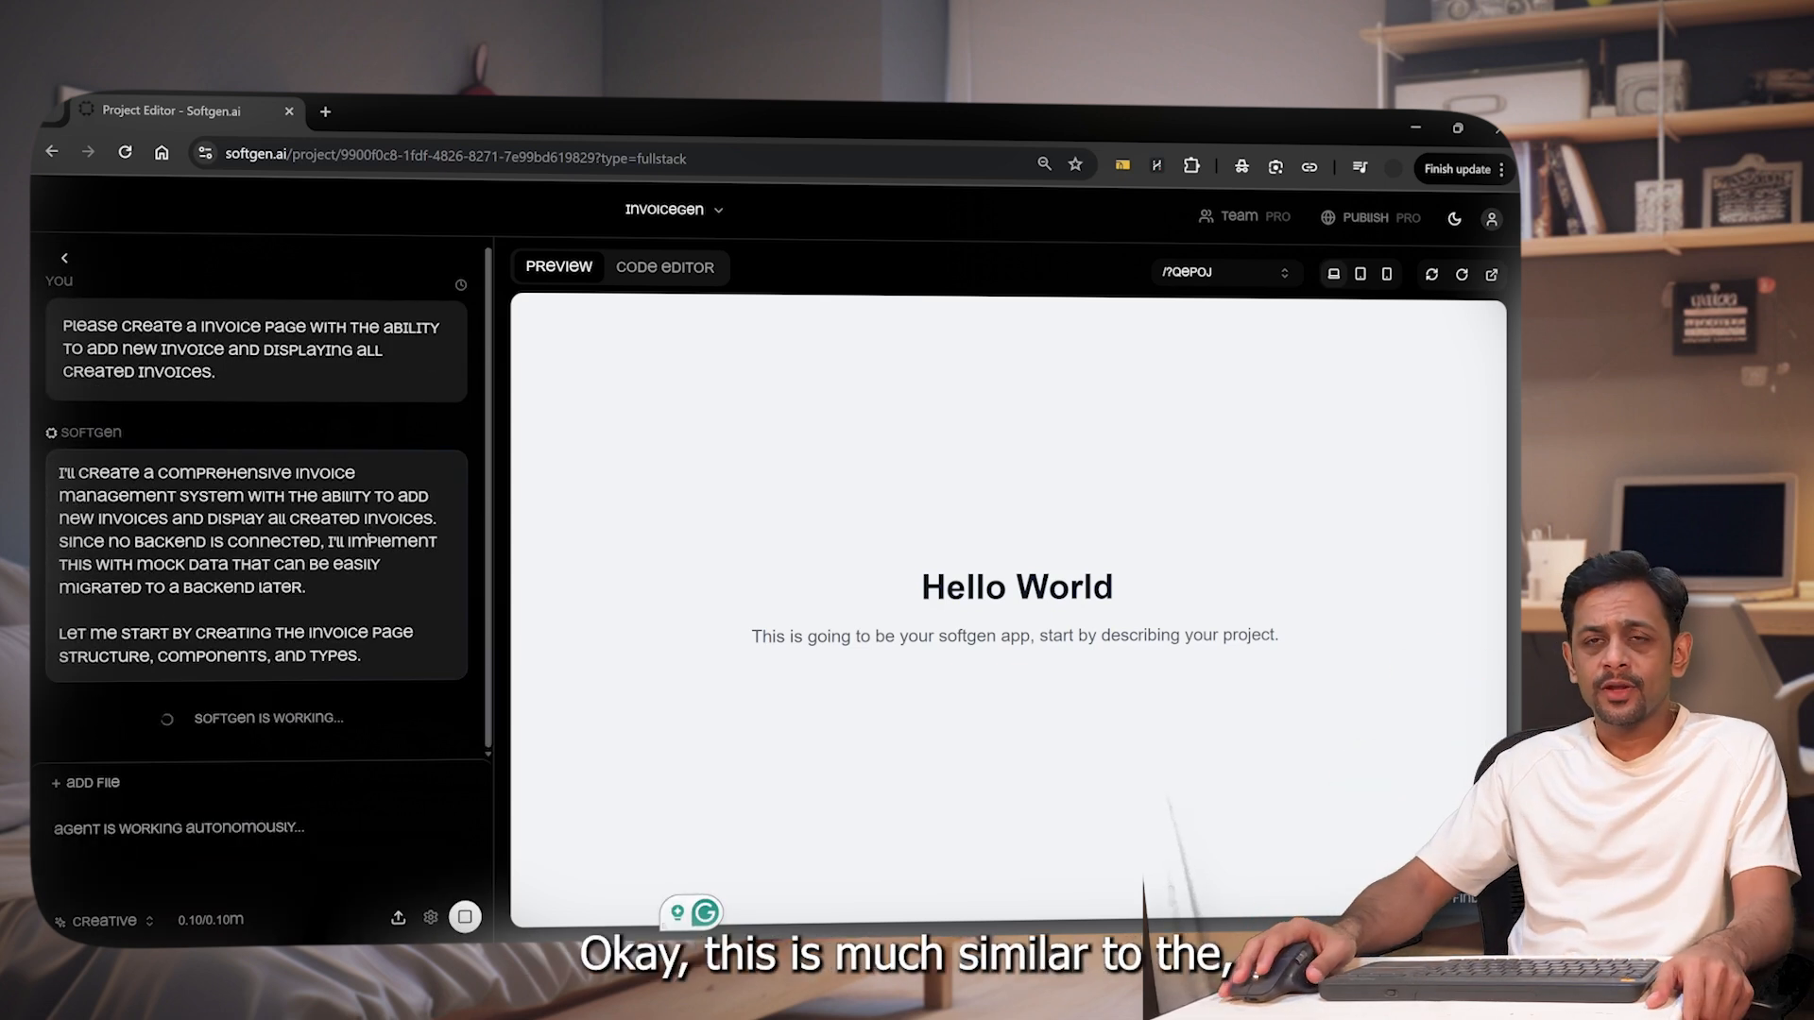
{"action": "left_click", "coordinate": [665, 268]}
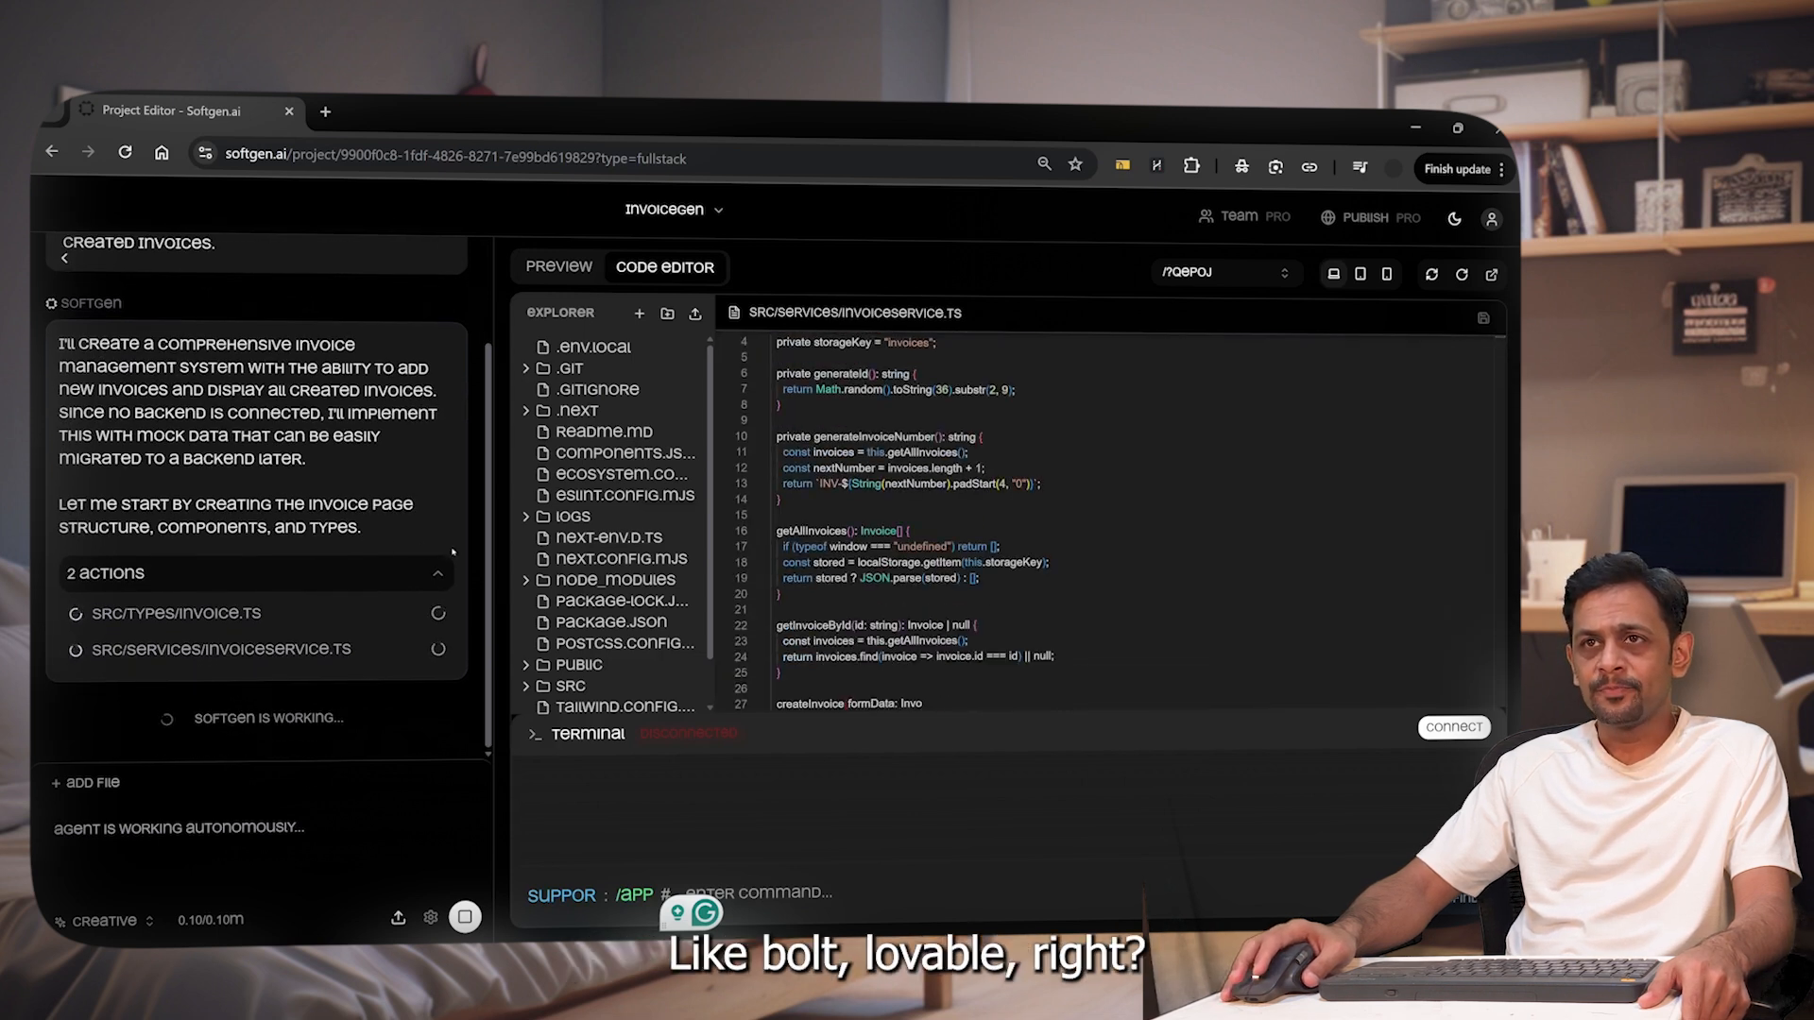
{"action": "scroll", "scroll_direction": "down", "scroll_amount": 3}
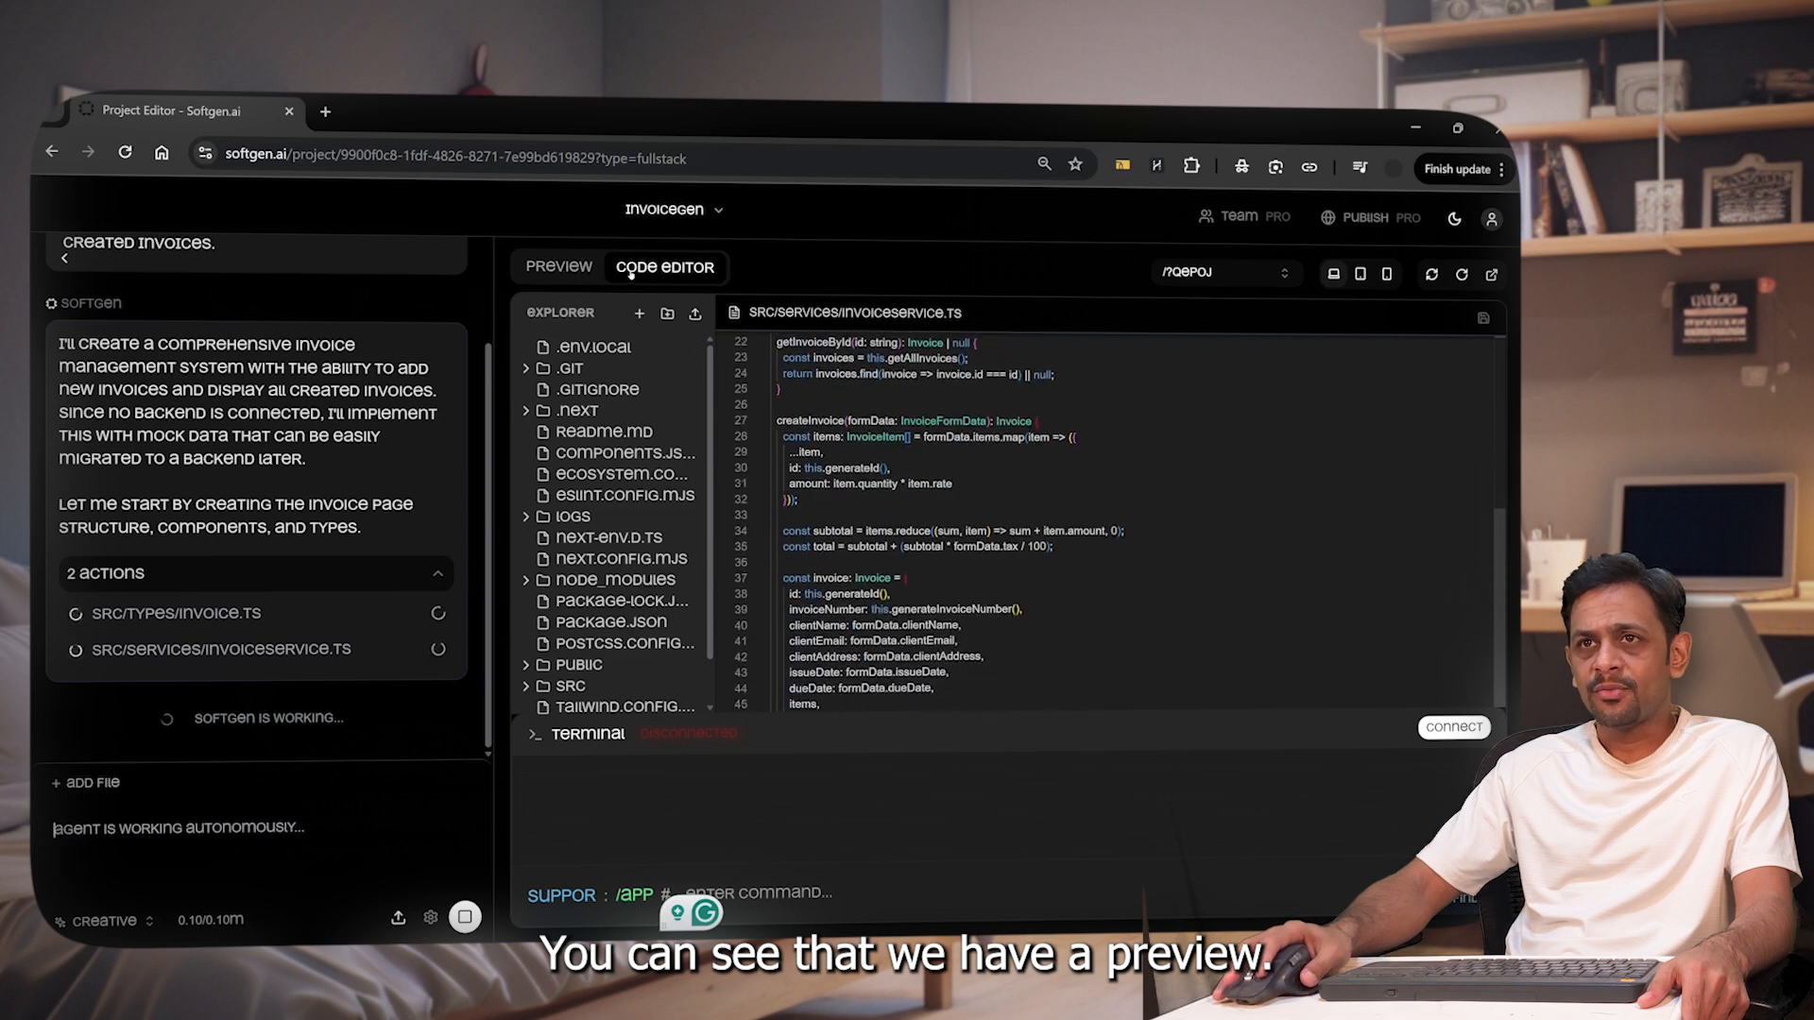
{"action": "scroll", "scroll_direction": "down", "scroll_amount": 3}
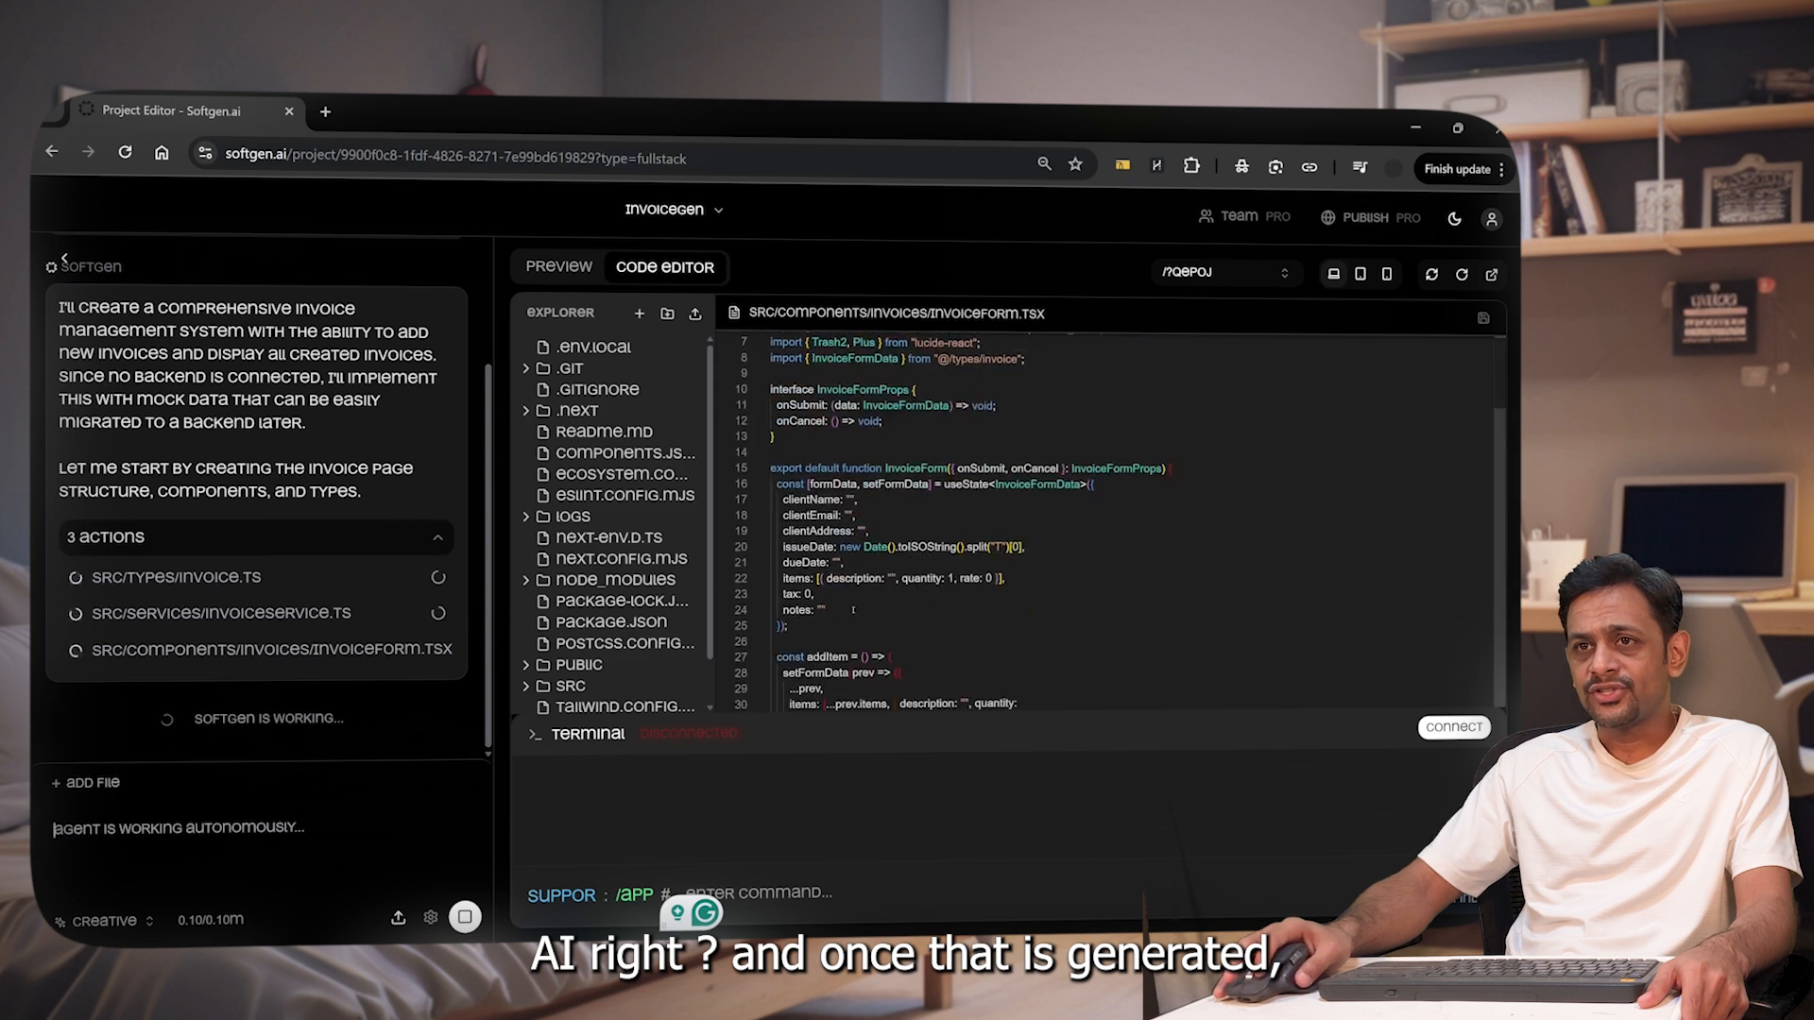
{"action": "scroll", "scroll_direction": "down", "scroll_amount": 3}
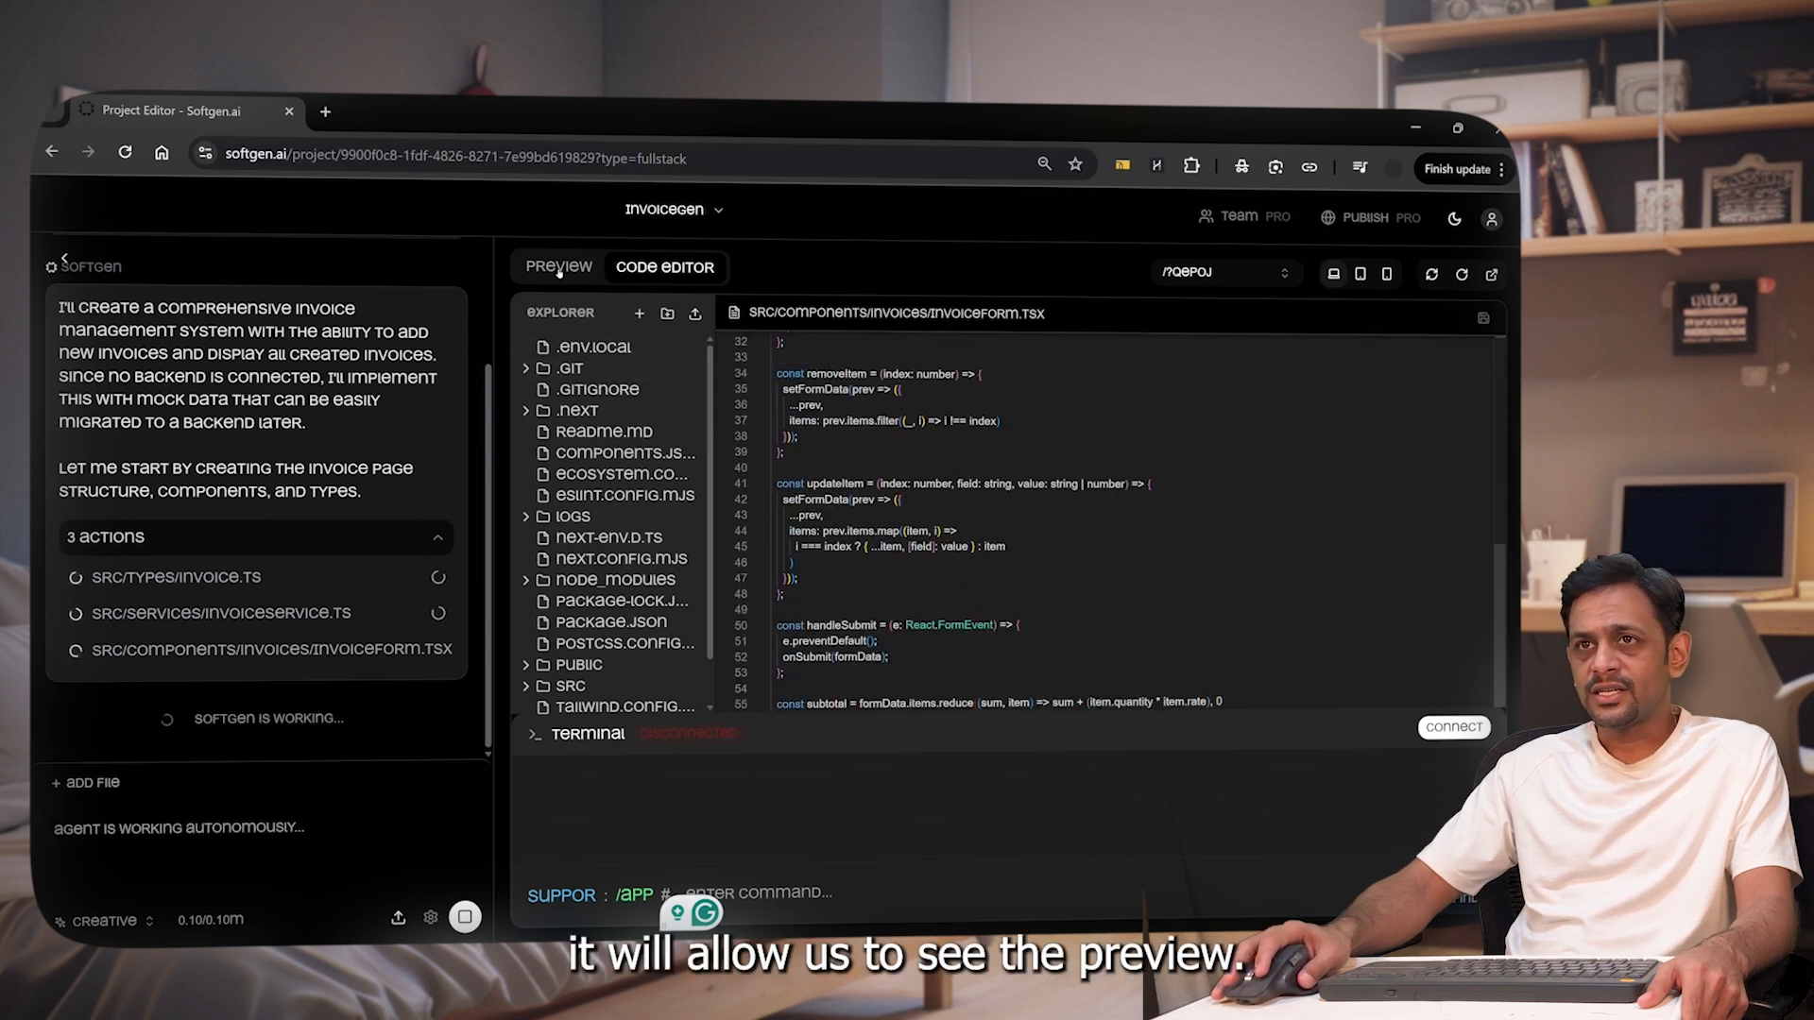
{"action": "left_click", "coordinate": [557, 267]}
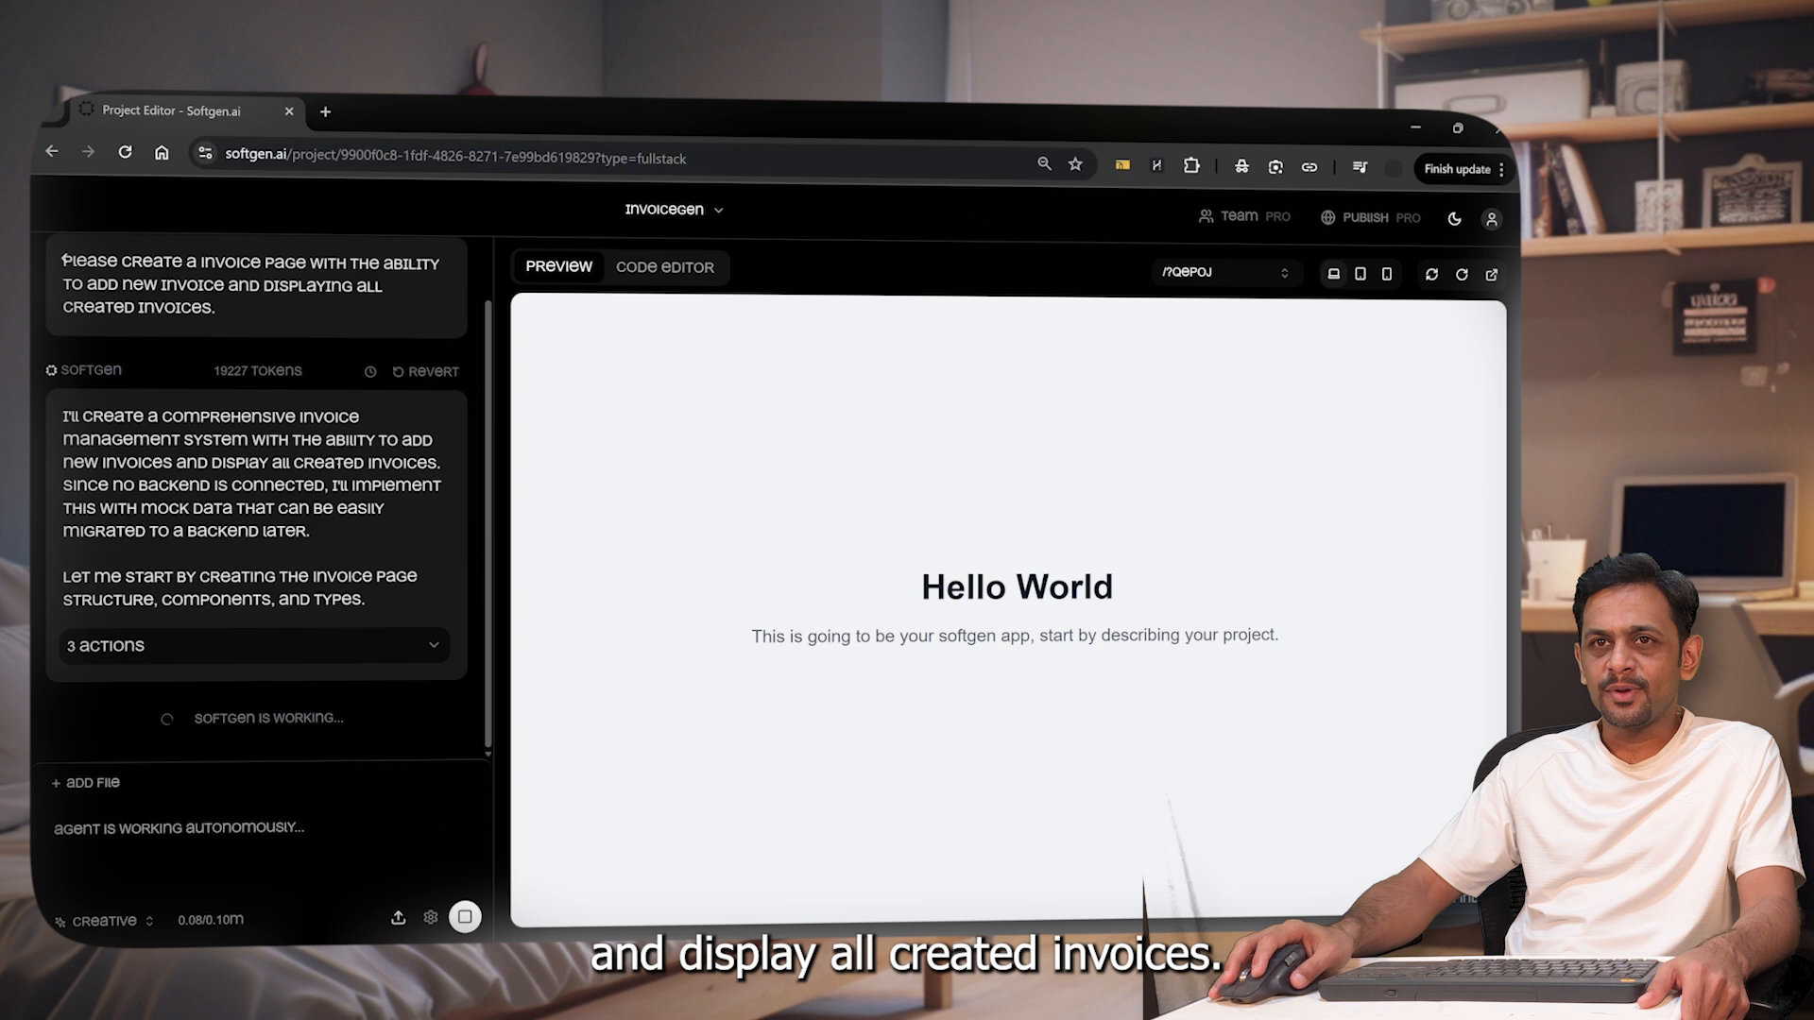
{"action": "left_click", "coordinate": [665, 268]}
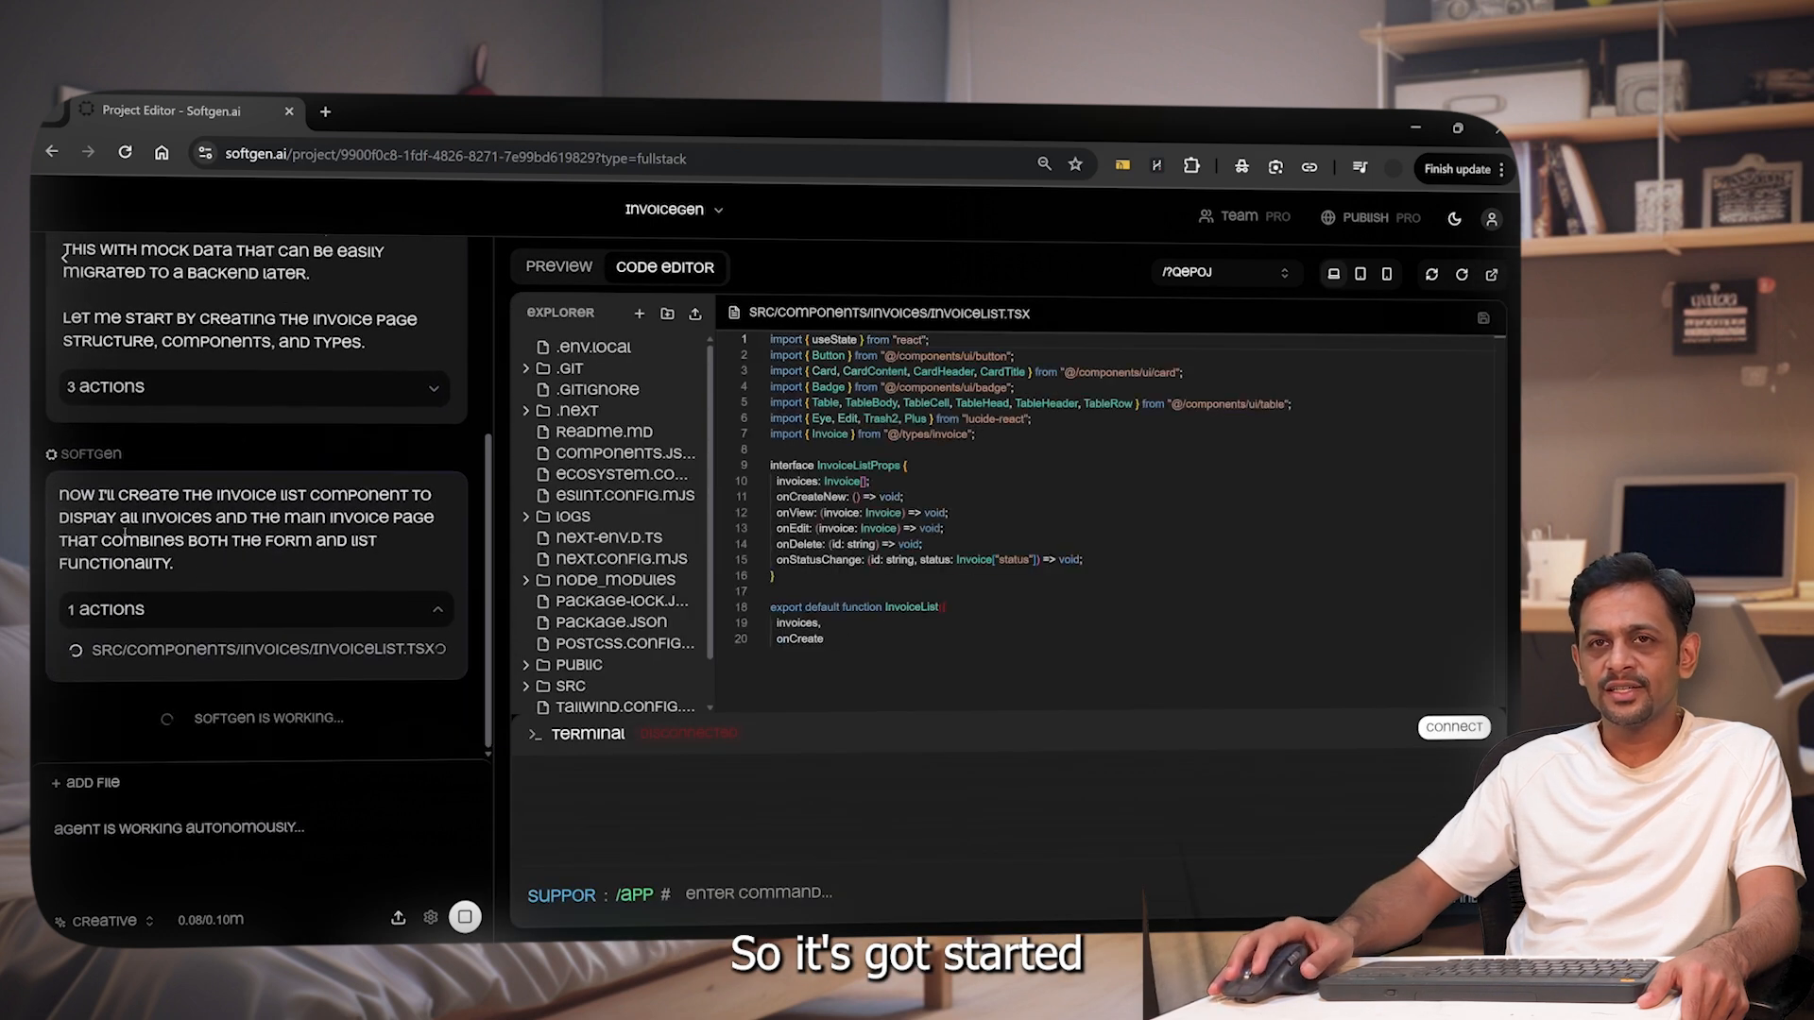
{"action": "scroll", "scroll_direction": "down", "scroll_amount": 3}
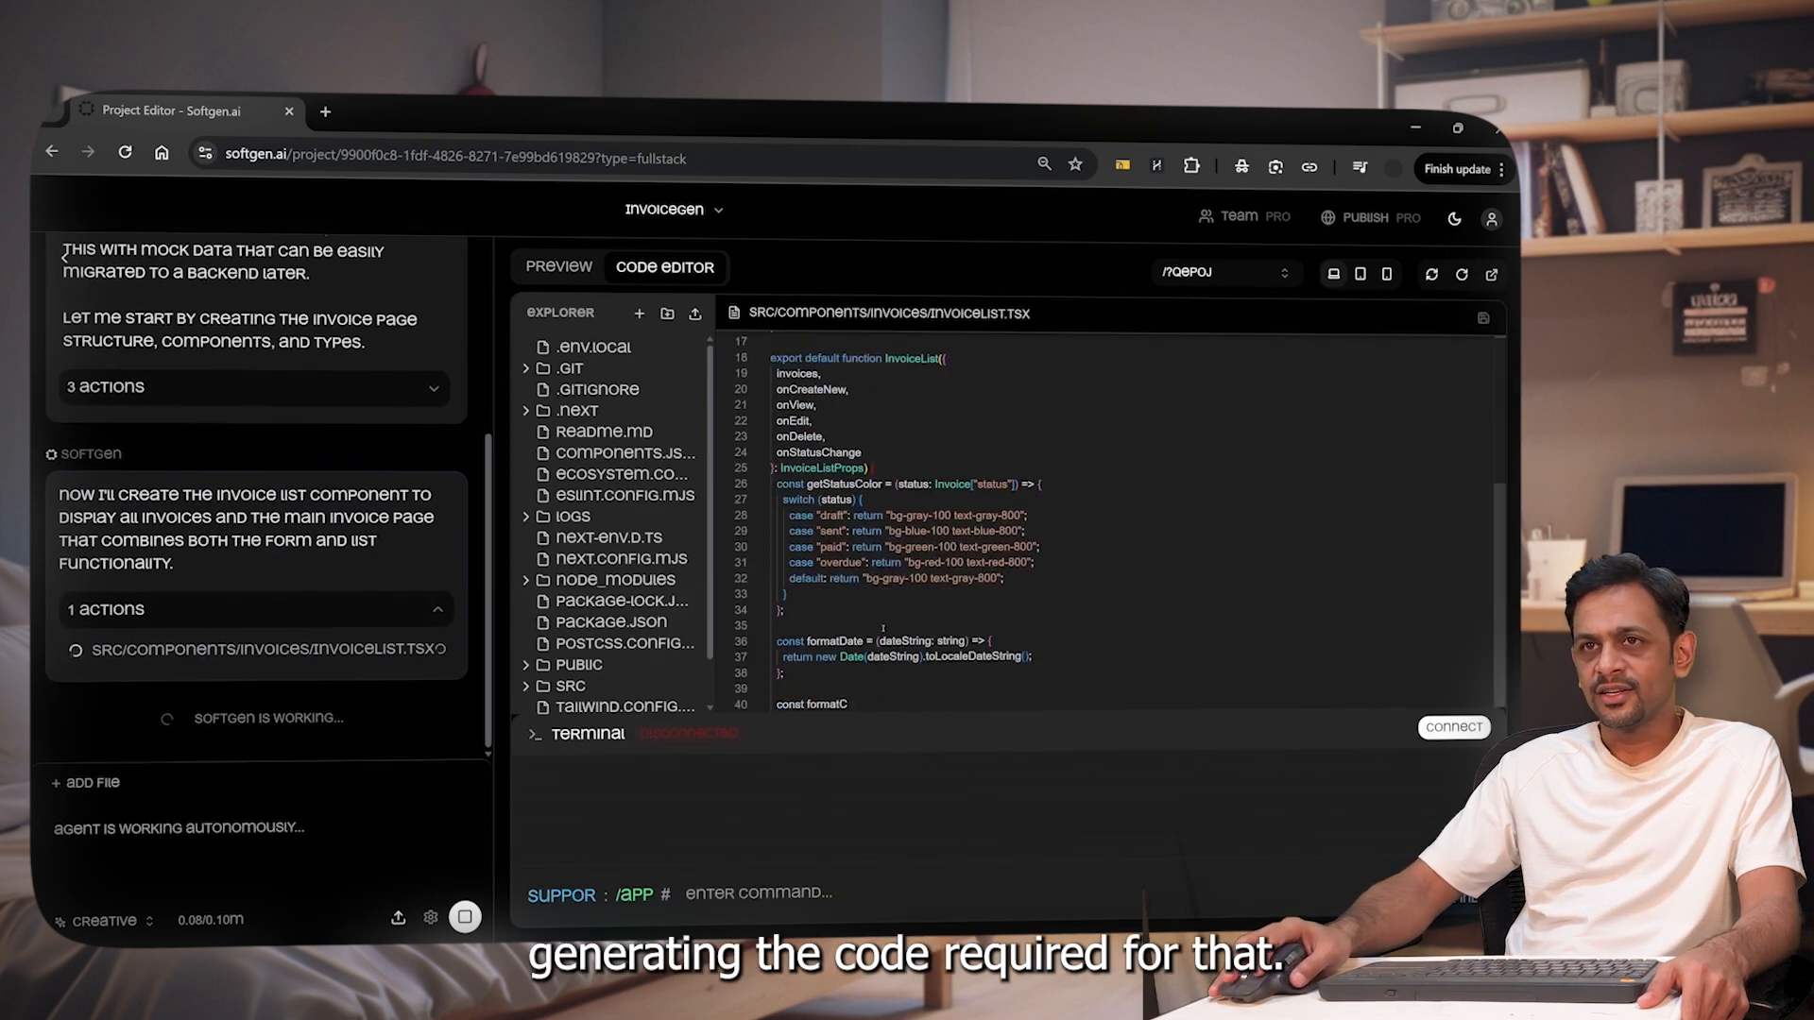
{"action": "scroll", "scroll_direction": "down", "scroll_amount": 3}
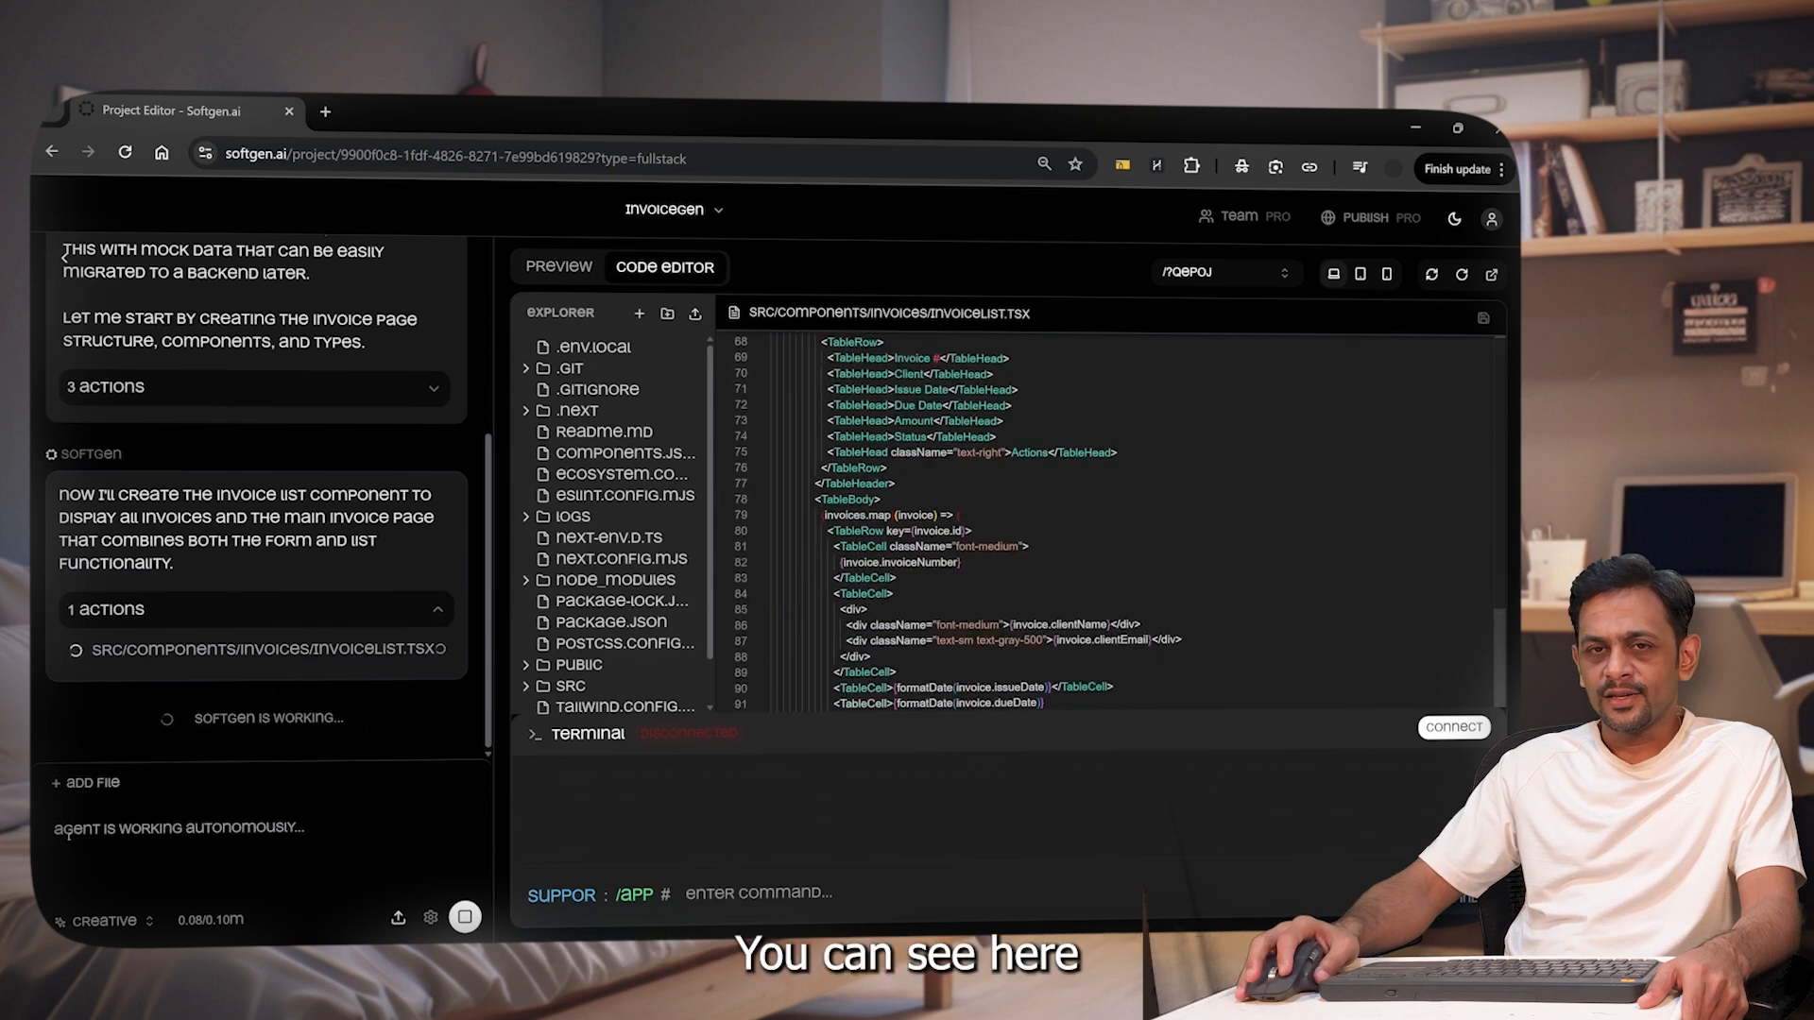
{"action": "scroll", "scroll_direction": "down", "scroll_amount": 3}
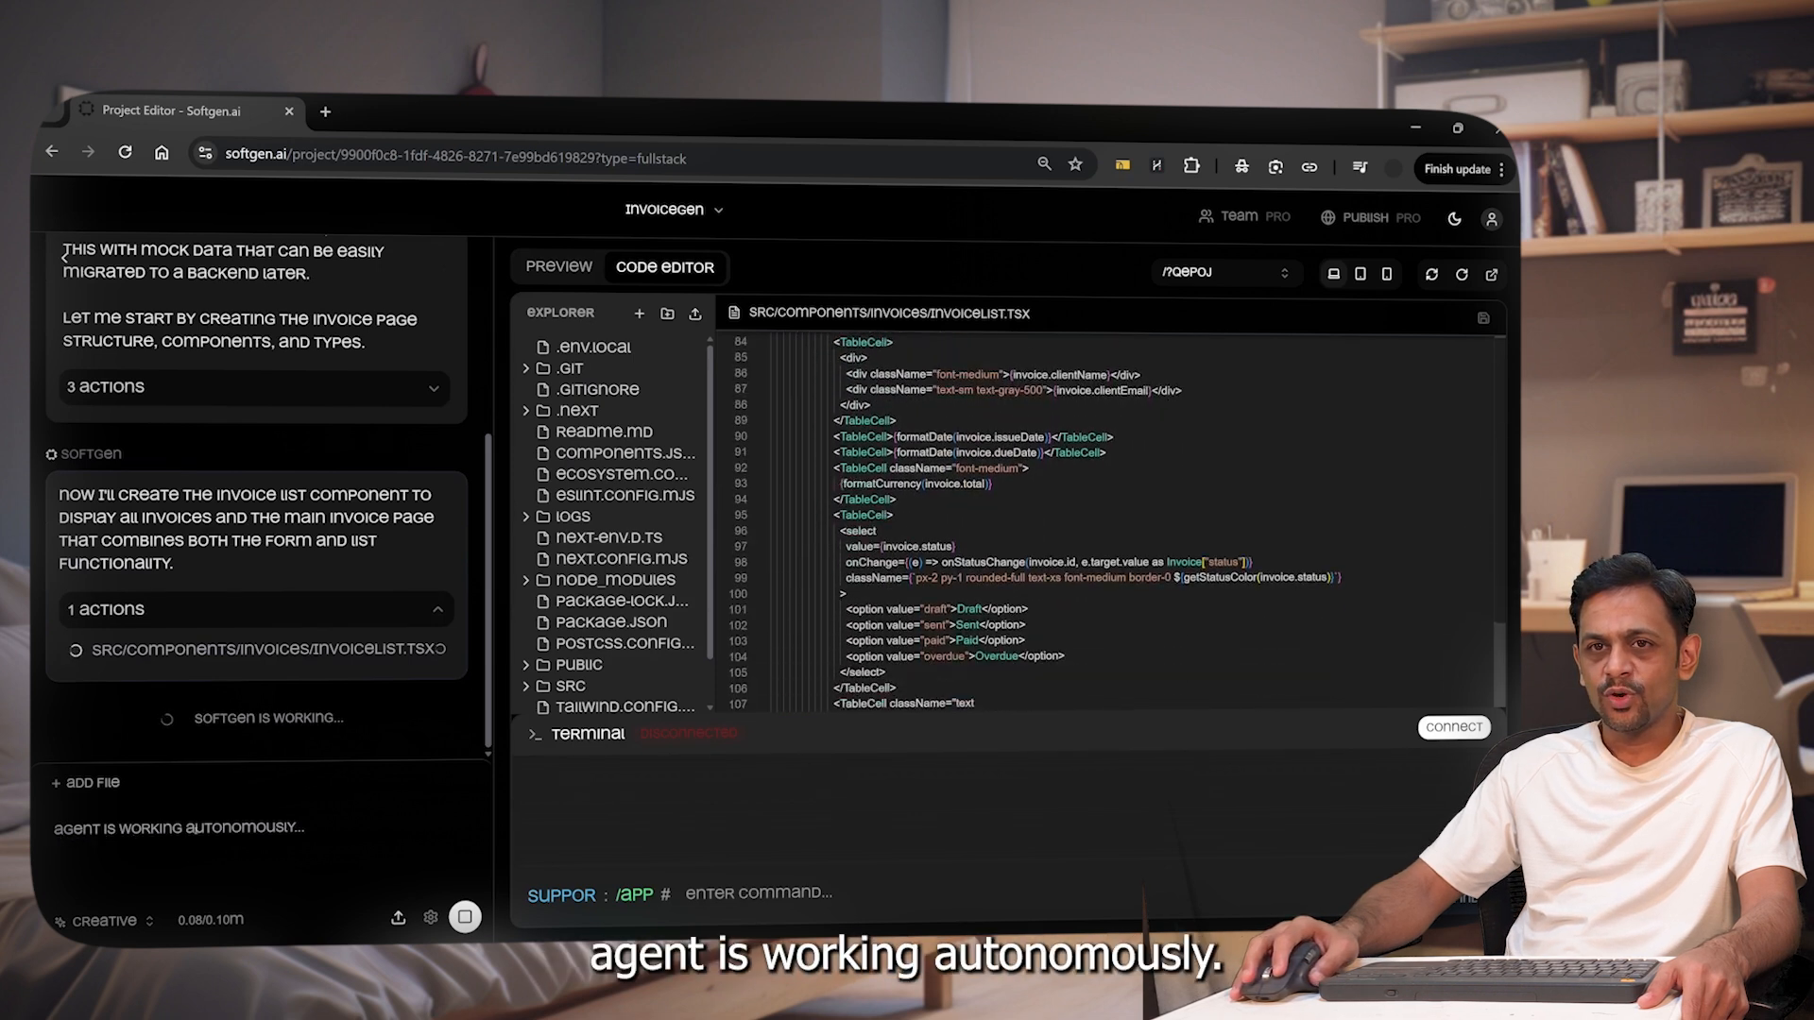
{"action": "left_click", "coordinate": [557, 268]}
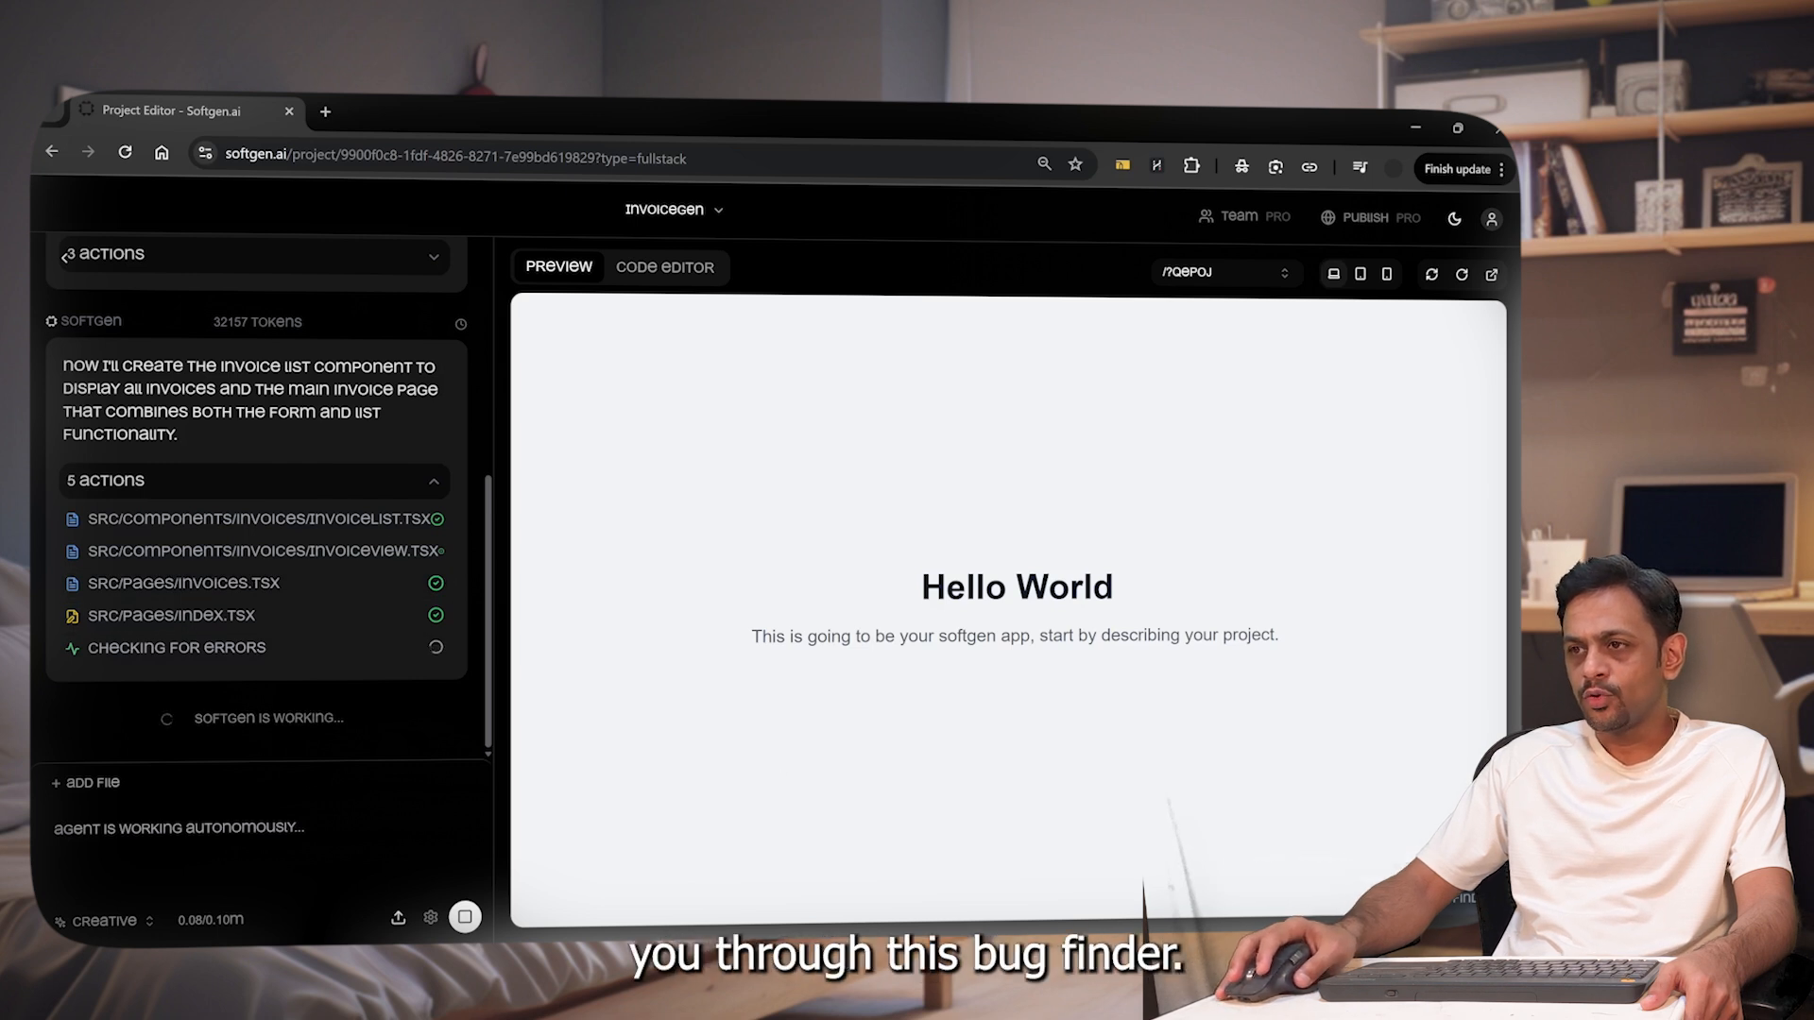
Check the lint fixes in the Code Editor, then return to the landing page preview.
{"action": "left_click", "coordinate": [665, 267]}
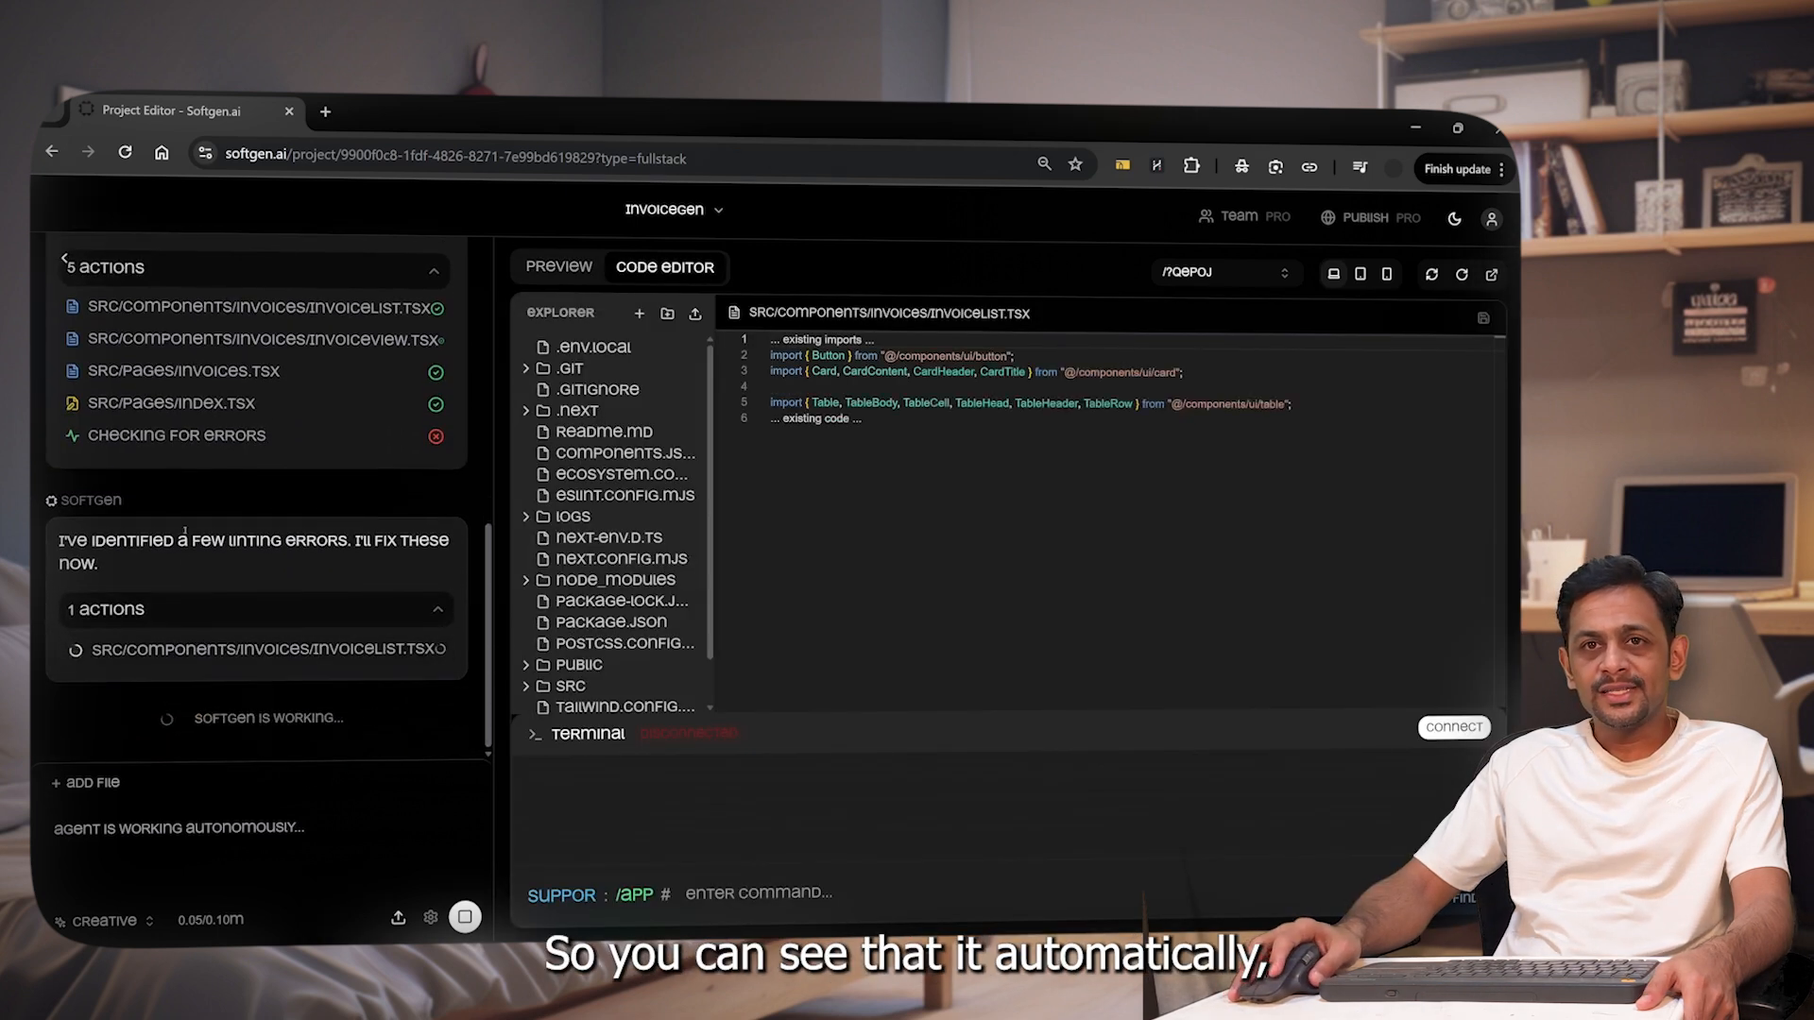
{"action": "left_click", "coordinate": [558, 267]}
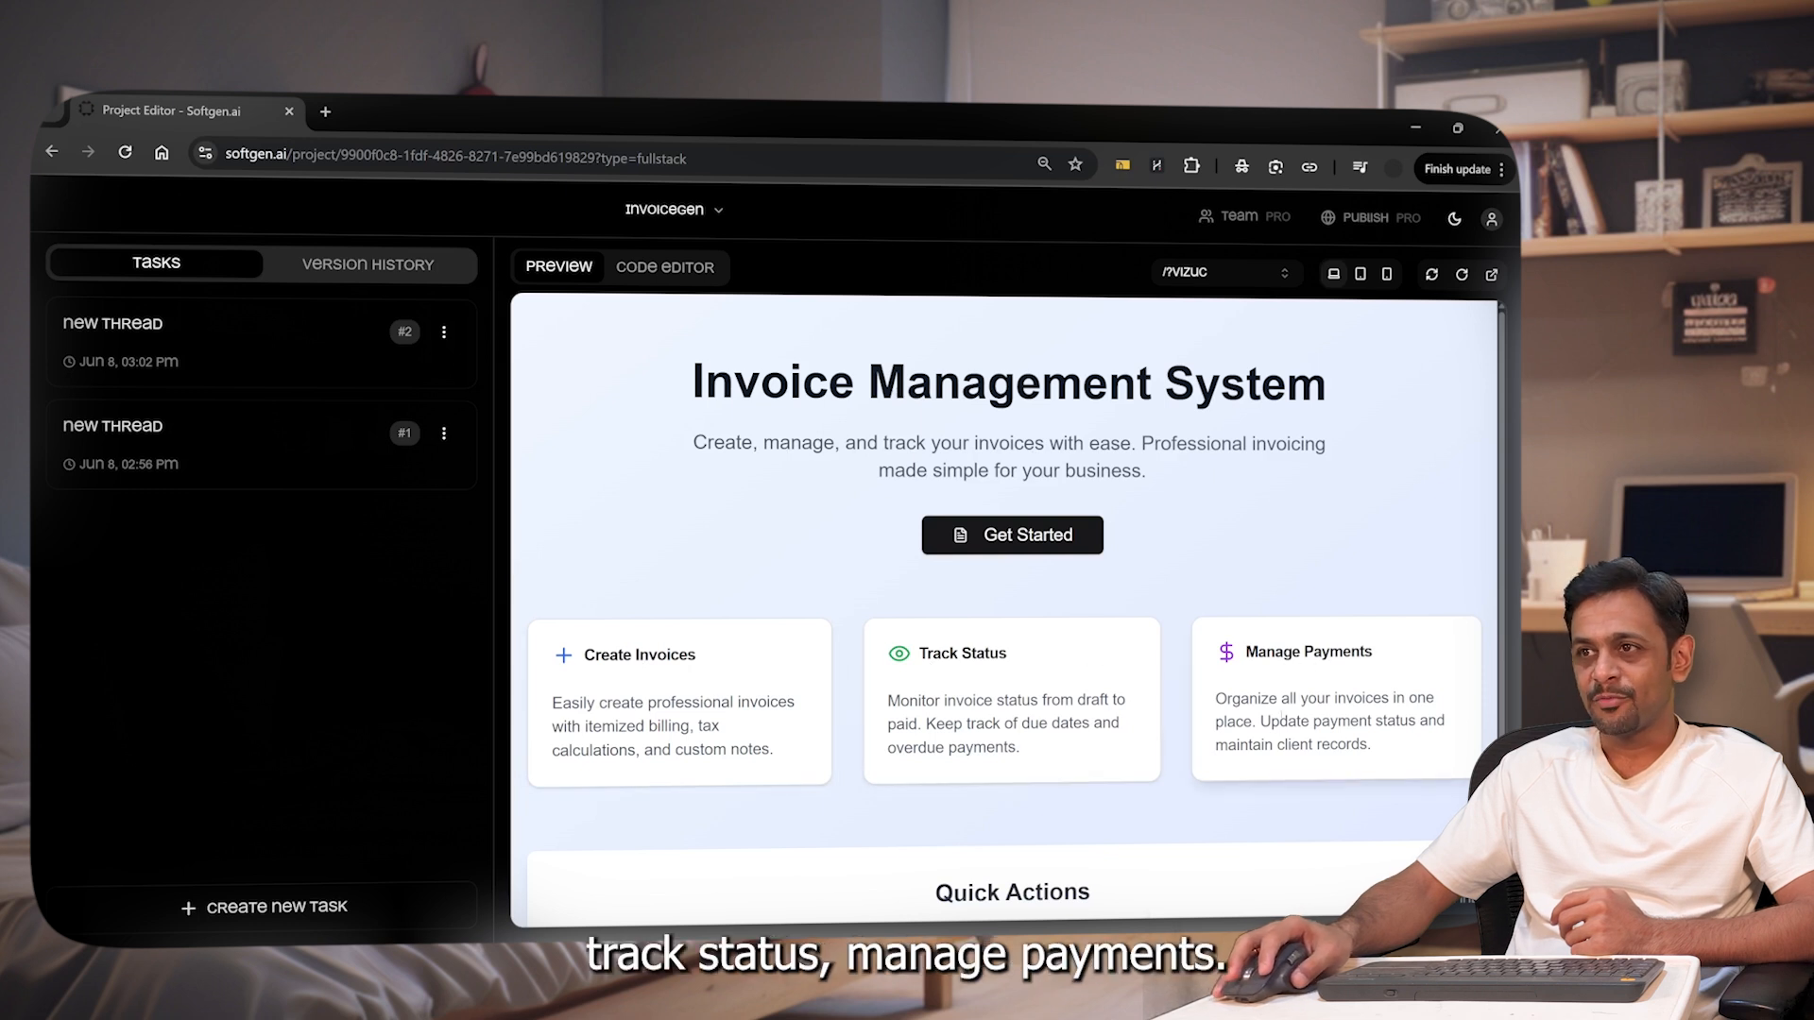
Scroll the landing page and follow Get Started to the empty invoices page.
{"action": "scroll", "scroll_direction": "down", "scroll_amount": 3}
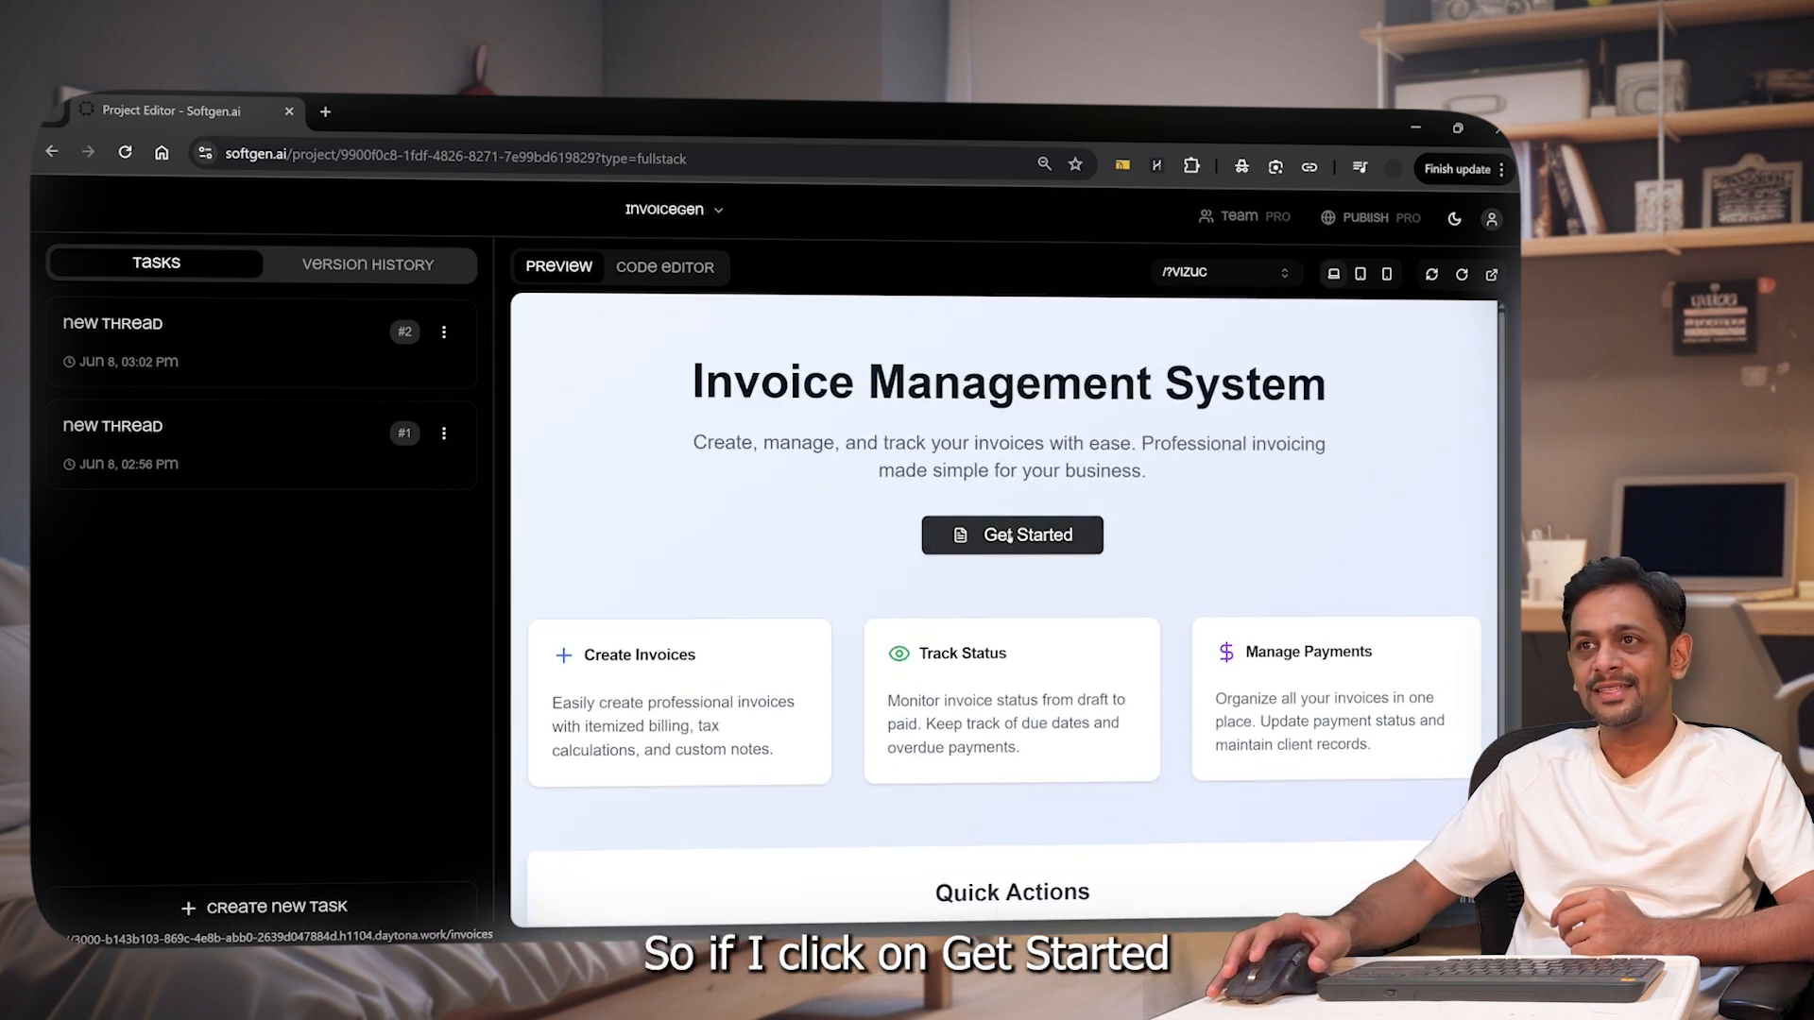
{"action": "left_click", "coordinate": [1011, 535]}
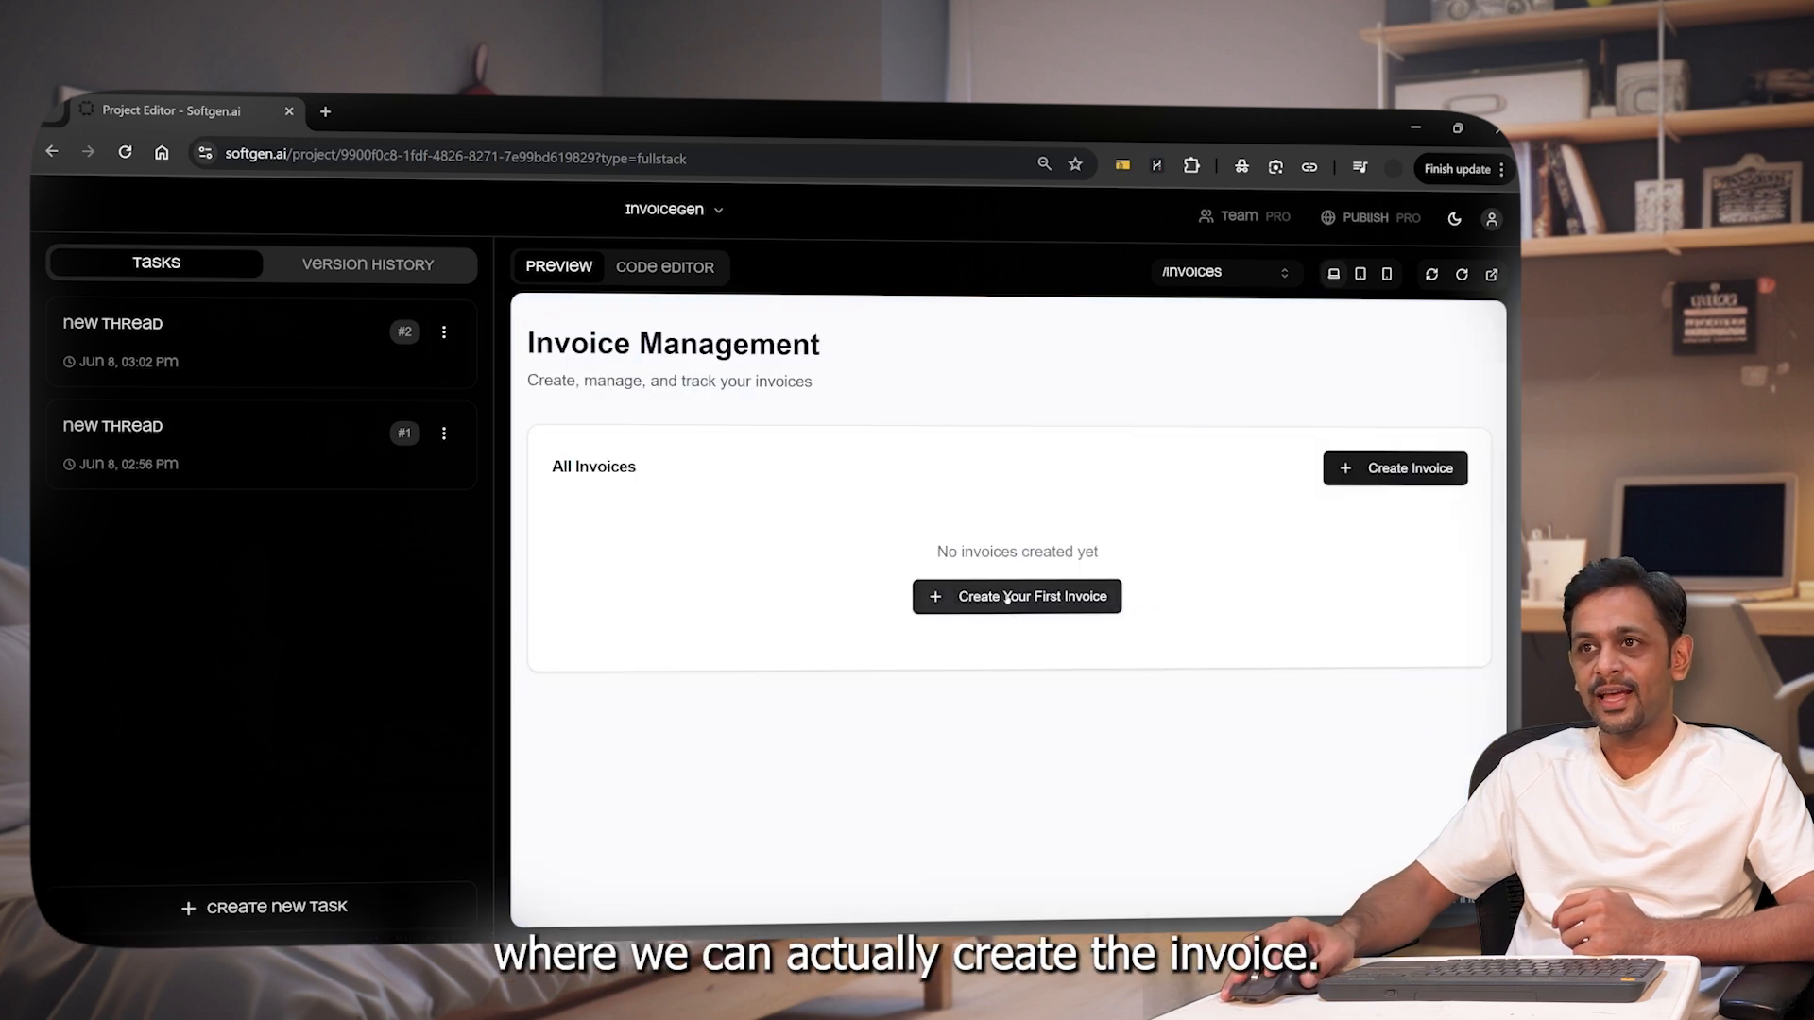
Open the Create New Invoice form and try the Client Name, Issue Date and Description fields.
{"action": "left_click", "coordinate": [1015, 596]}
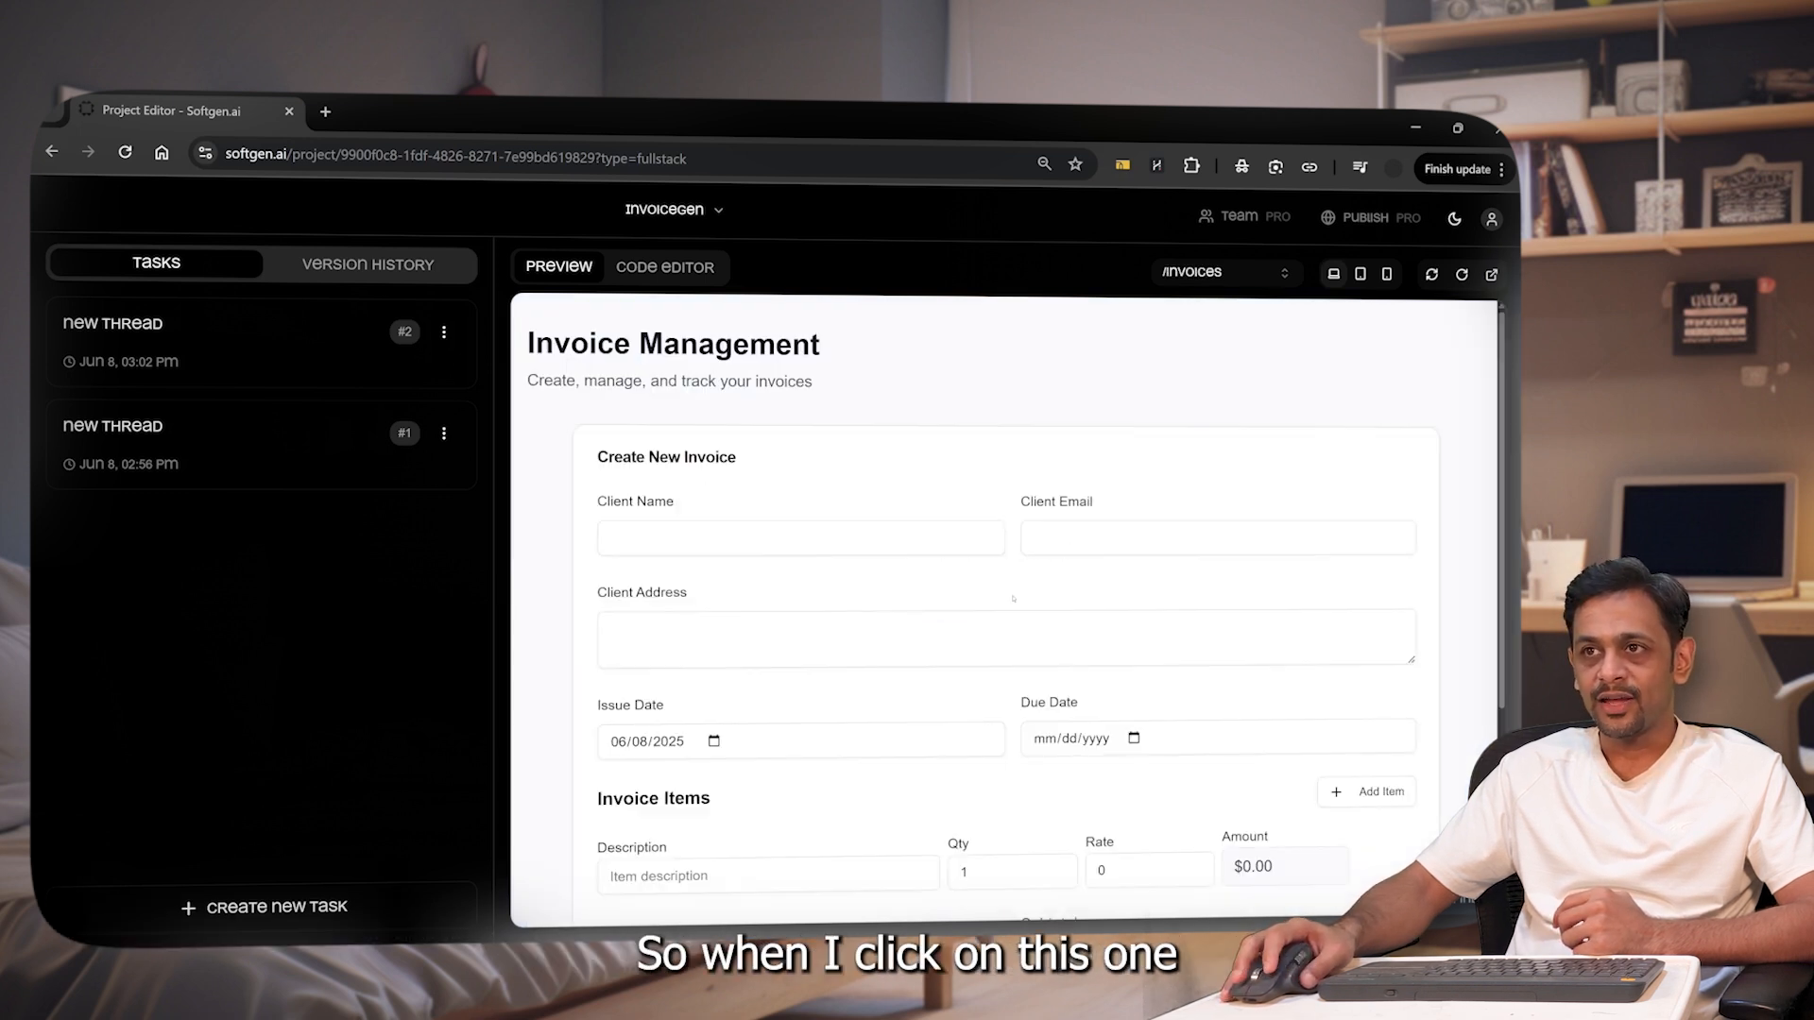
{"action": "left_click", "coordinate": [800, 536]}
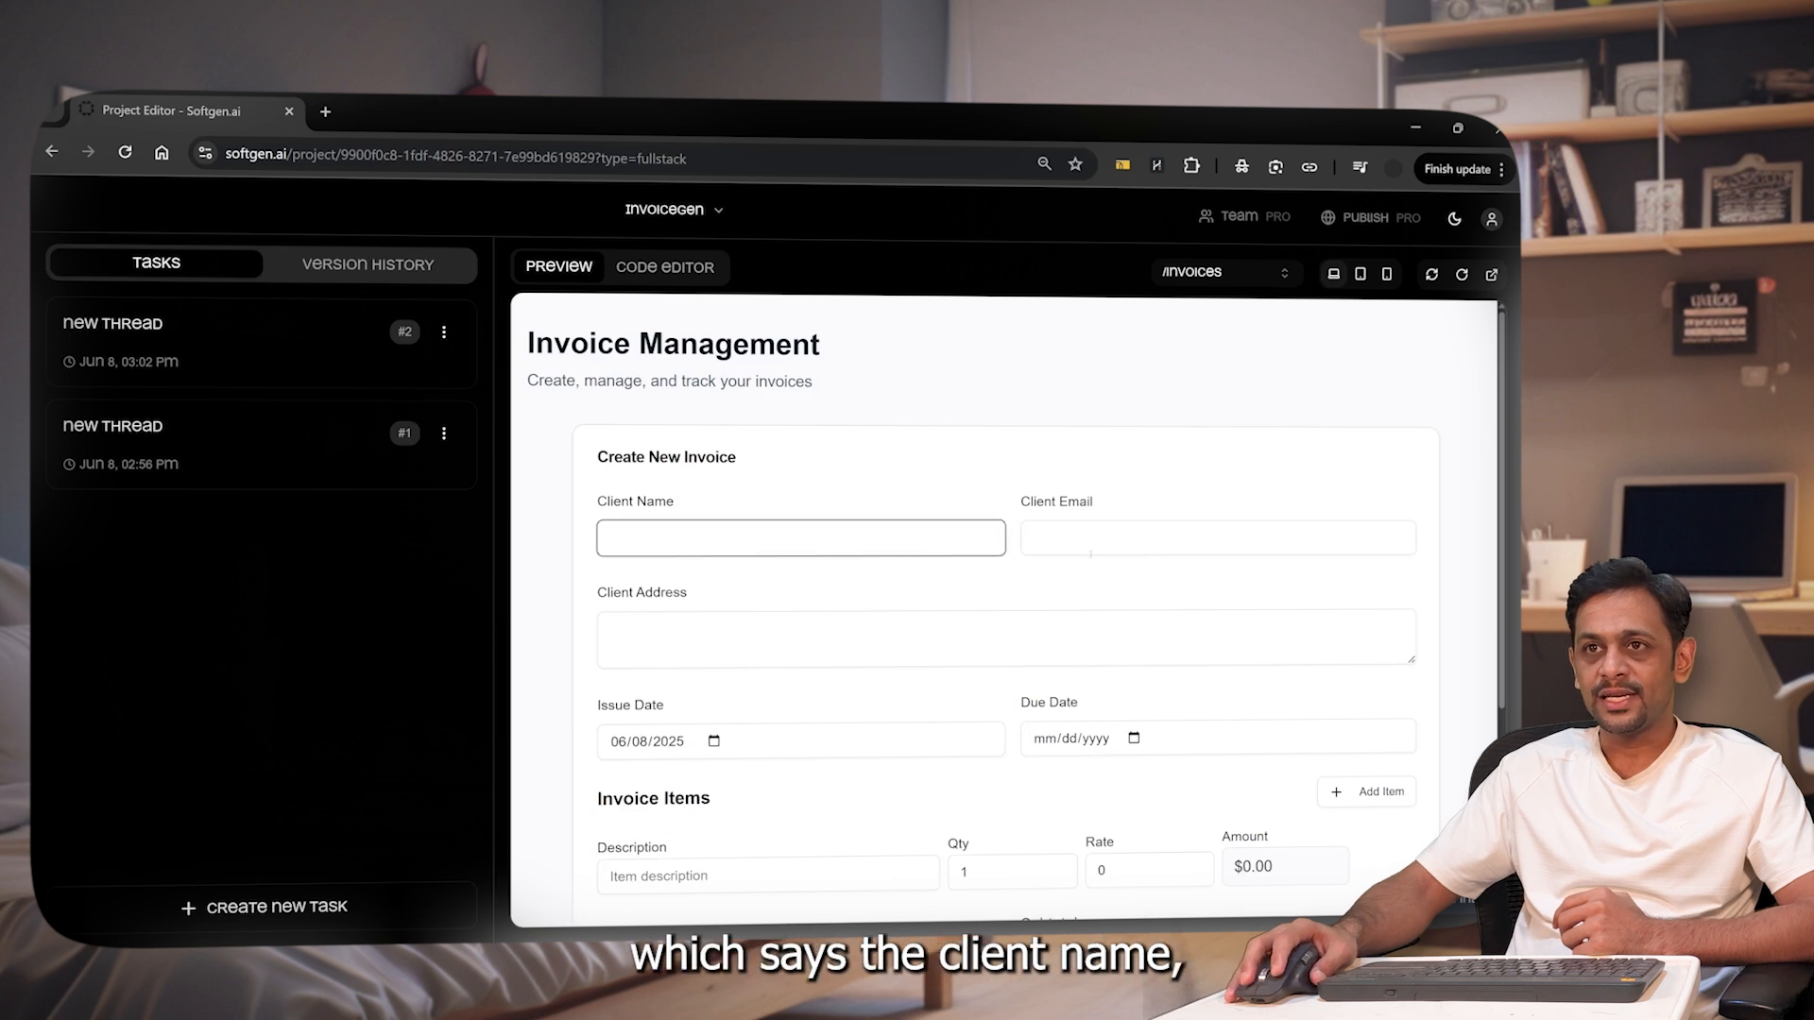
{"action": "scroll", "scroll_direction": "down", "scroll_amount": 3}
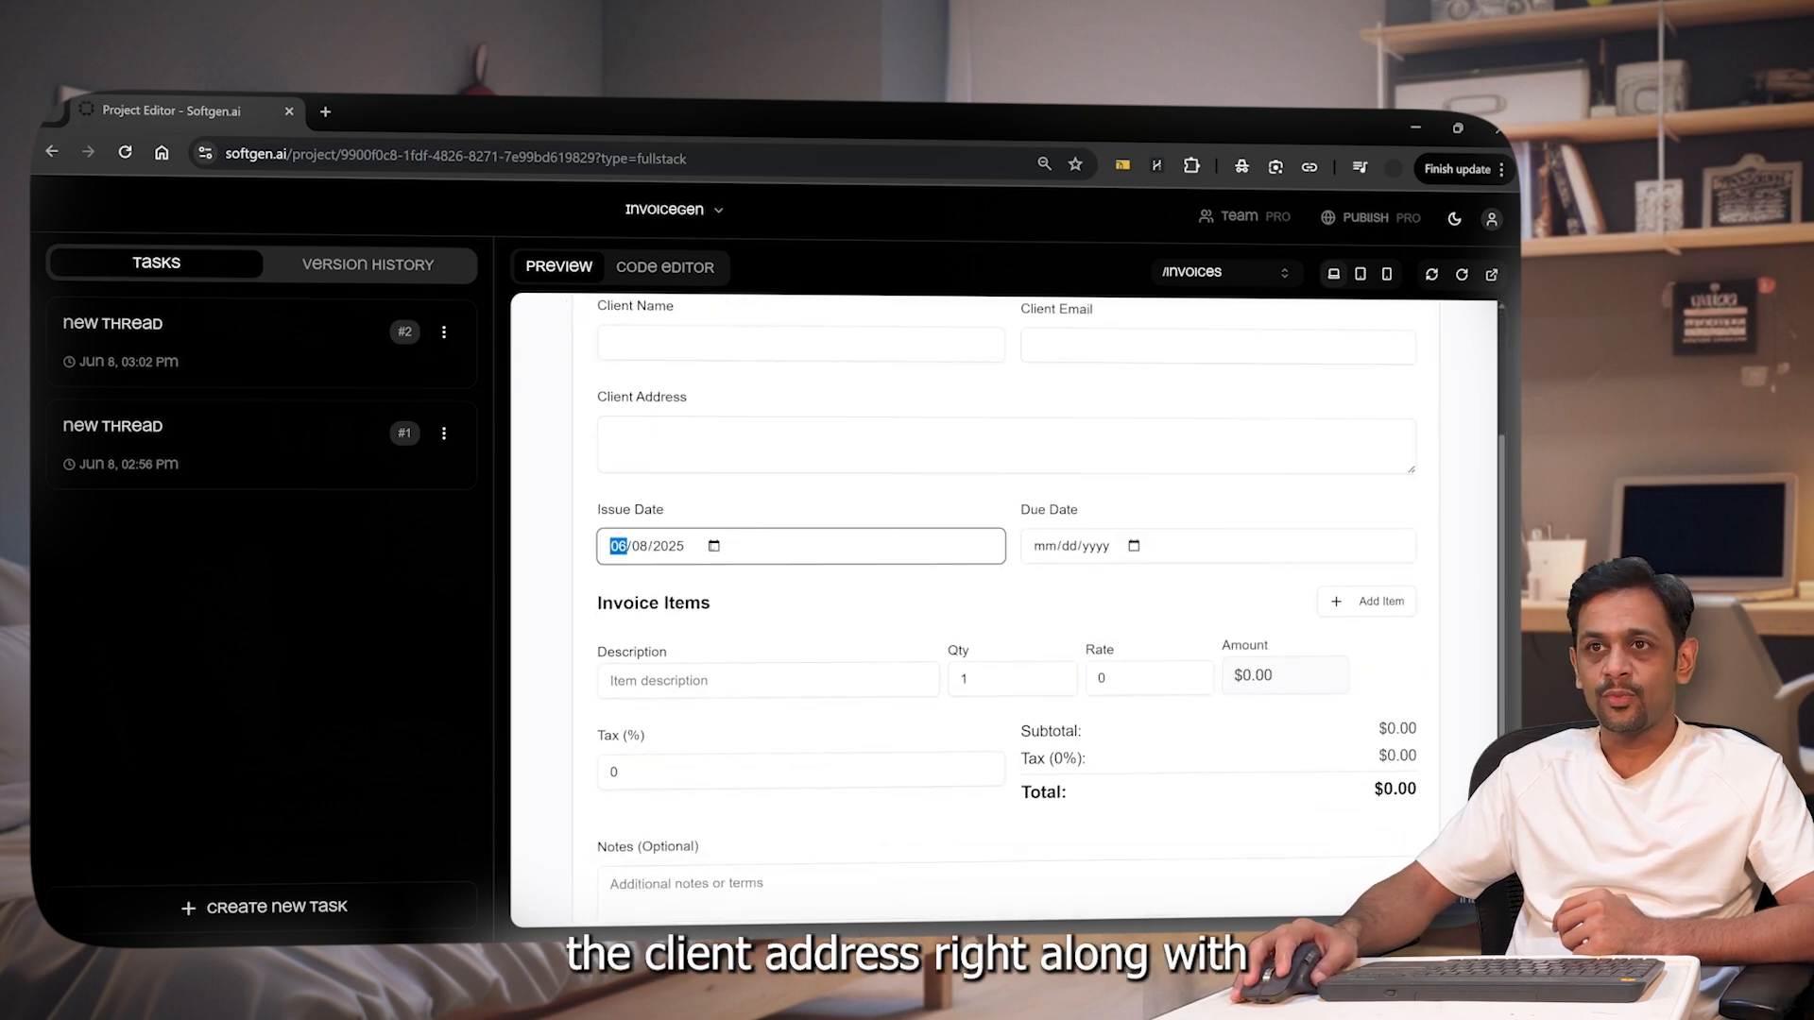
{"action": "left_click", "coordinate": [713, 545]}
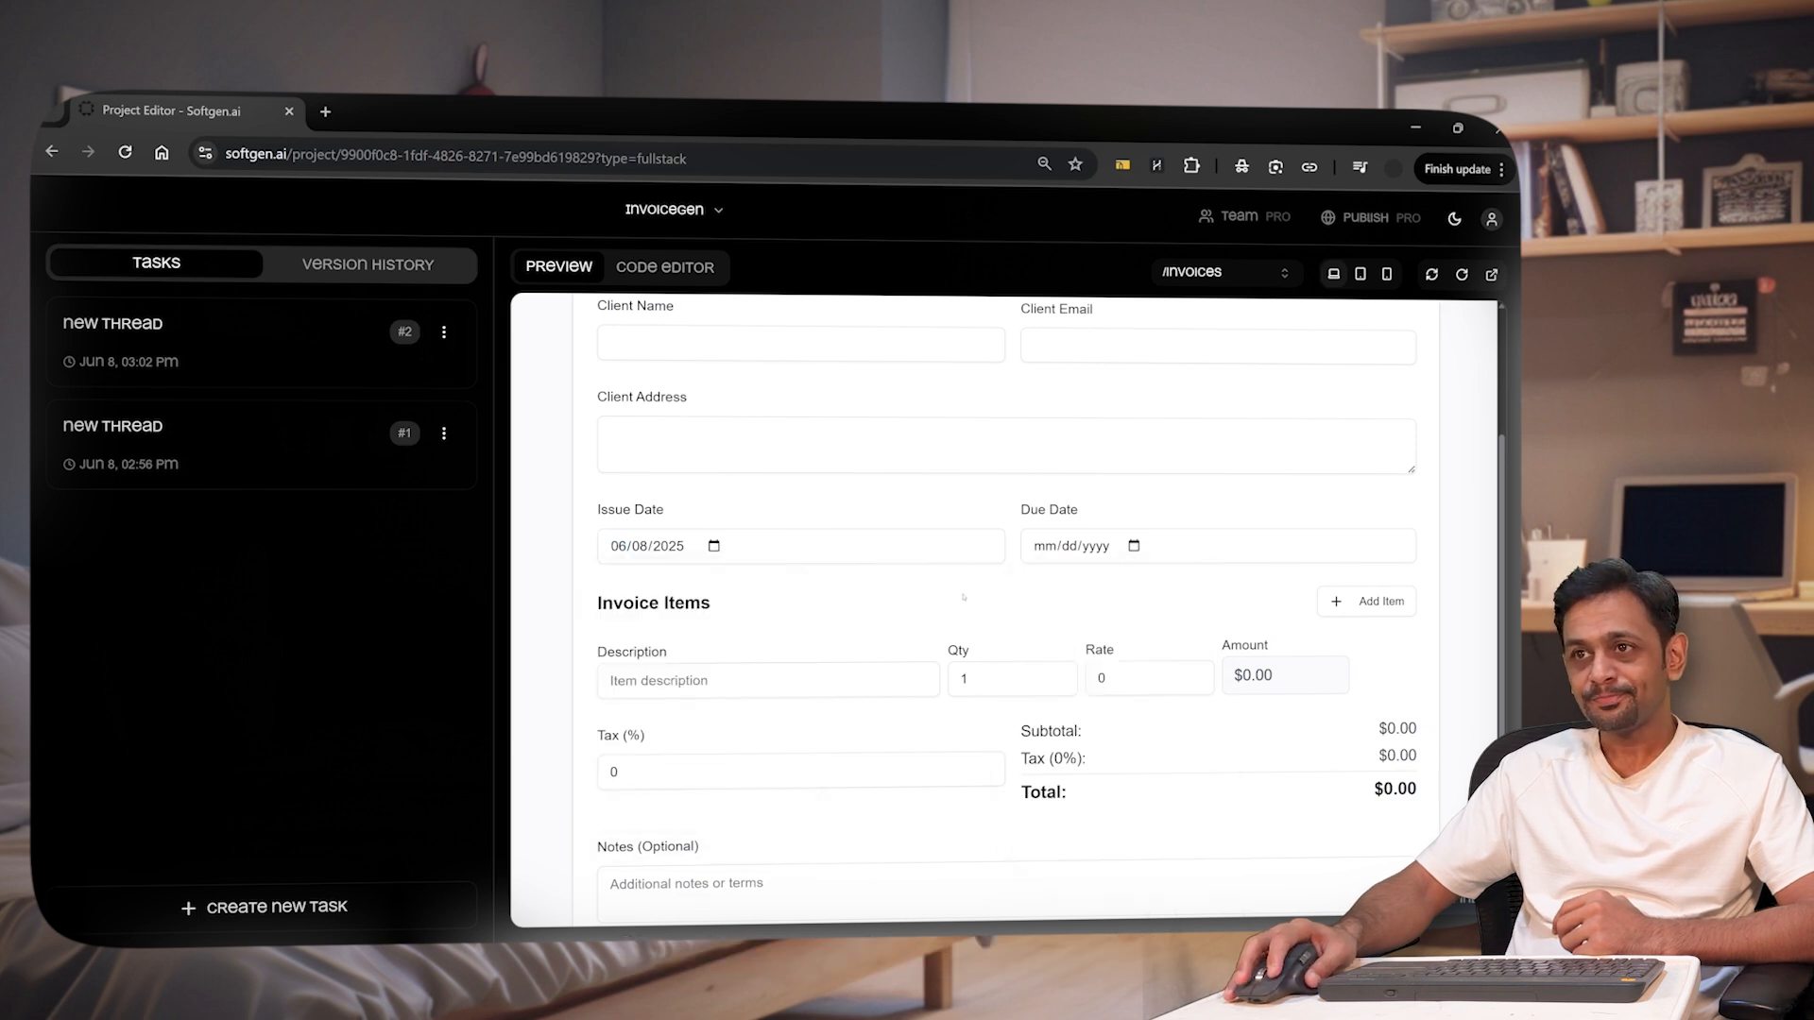
{"action": "left_click", "coordinate": [767, 679]}
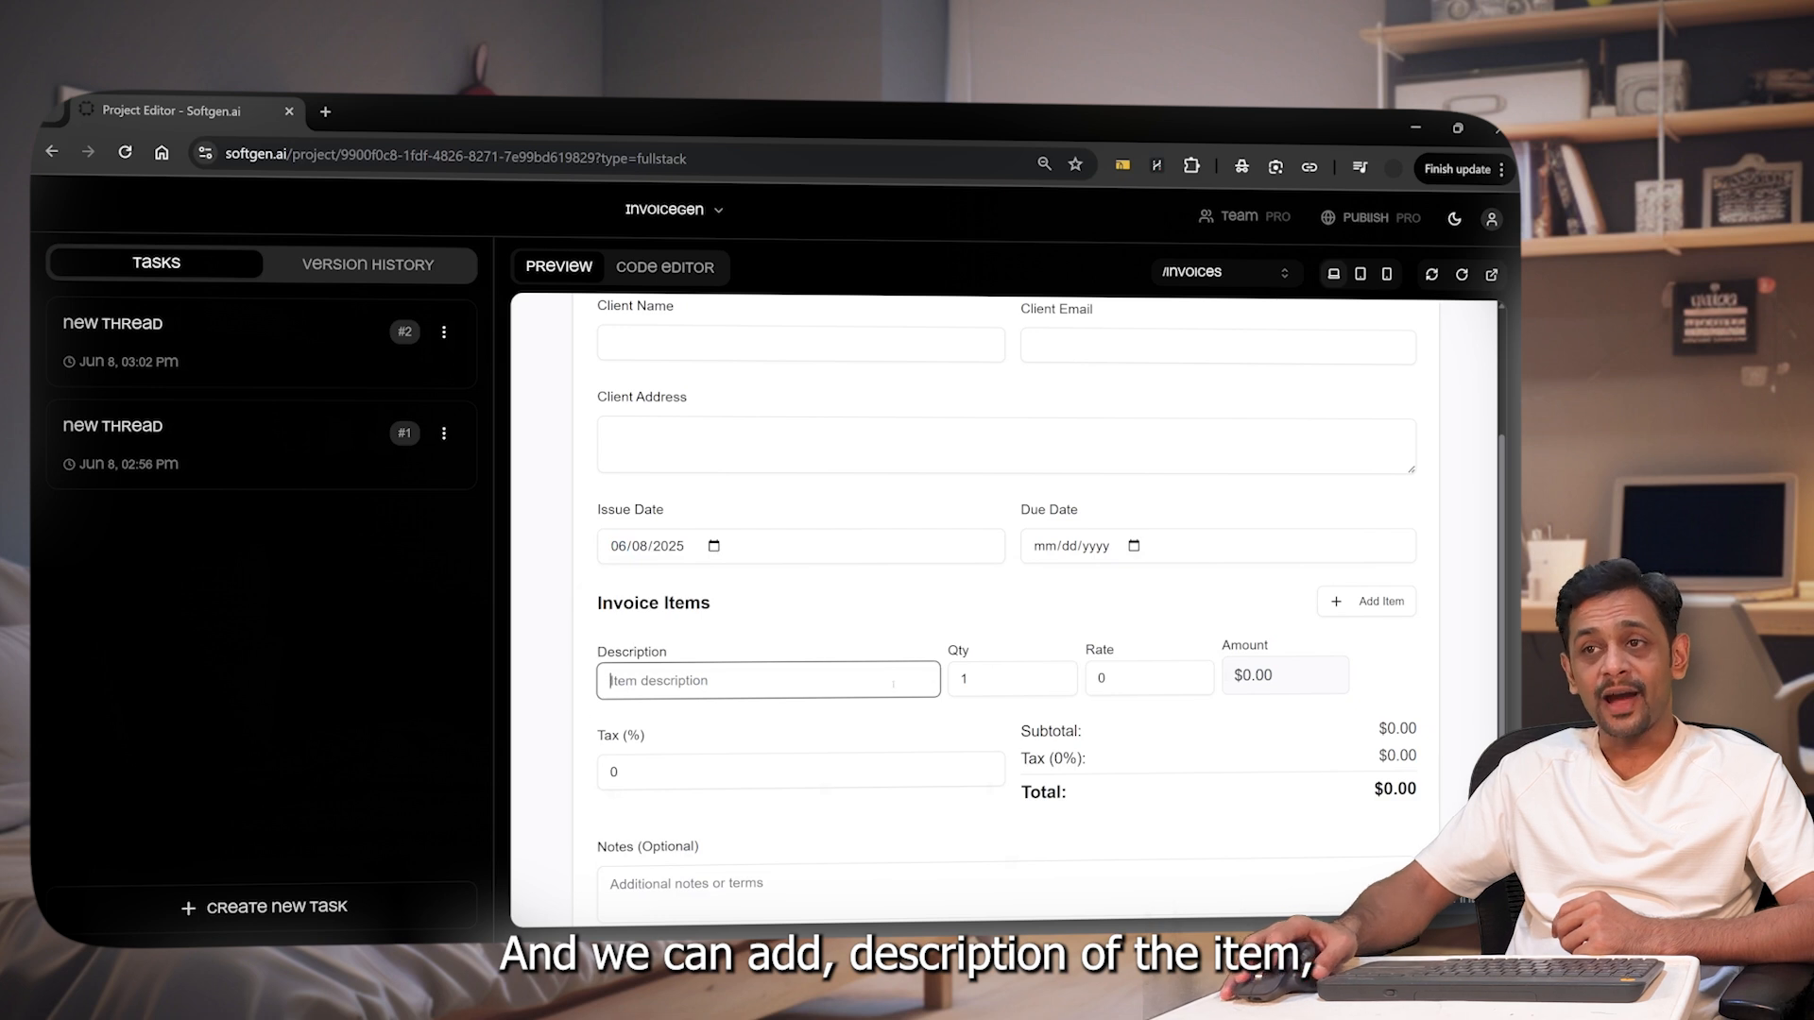
Scroll through the invoice form, then switch the preview to tablet size.
{"action": "scroll", "scroll_direction": "down", "scroll_amount": 3}
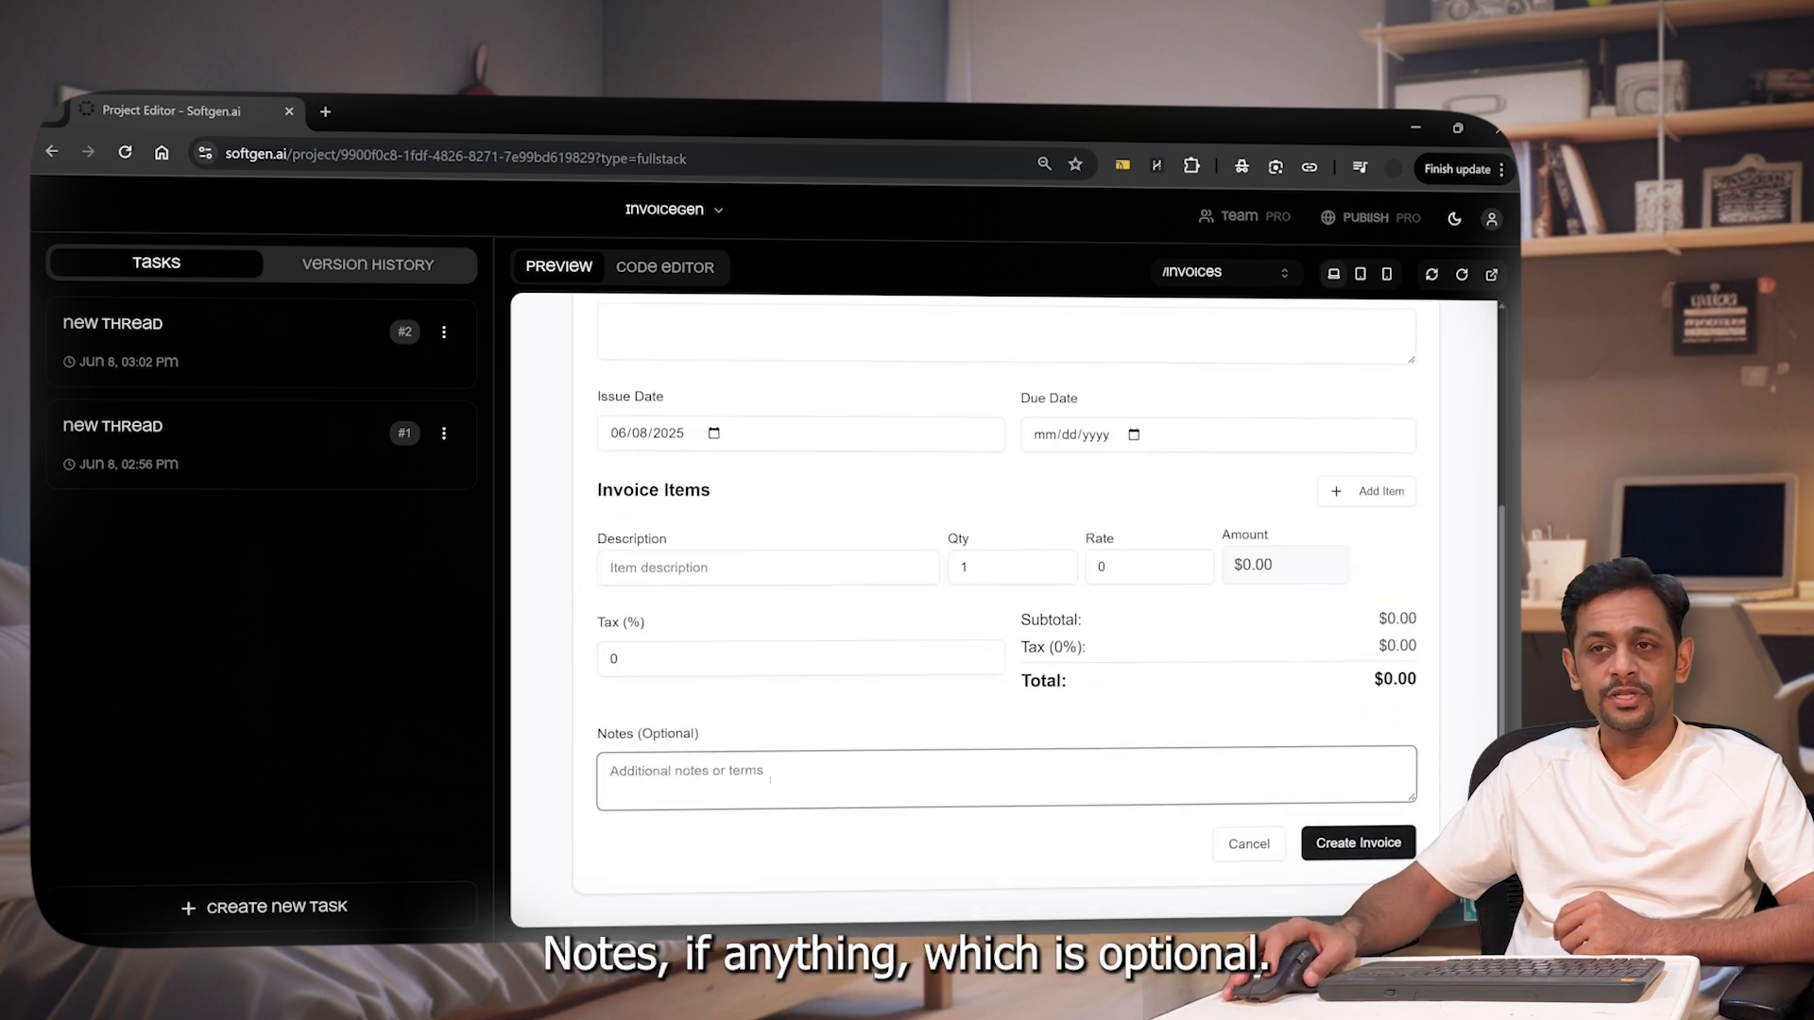
{"action": "scroll", "scroll_direction": "up", "scroll_amount": 3}
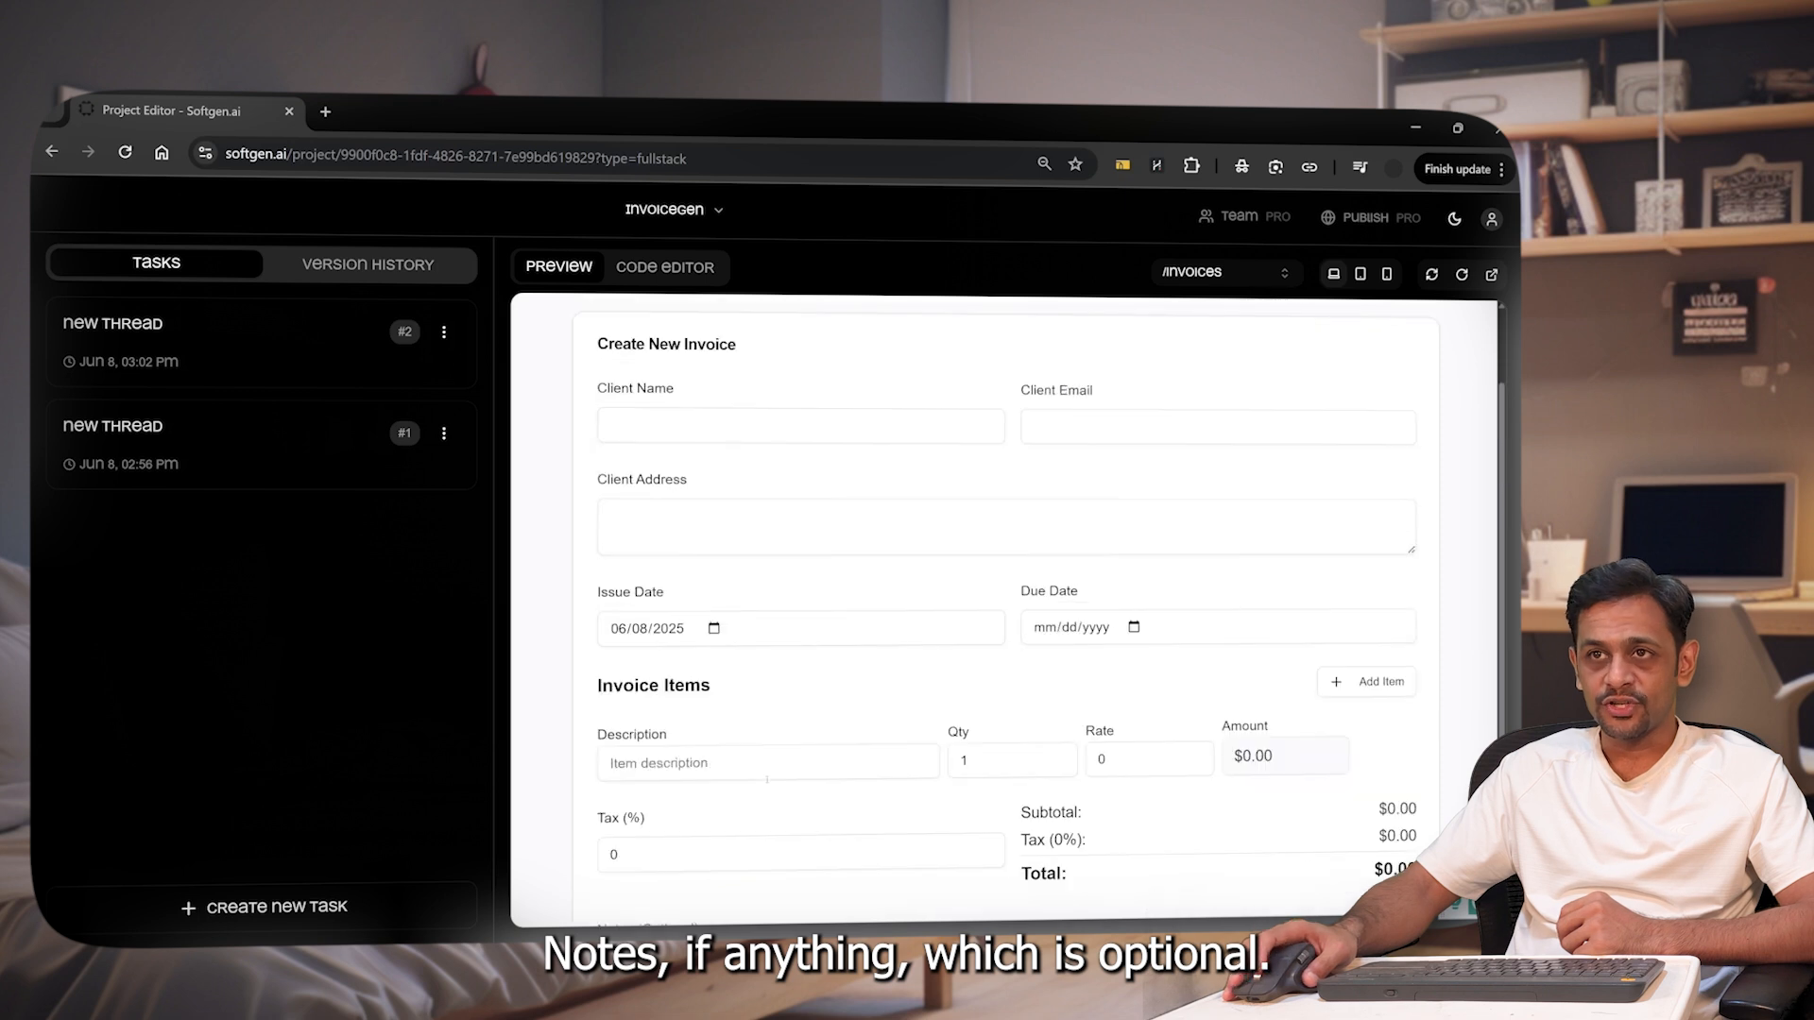
{"action": "scroll", "scroll_direction": "down", "scroll_amount": 3}
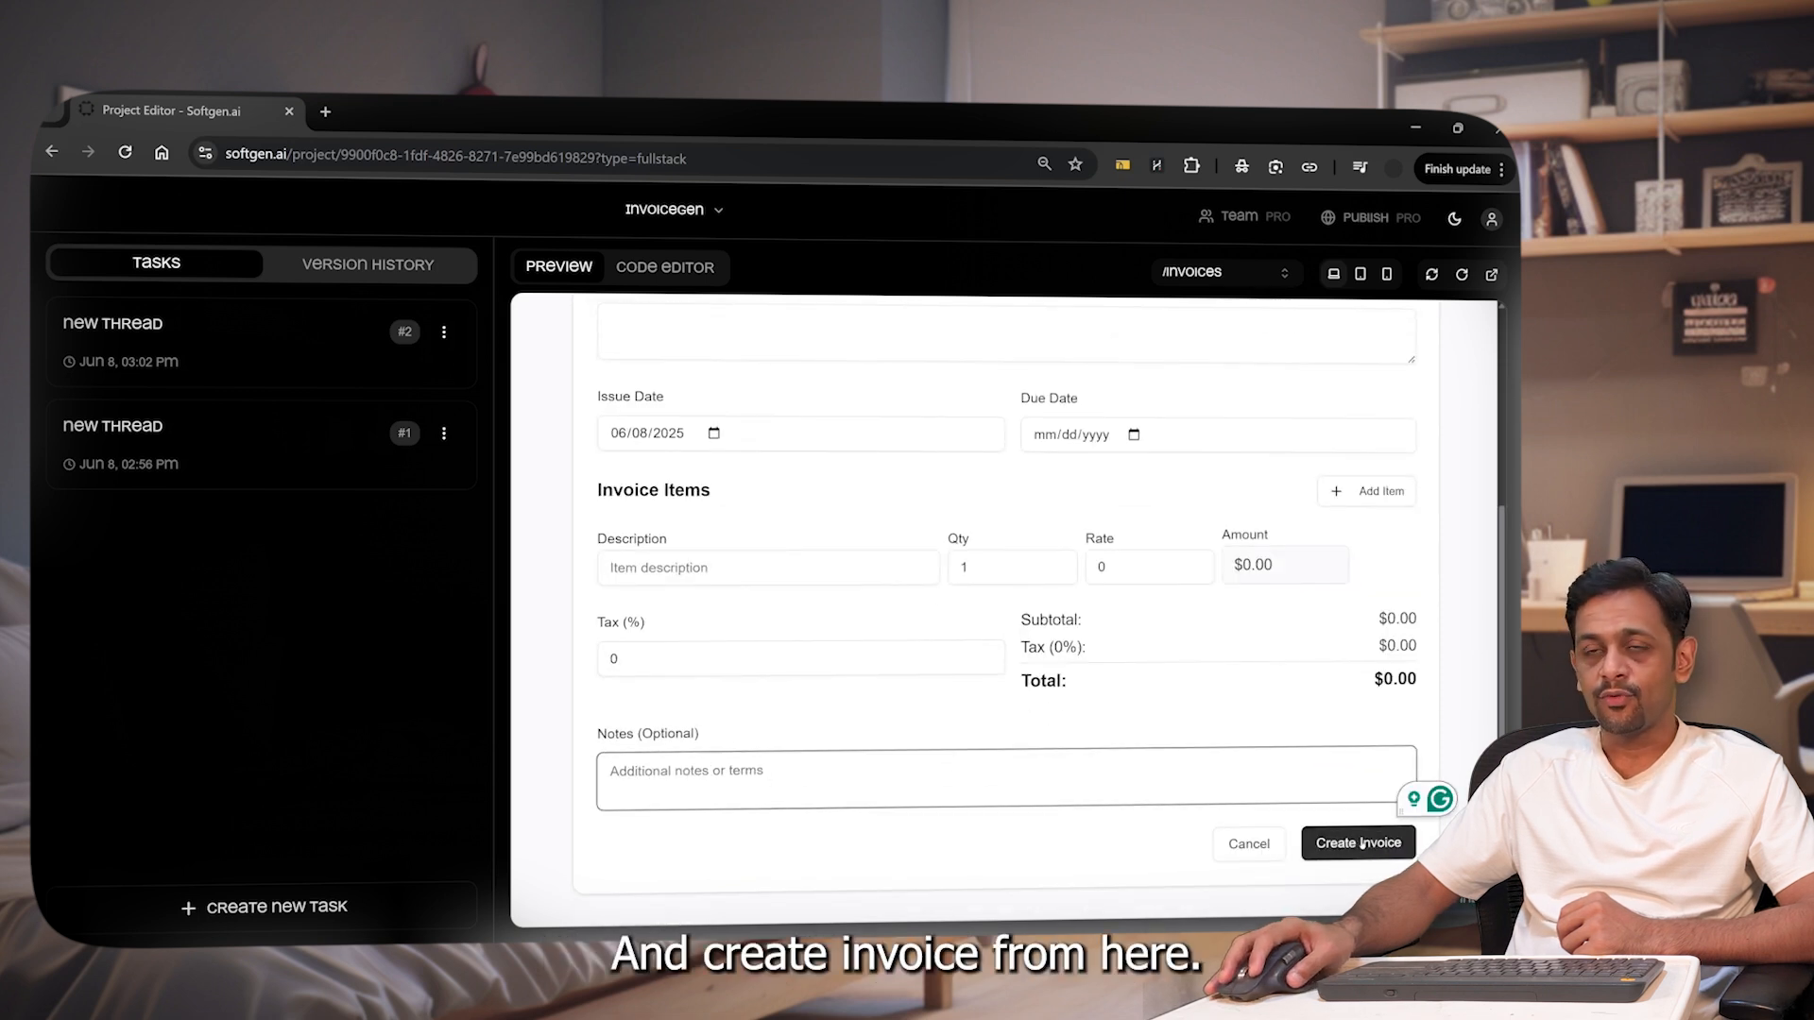
{"action": "scroll", "scroll_direction": "up", "scroll_amount": 3}
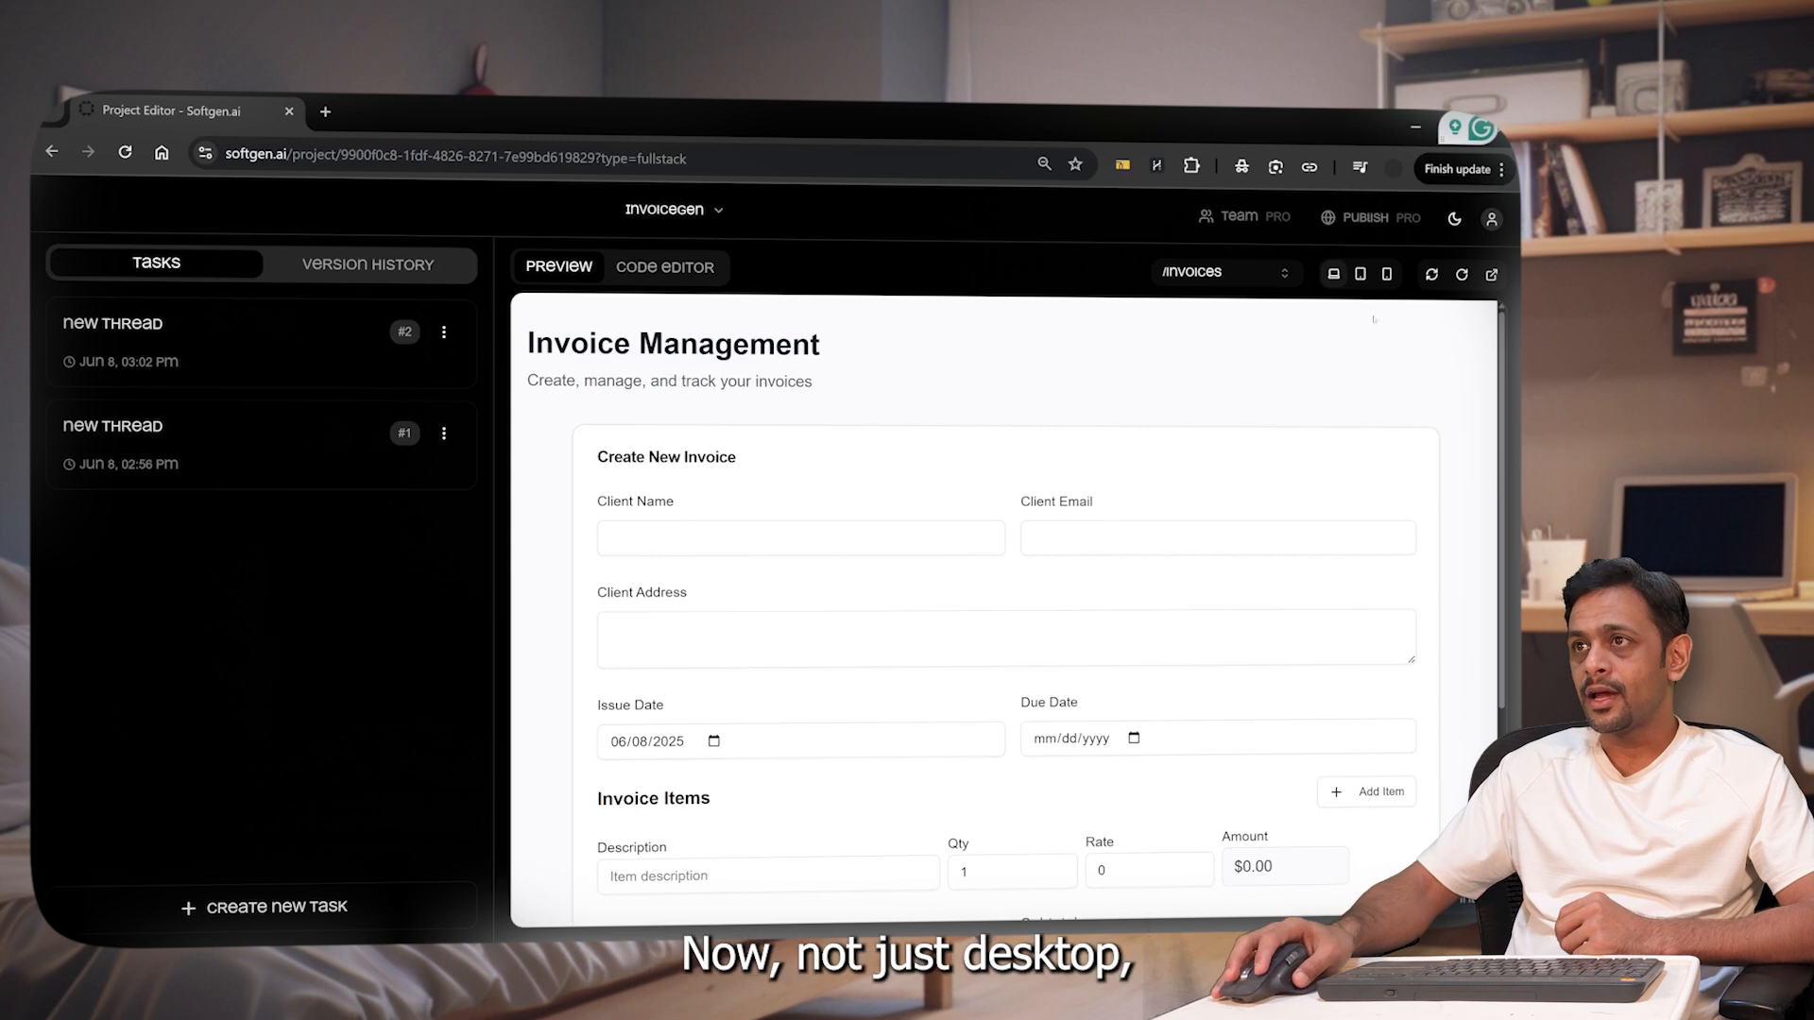
{"action": "left_click", "coordinate": [1359, 274]}
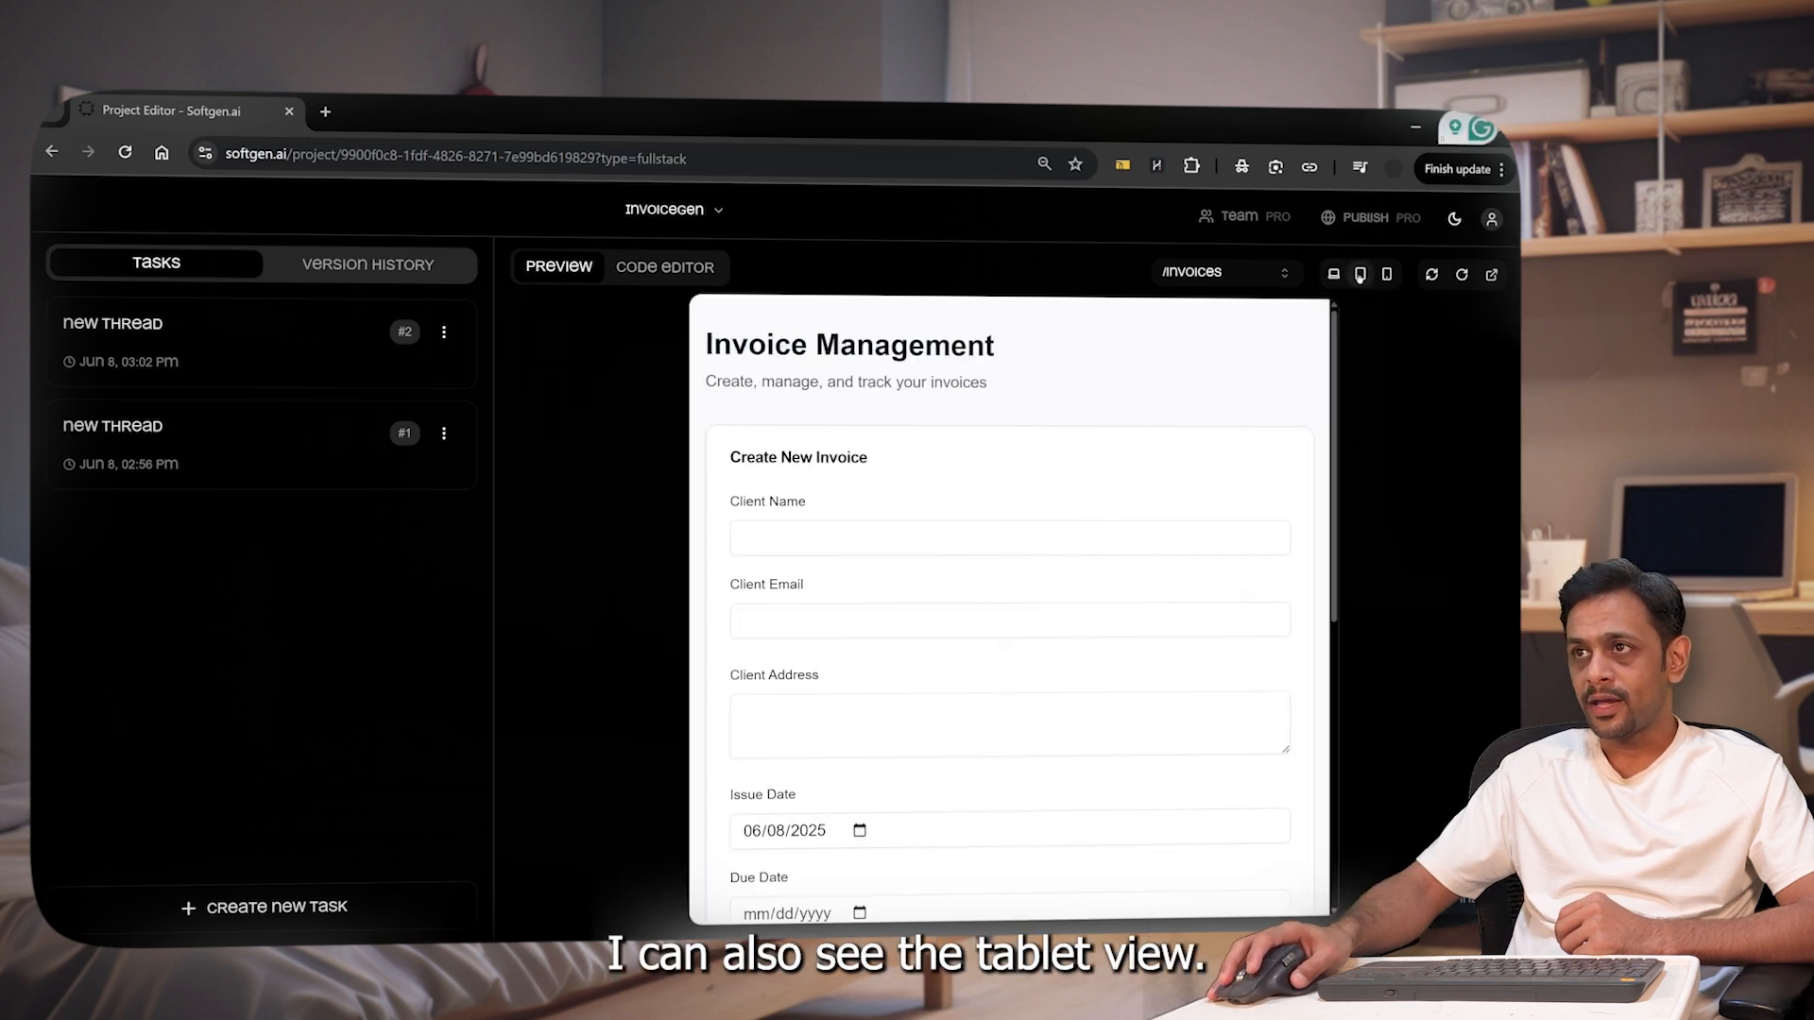
Scroll through the tablet-width invoice form, then switch the preview to mobile width.
{"action": "left_click", "coordinate": [1360, 273]}
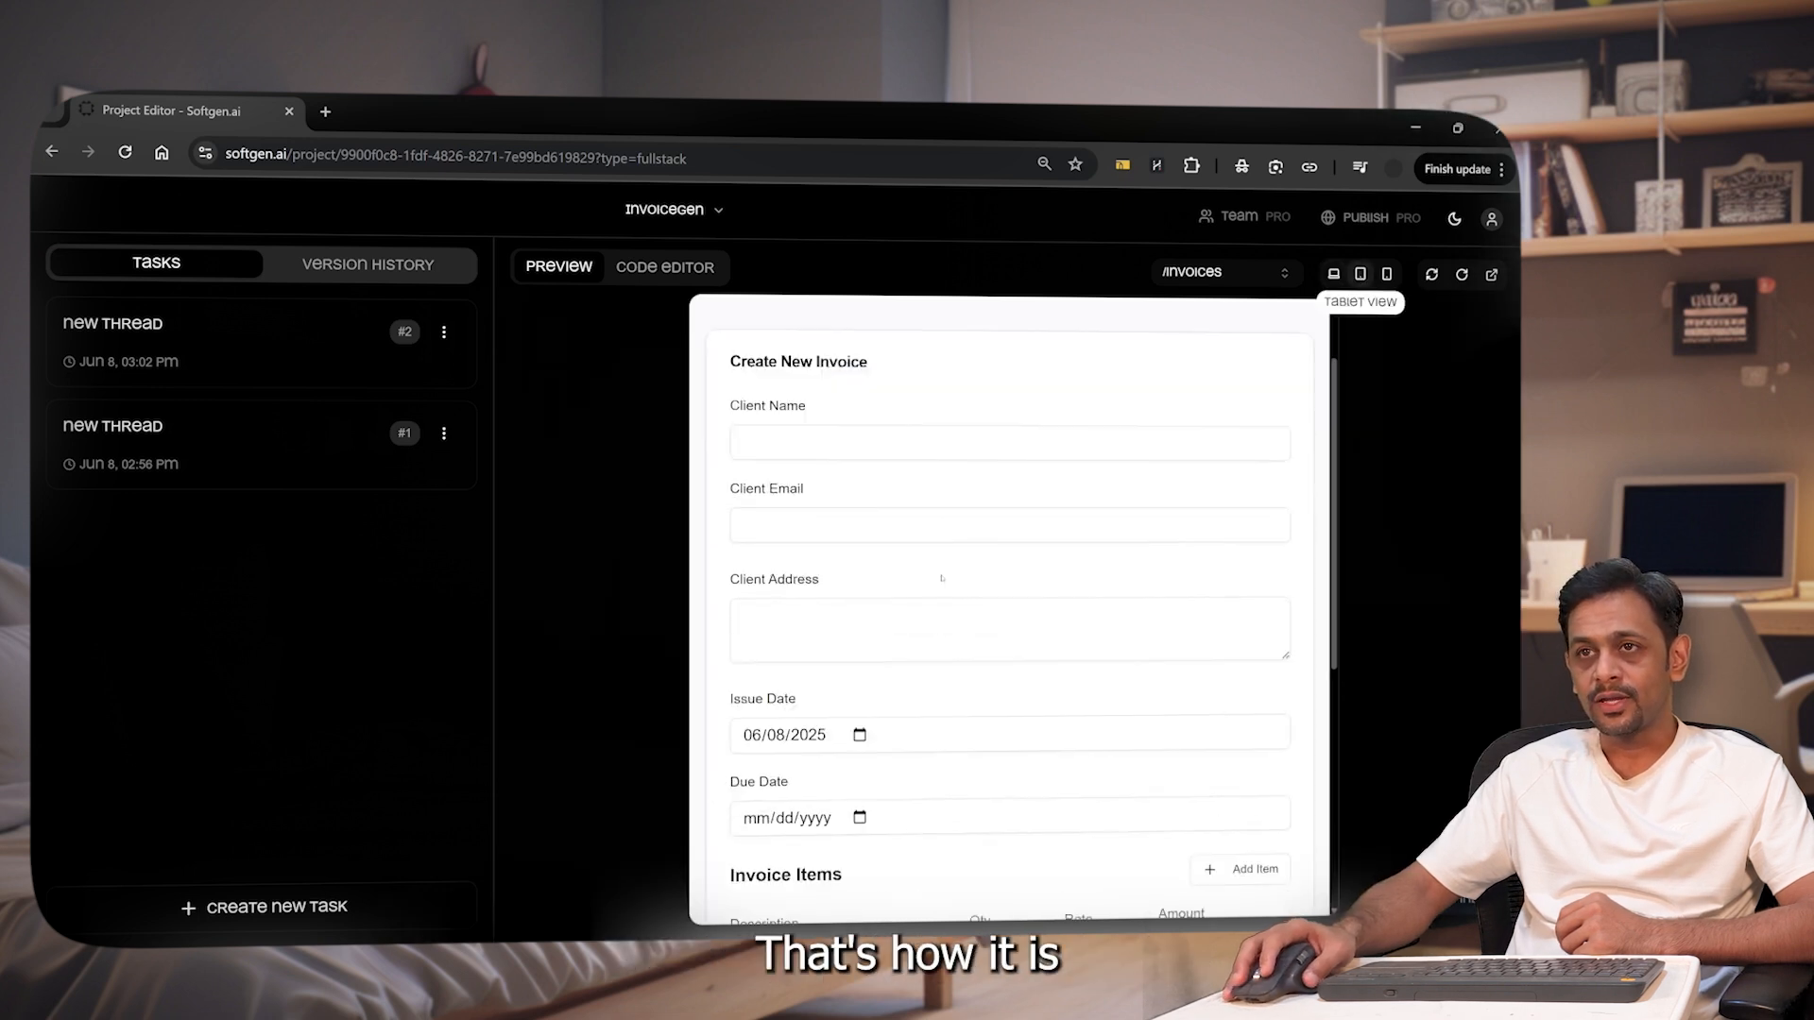
{"action": "scroll", "scroll_direction": "down", "scroll_amount": 3}
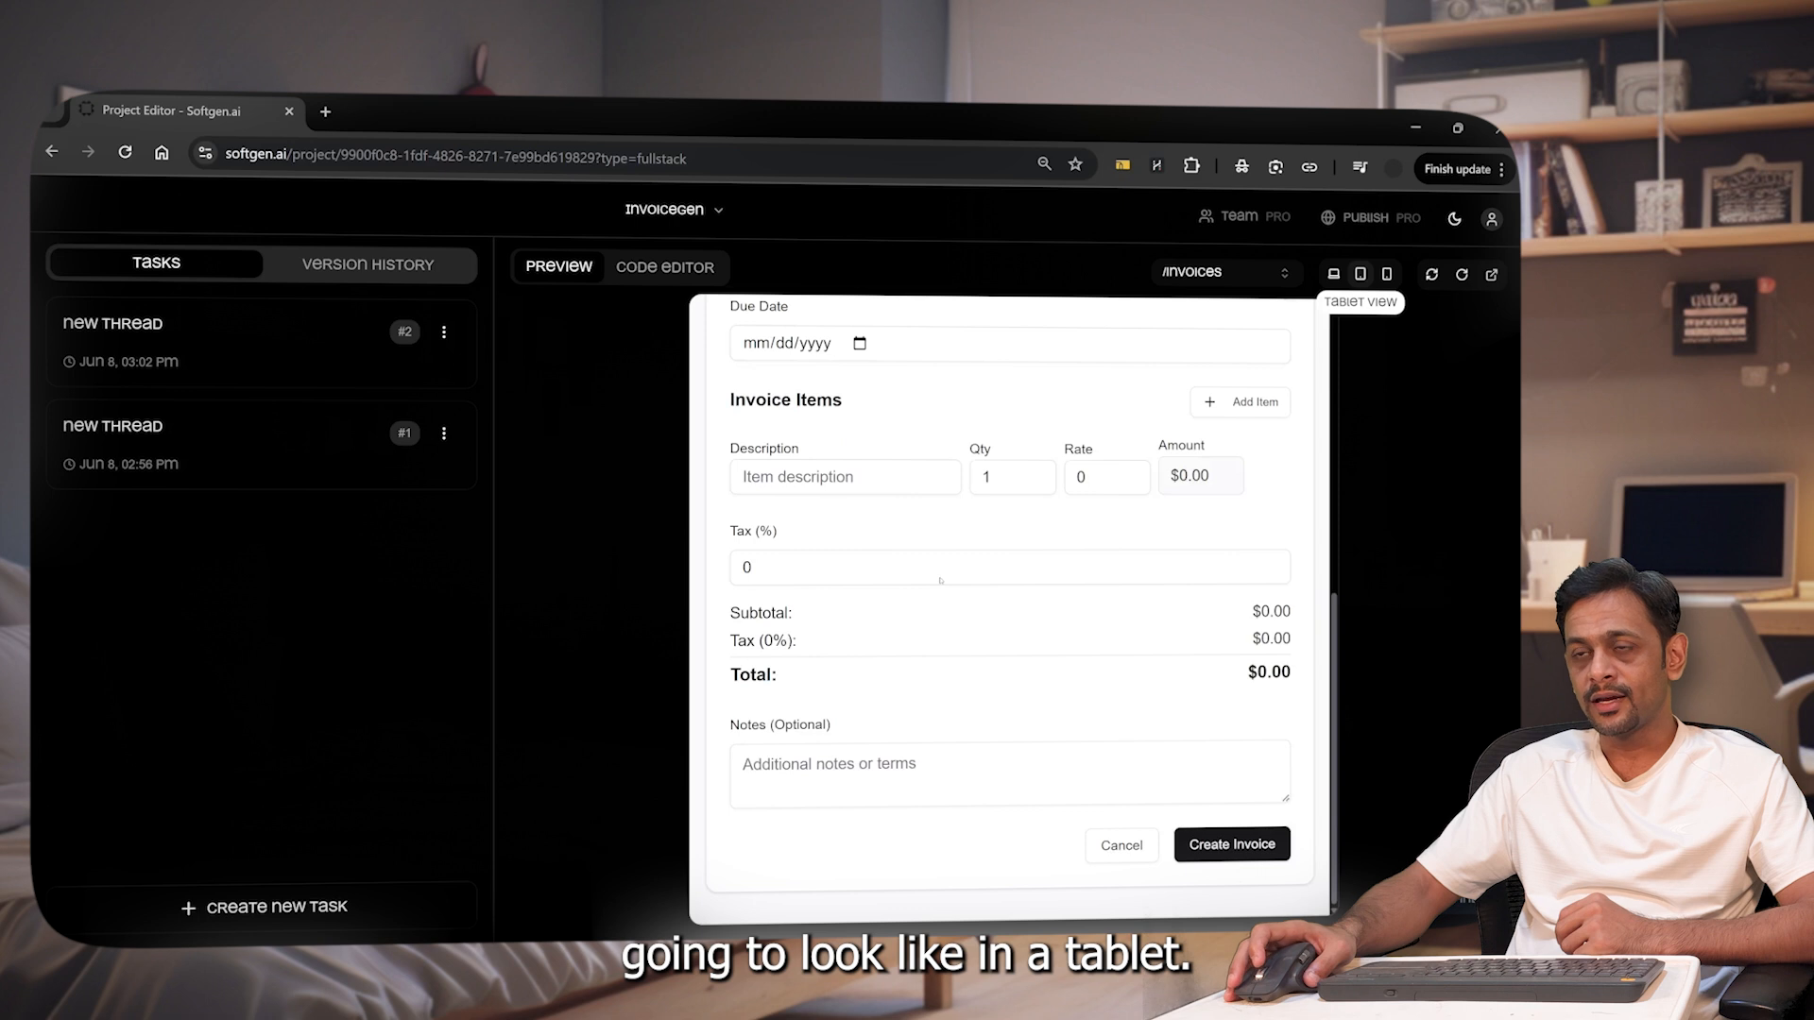
{"action": "scroll", "scroll_direction": "up", "scroll_amount": 3}
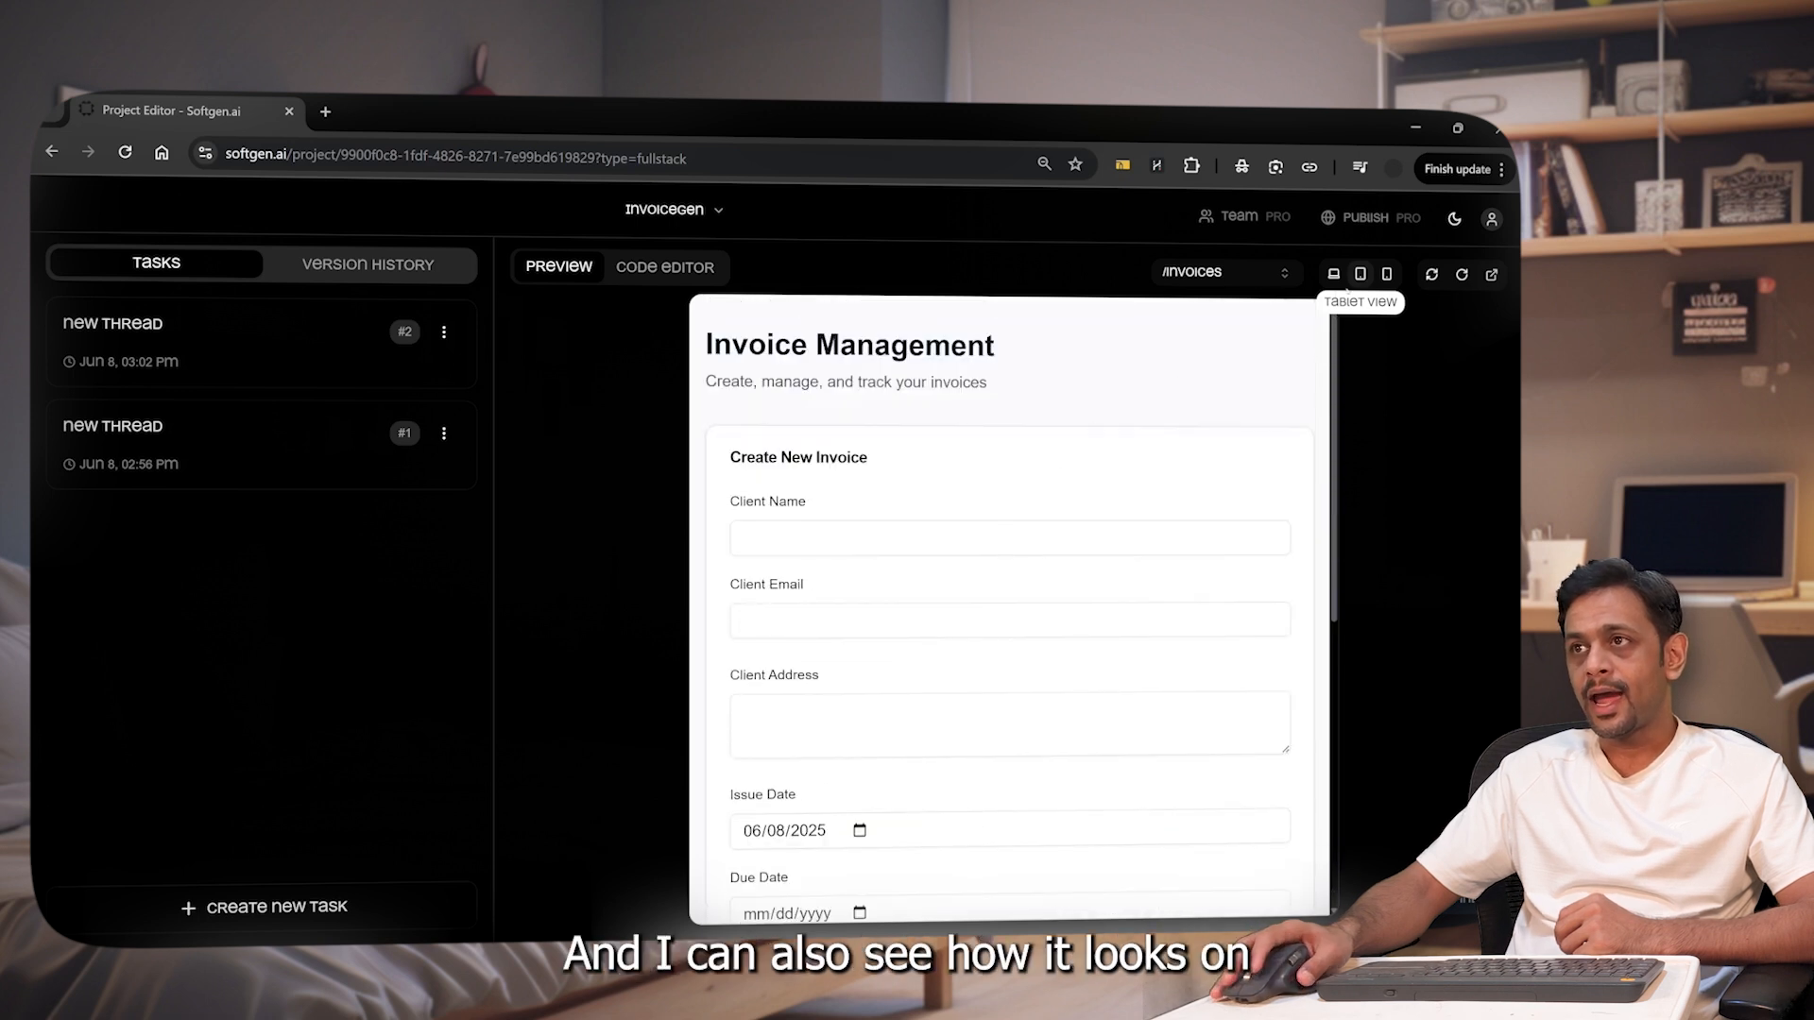
{"action": "left_click", "coordinate": [1359, 274]}
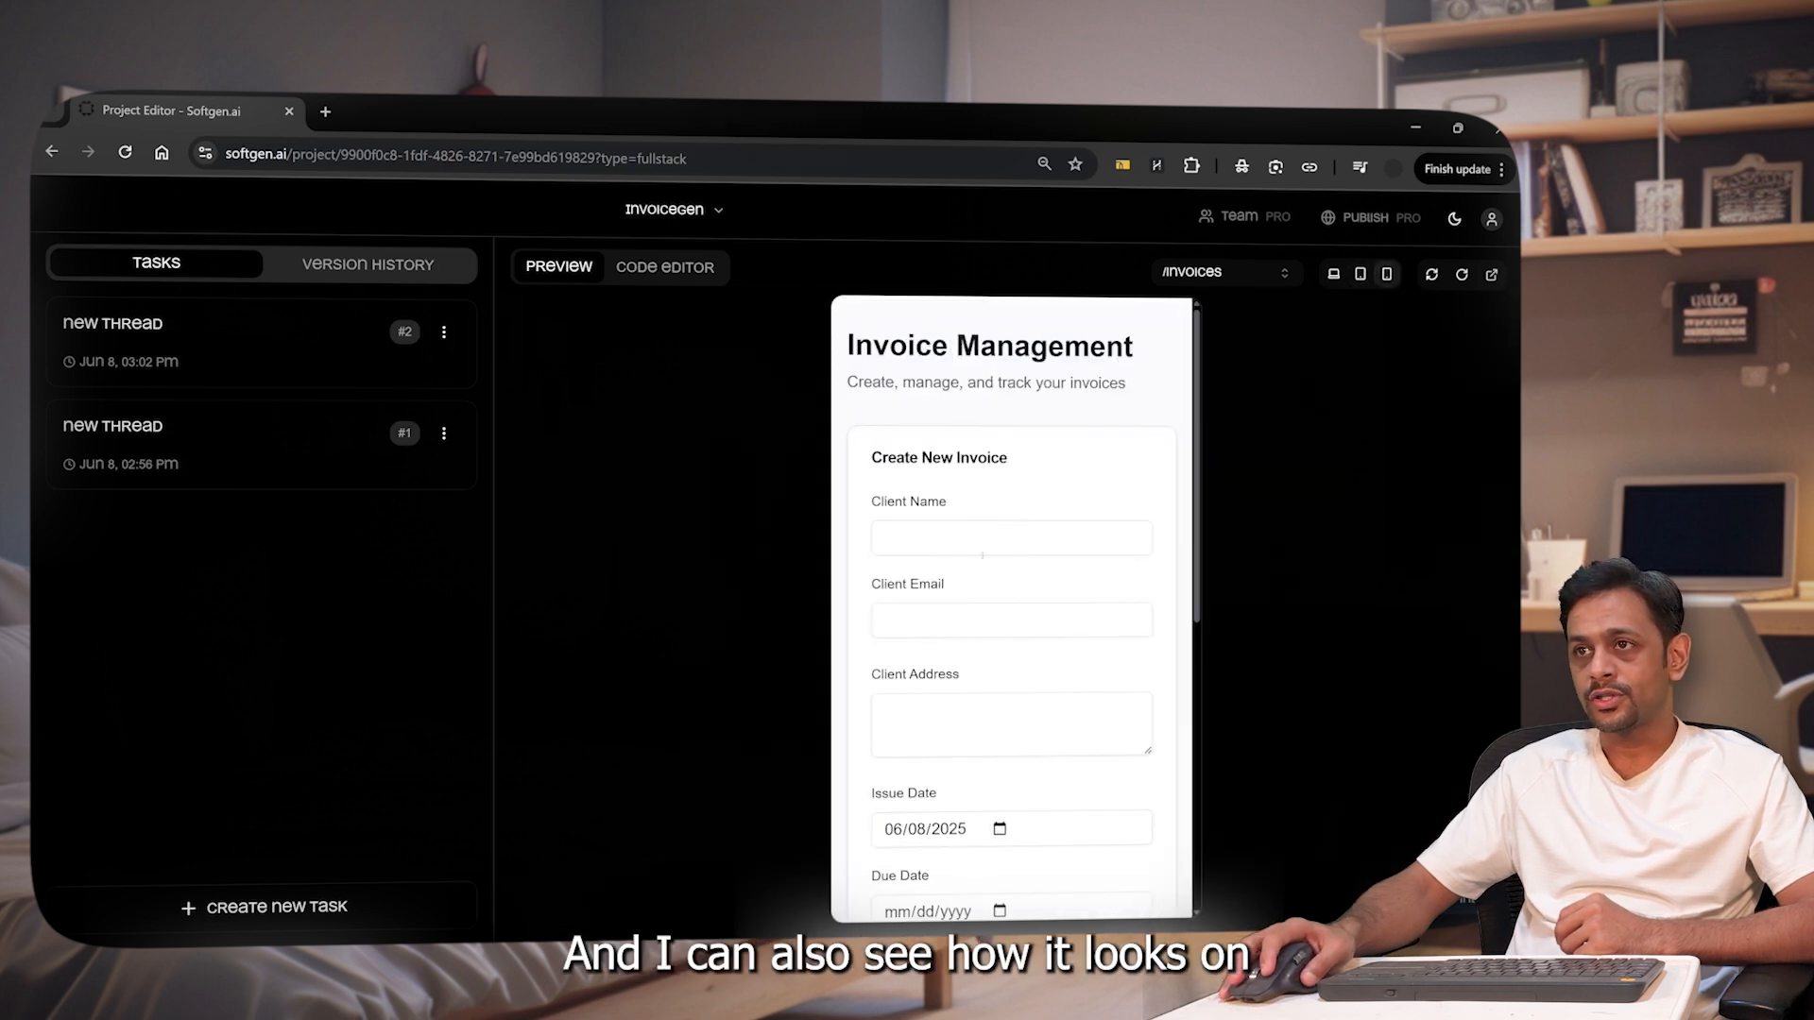
{"action": "scroll", "scroll_direction": "down", "scroll_amount": 3}
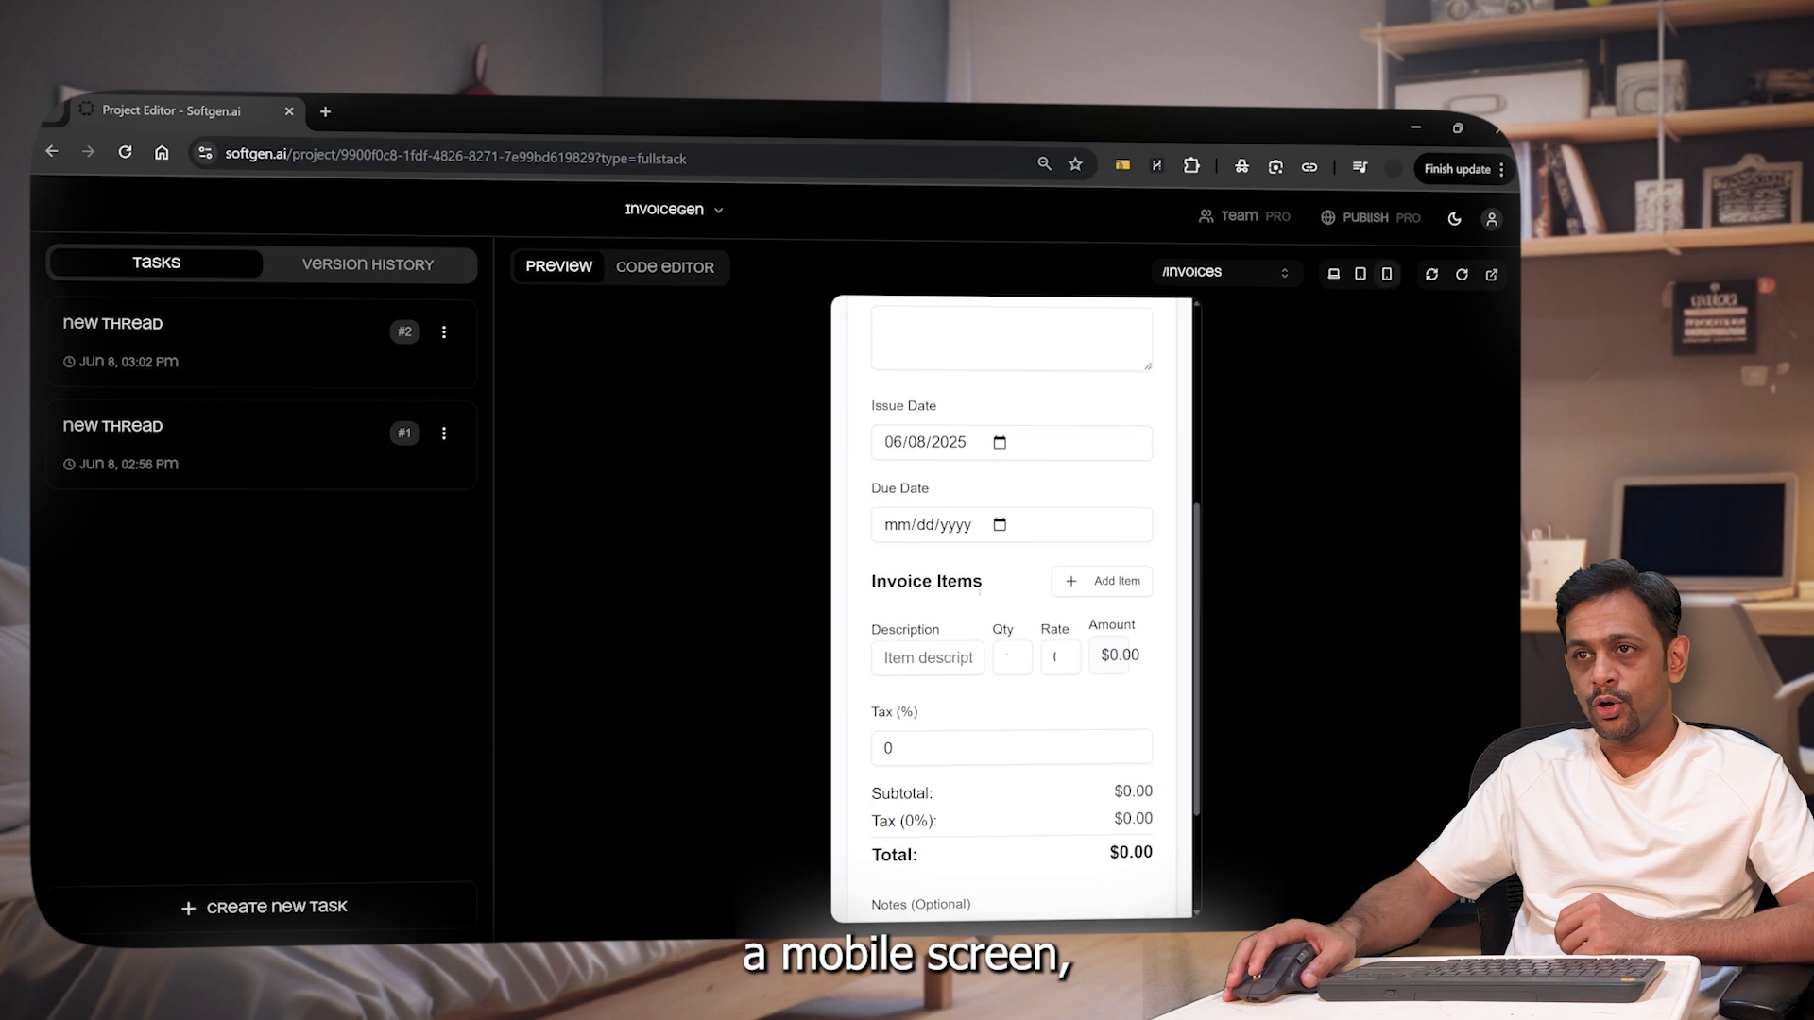
{"action": "scroll", "scroll_direction": "down", "scroll_amount": 3}
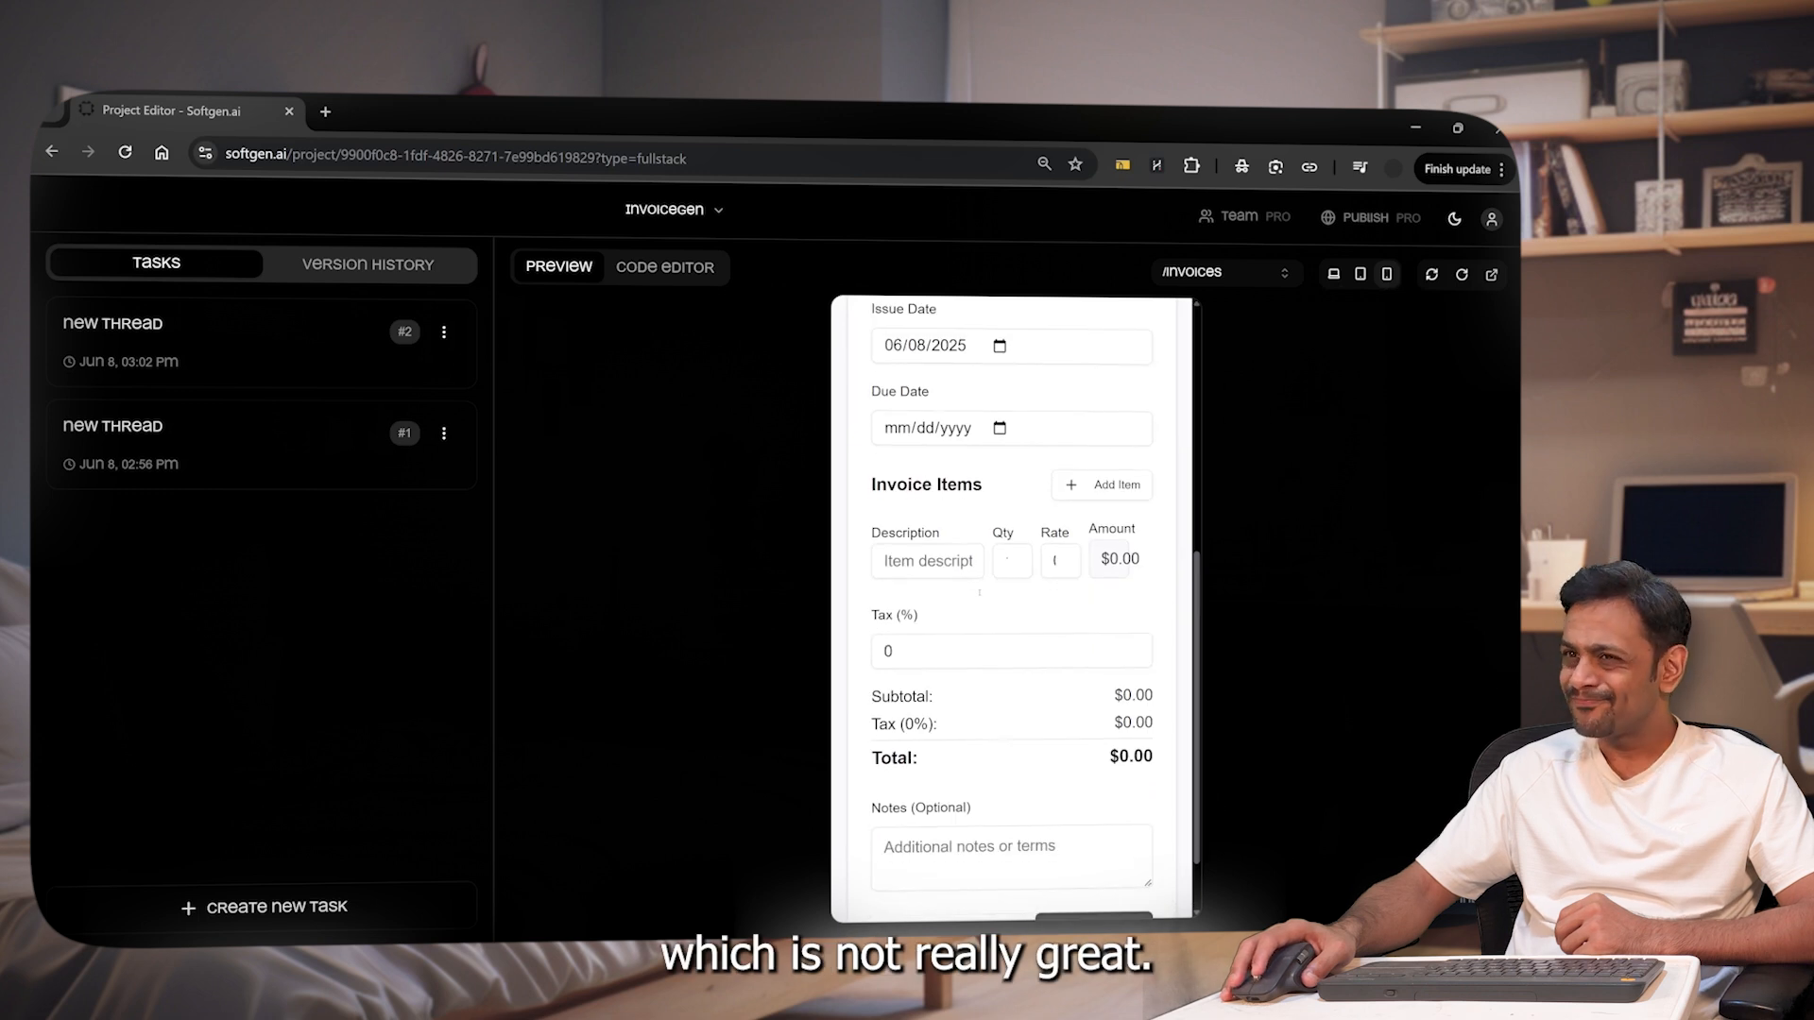